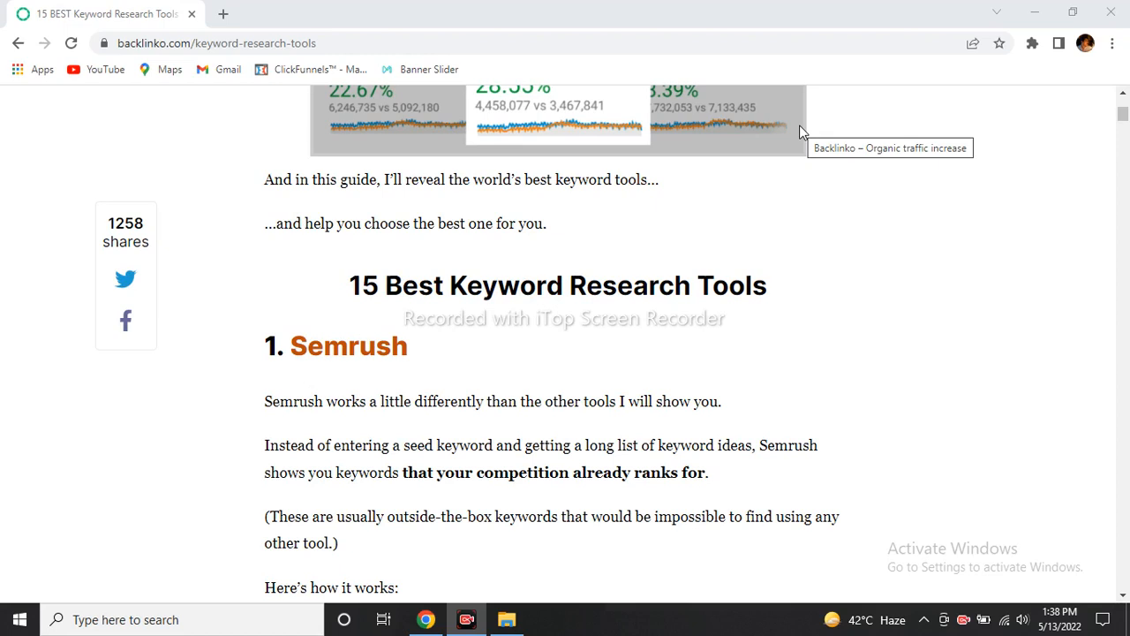
pyautogui.moveTo(546, 496)
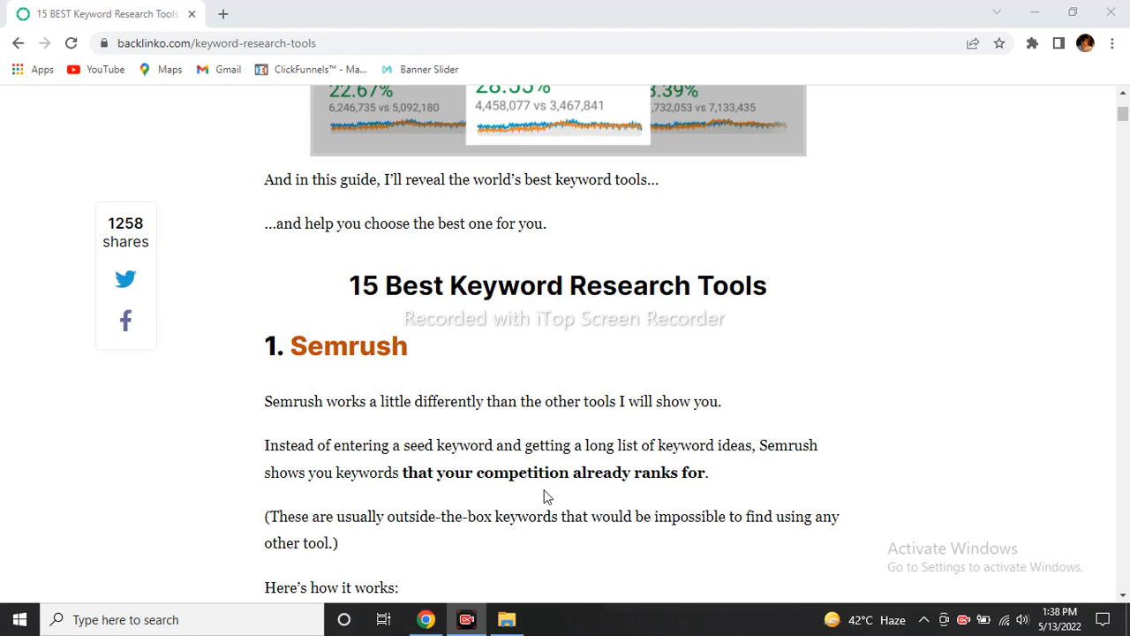
pyautogui.moveTo(211, 32)
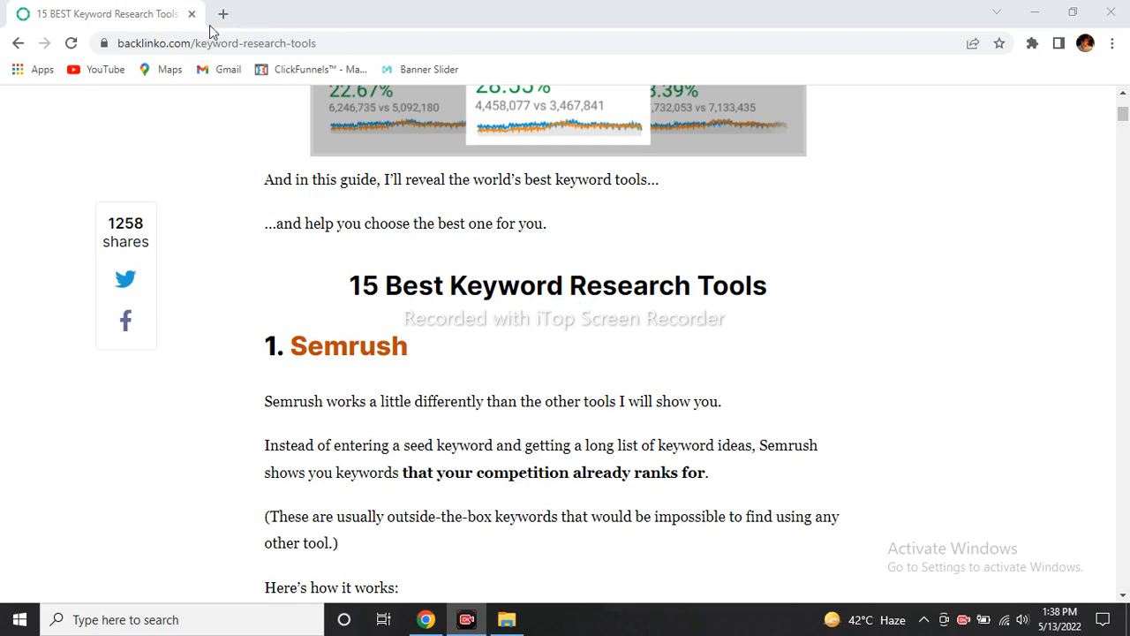
# Step: Search 'ways to make money online' in a new tab, review the suggestions, then return to the Backlinko tab
pyautogui.click(223, 14)
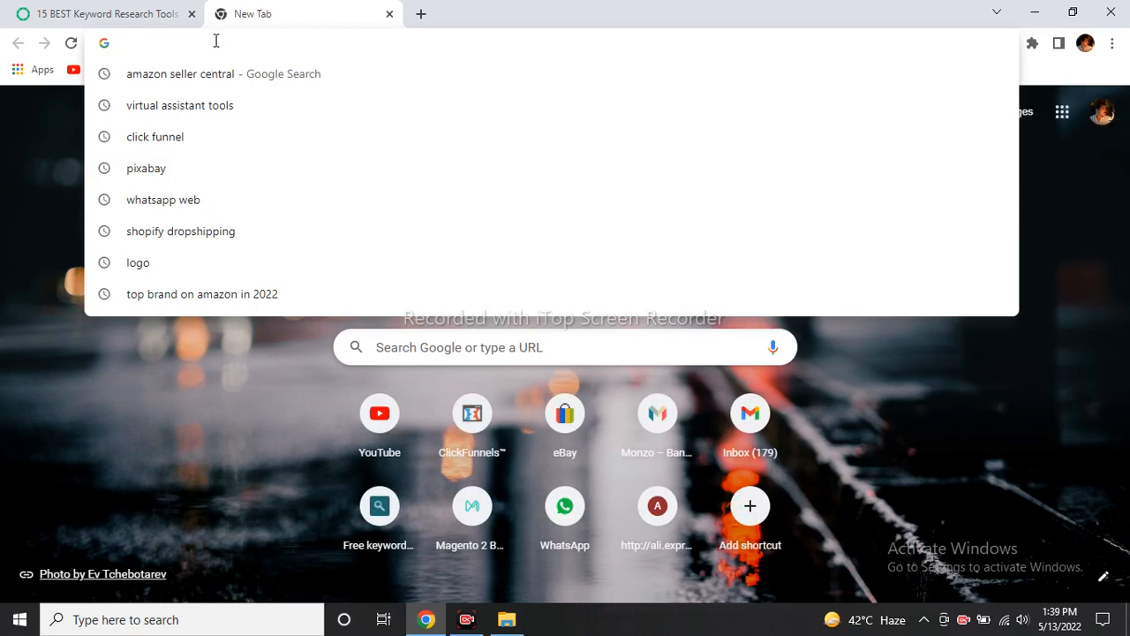
pyautogui.write('ways to')
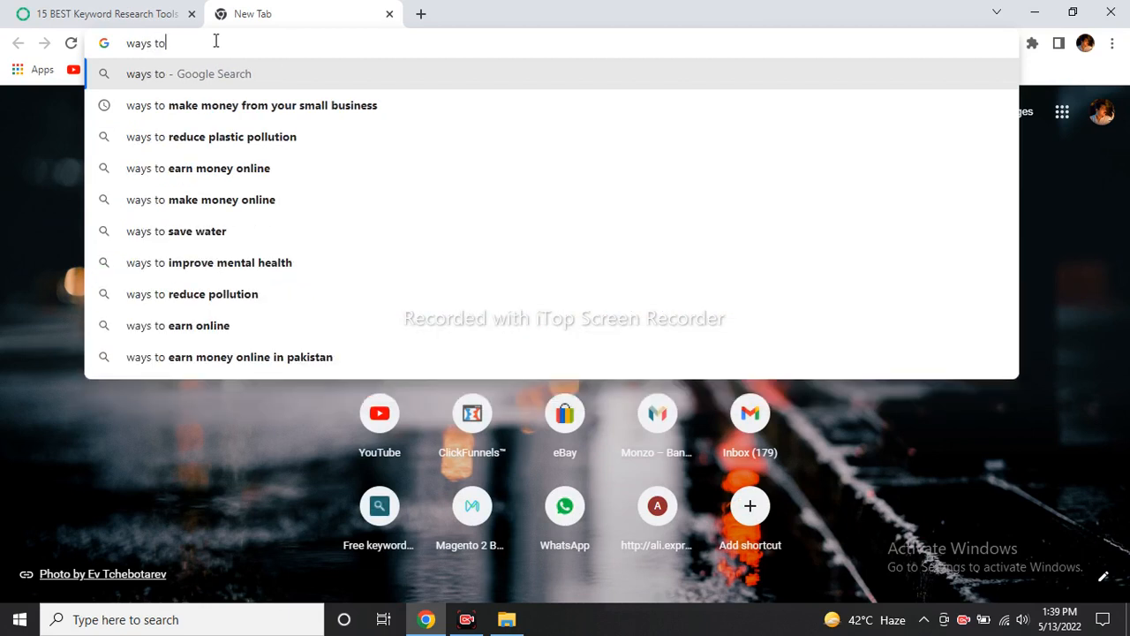
pyautogui.write('make')
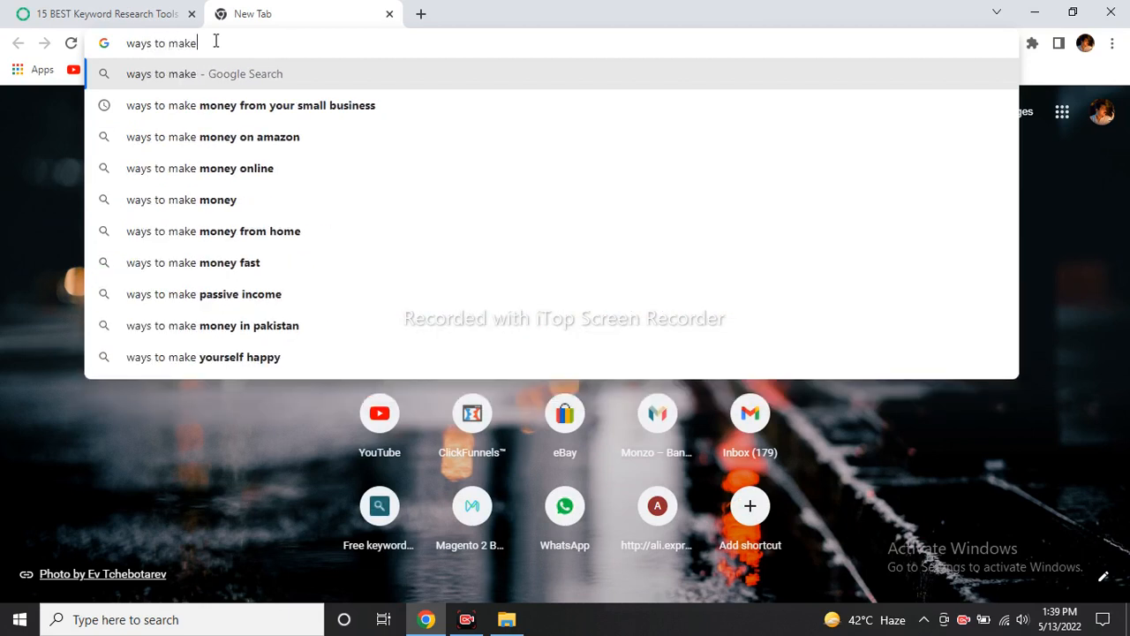
pyautogui.write('money online')
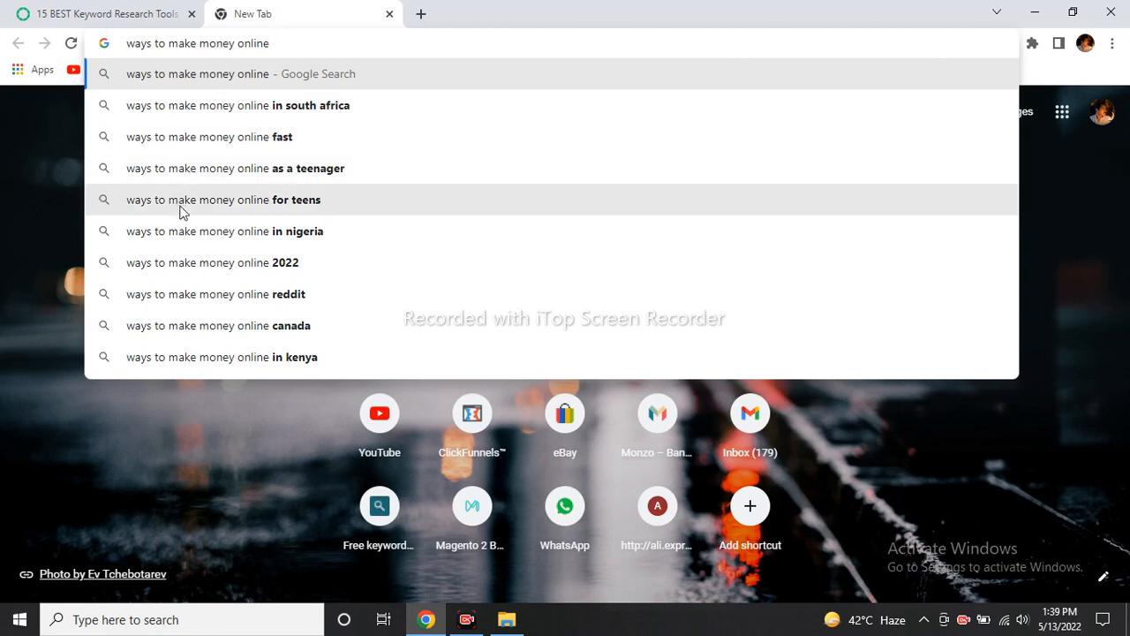
pyautogui.moveTo(191, 273)
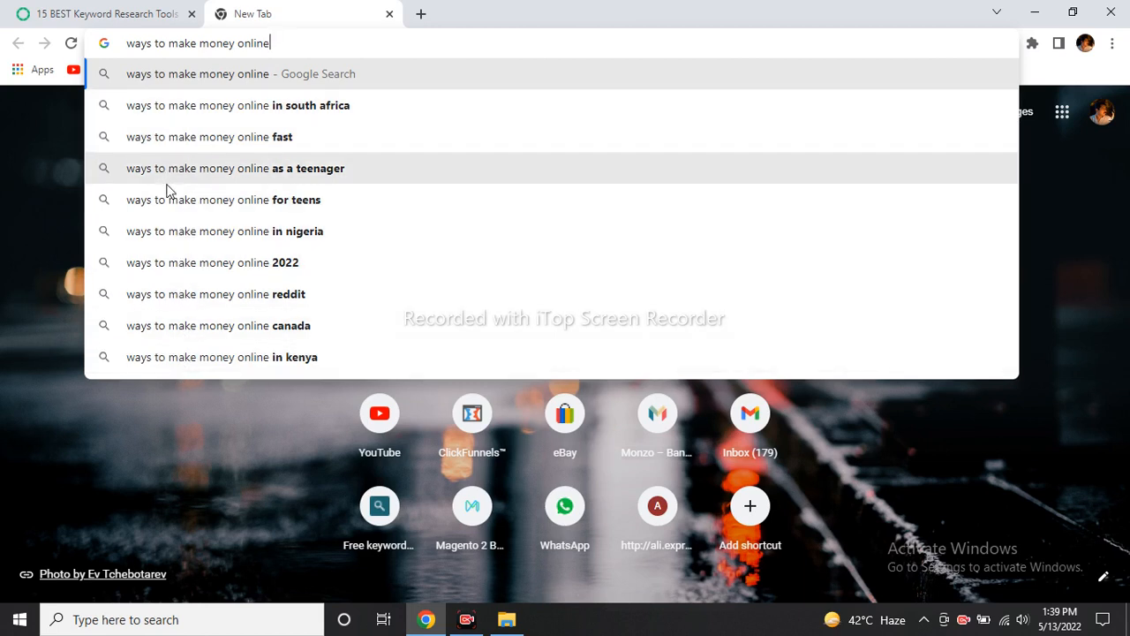
pyautogui.moveTo(286, 106)
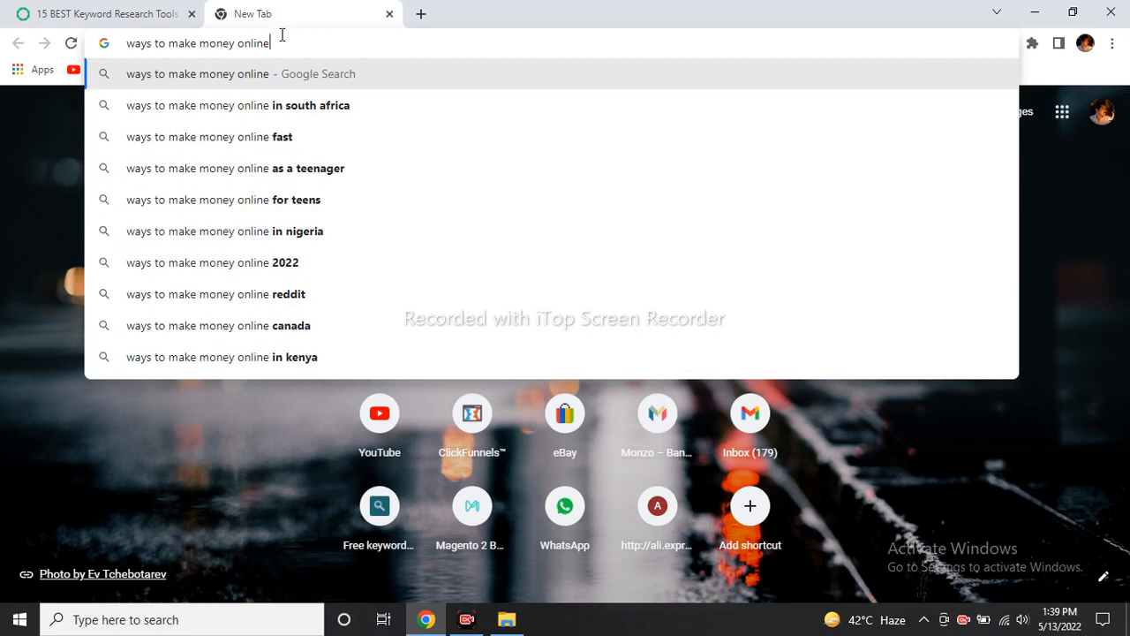
pyautogui.click(103, 14)
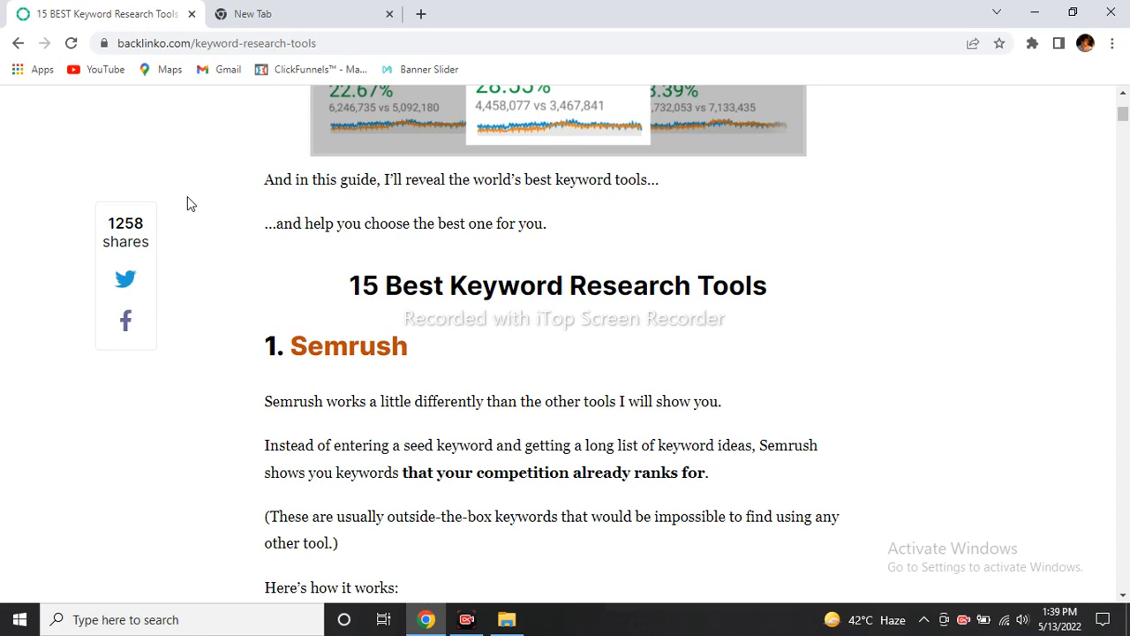
# Step: Scroll through Semrush's organic keywords and competitors list in the Backlinko article
pyautogui.scroll(-3)
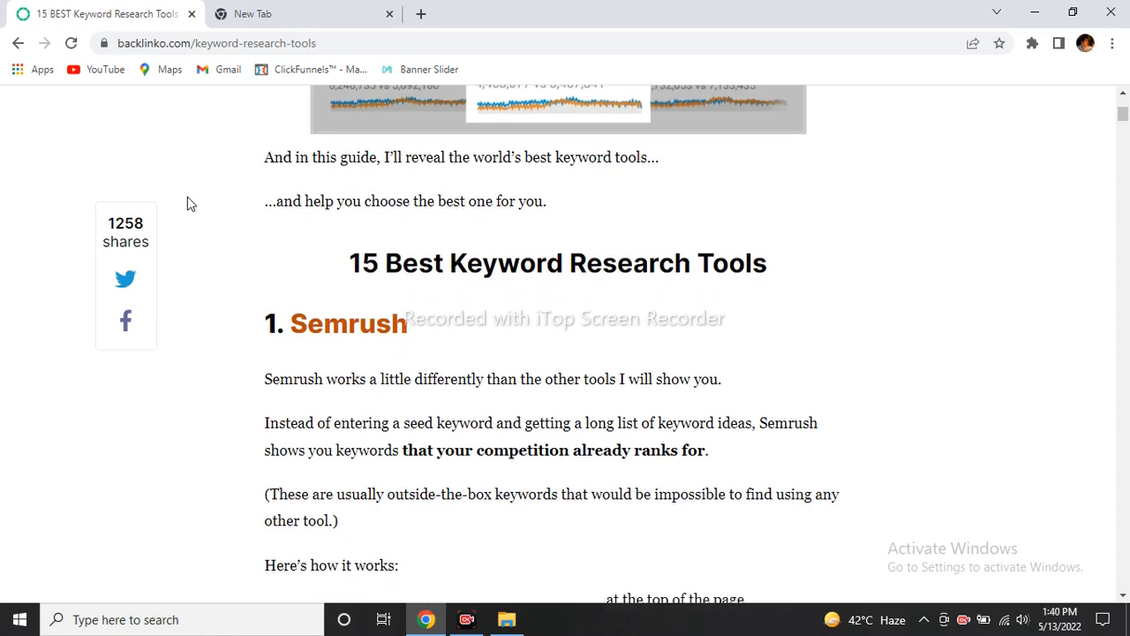
pyautogui.scroll(-3)
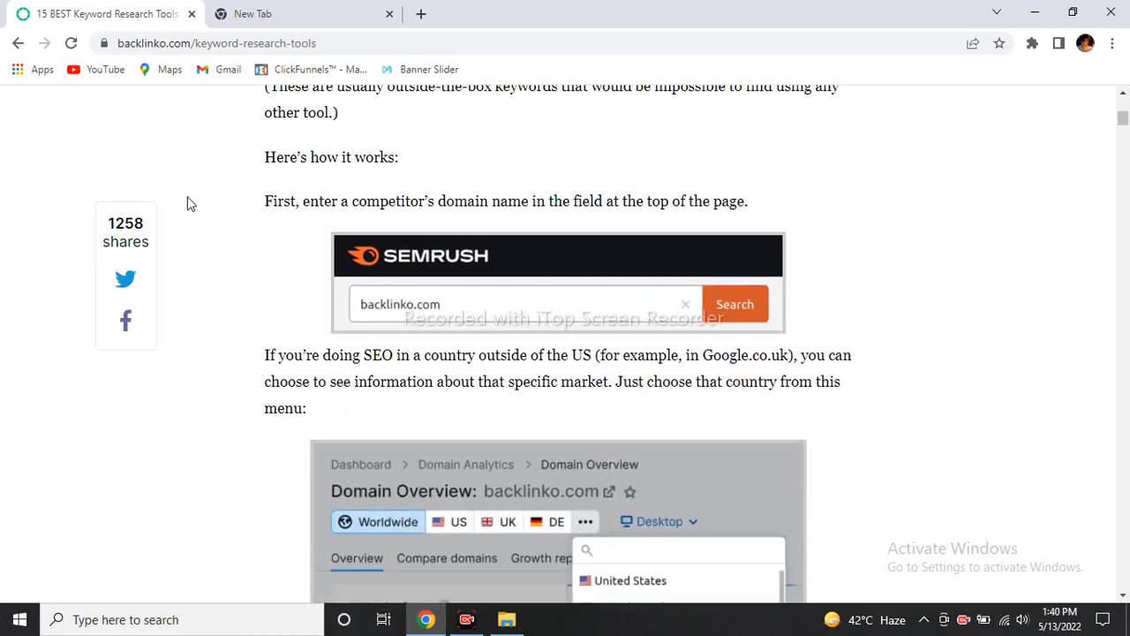
pyautogui.scroll(-3)
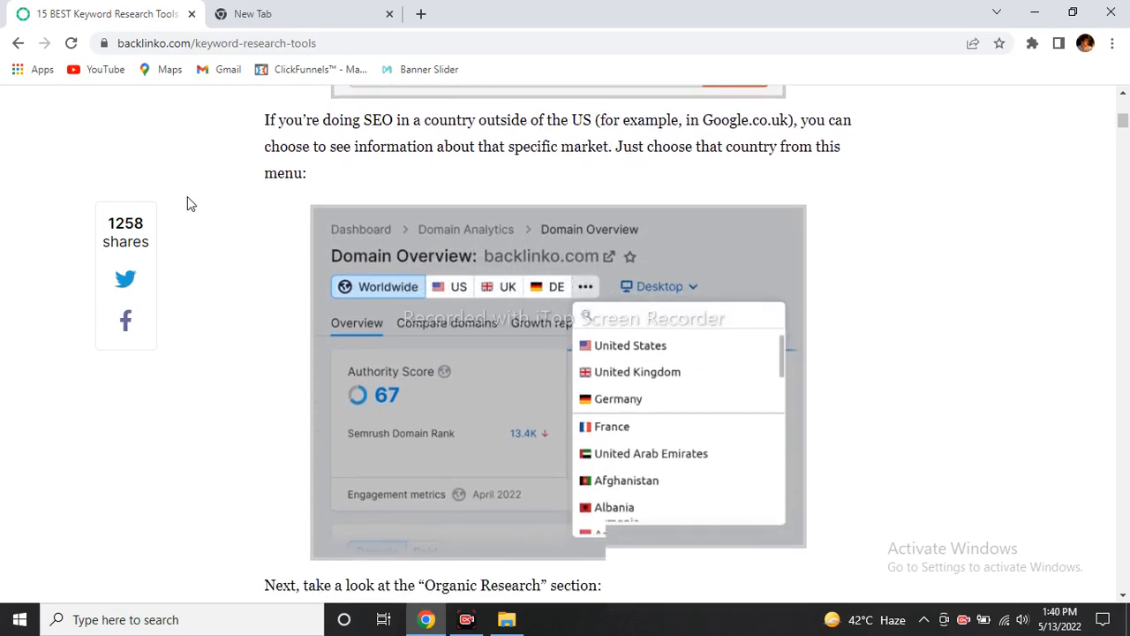
pyautogui.scroll(-3)
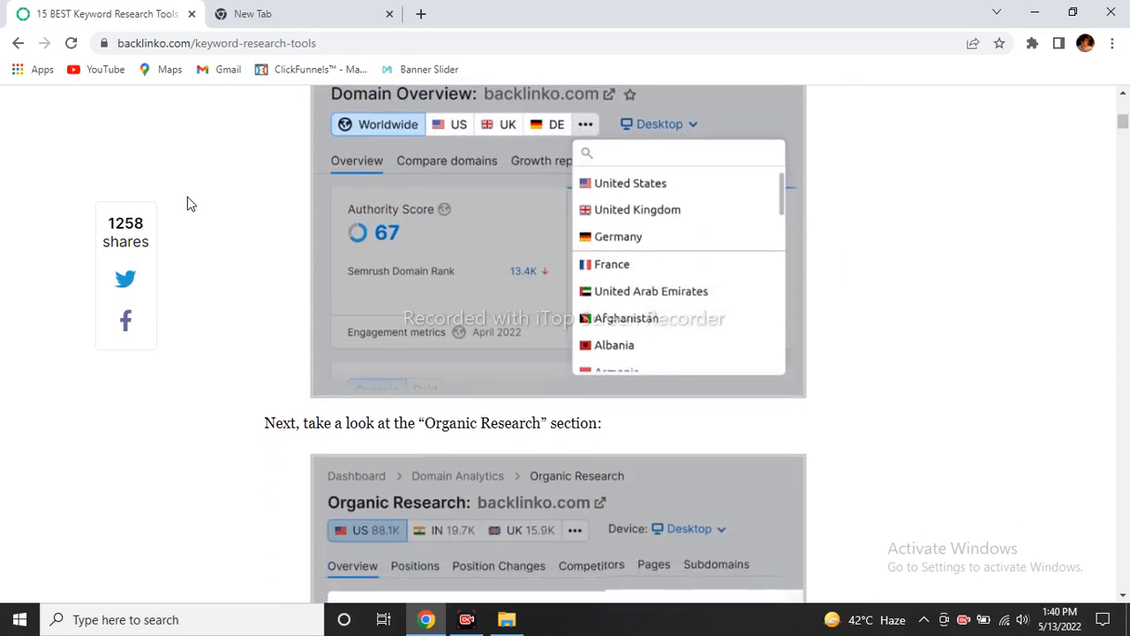
pyautogui.scroll(-3)
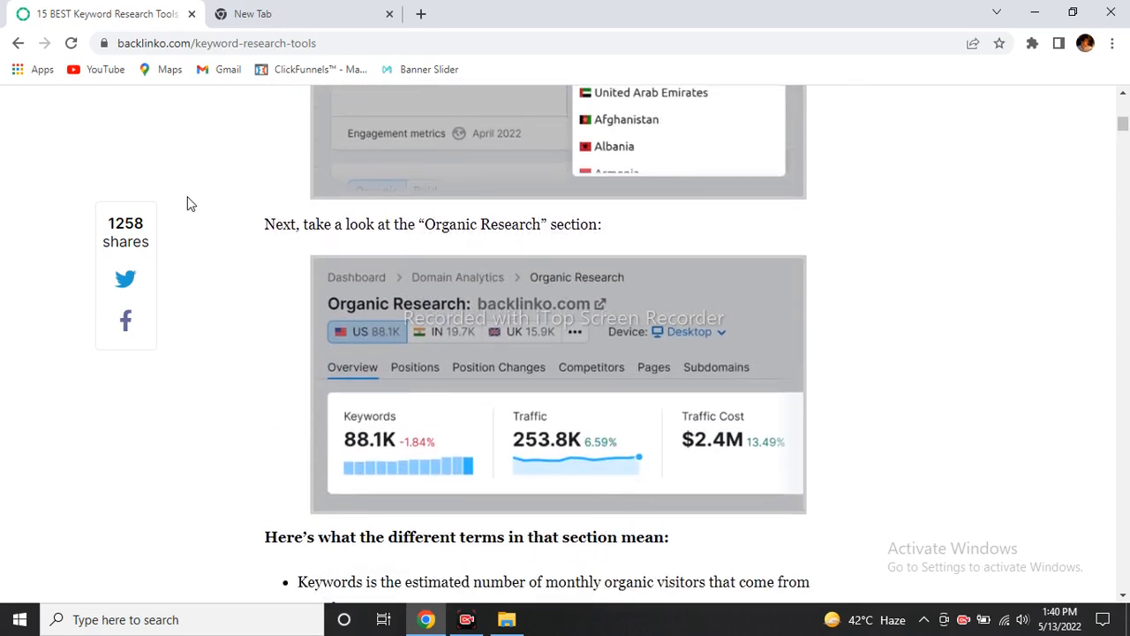
pyautogui.scroll(-3)
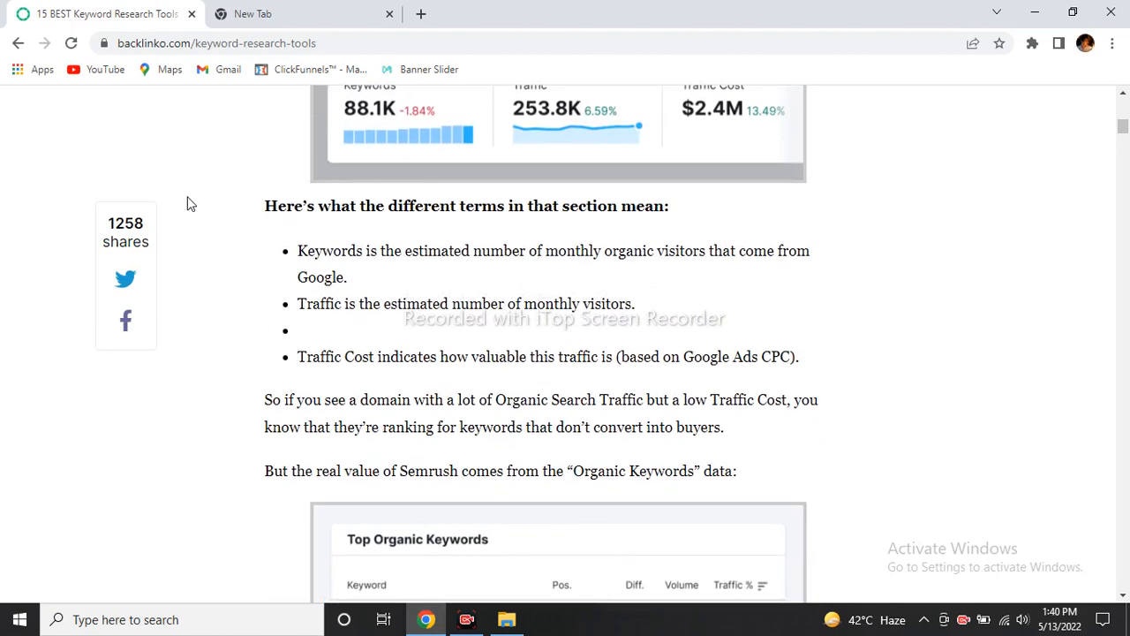
pyautogui.scroll(-3)
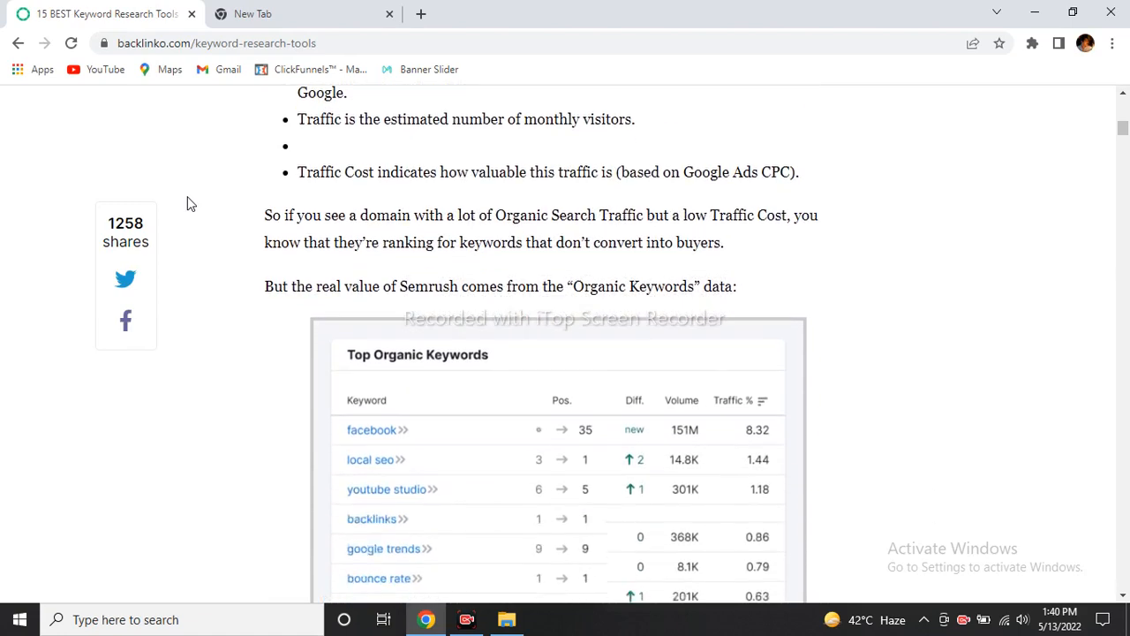
pyautogui.scroll(-3)
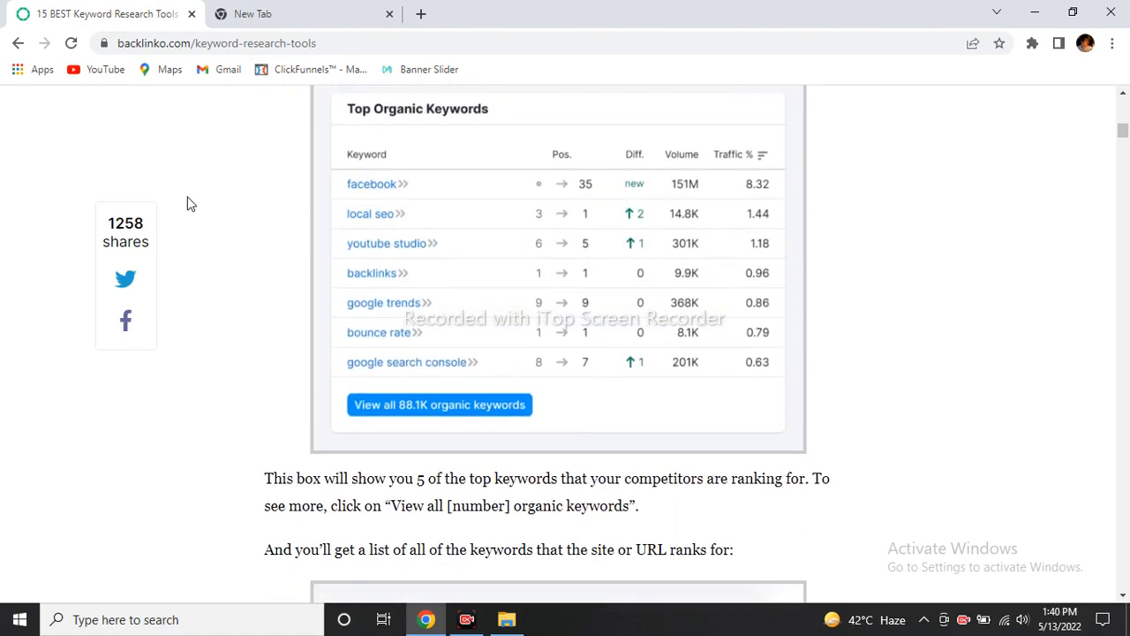
# Step: Continue through Semrush's keyword search section to the phrase-match explanation
pyautogui.click(438, 405)
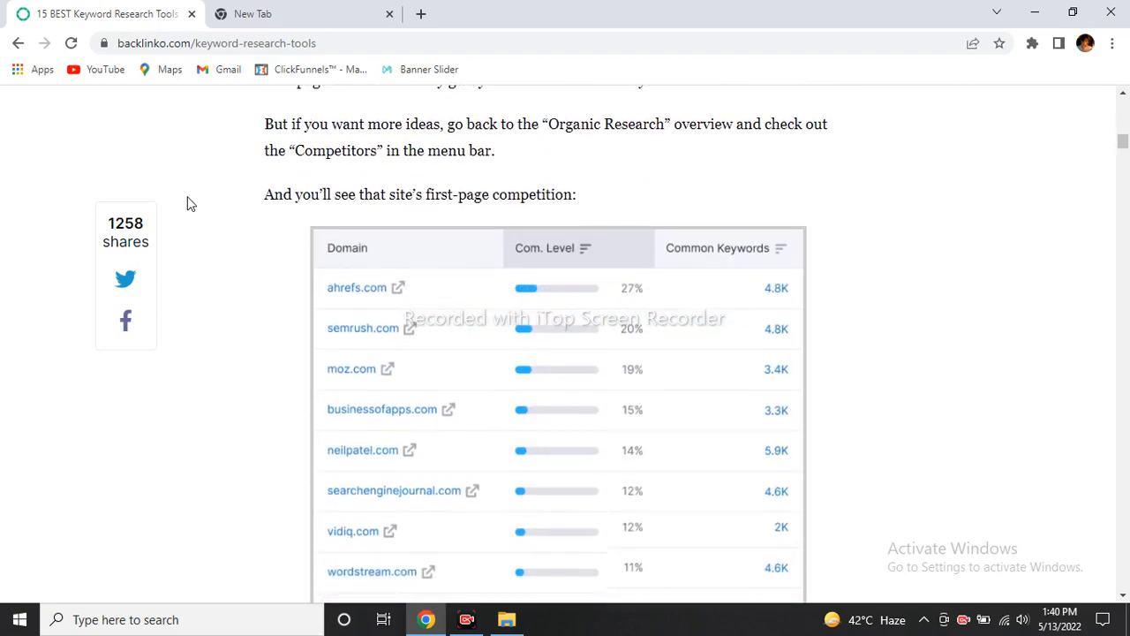
pyautogui.scroll(-3)
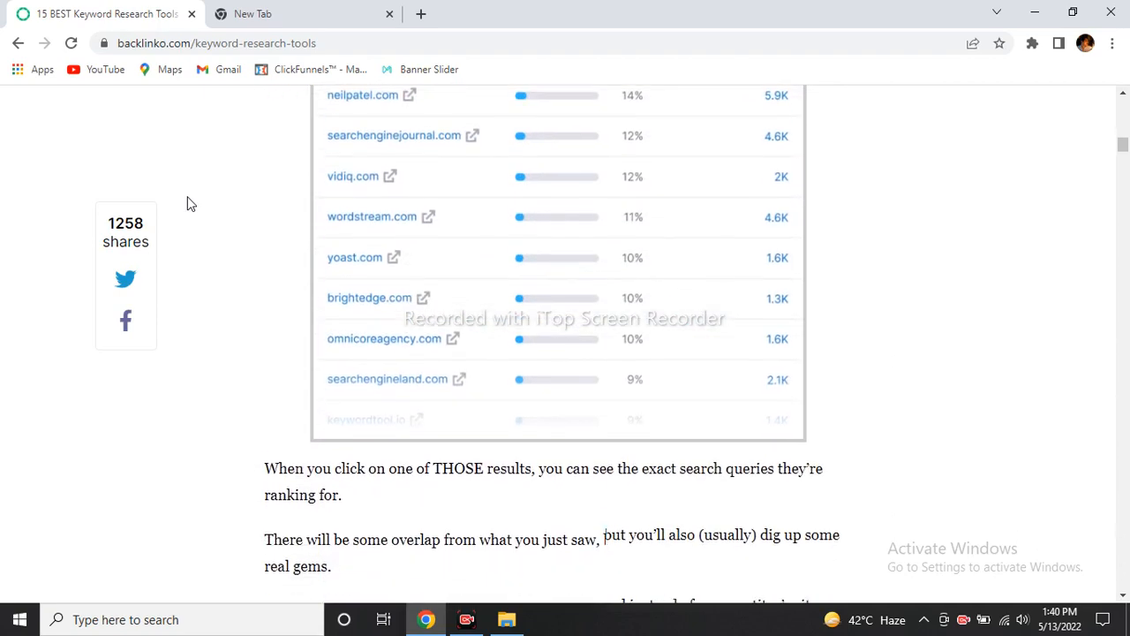
pyautogui.scroll(-3)
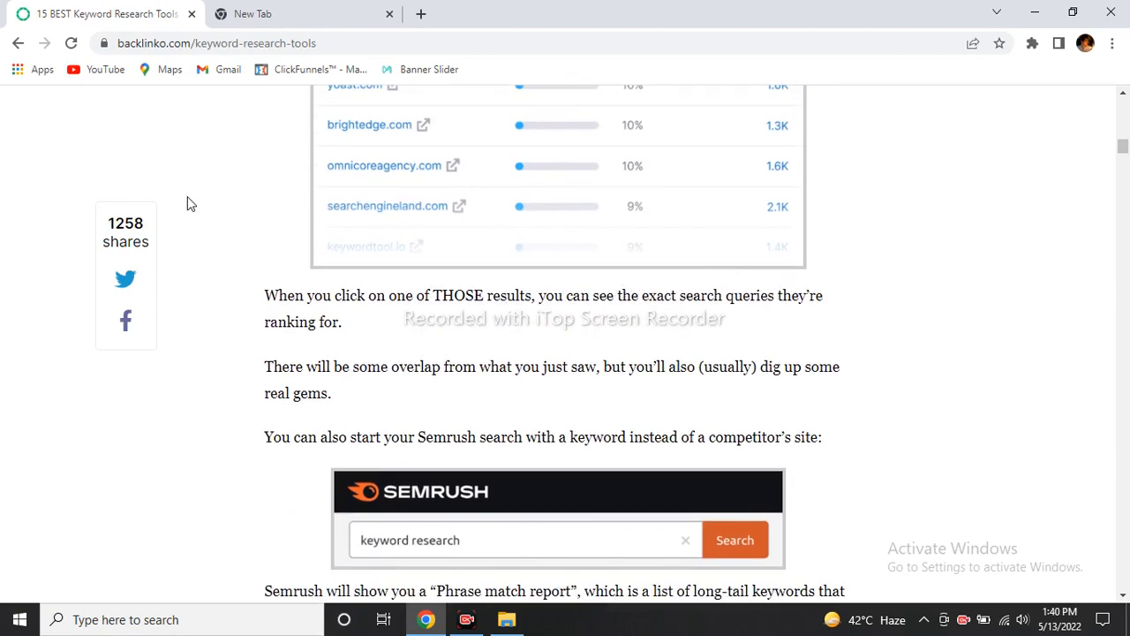
pyautogui.click(734, 540)
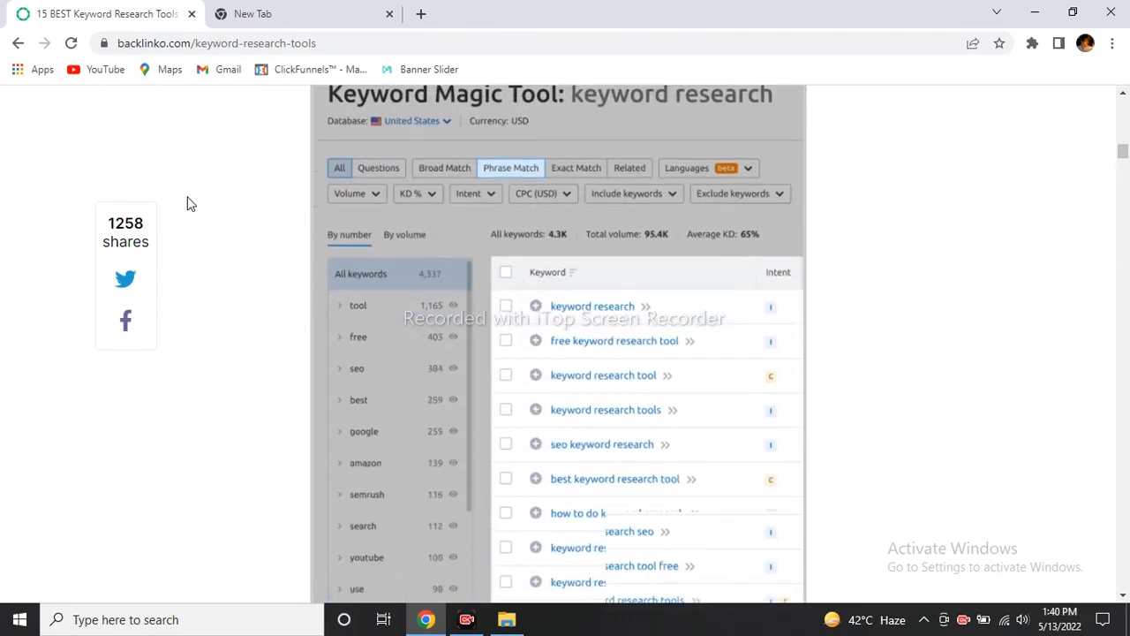
pyautogui.scroll(-3)
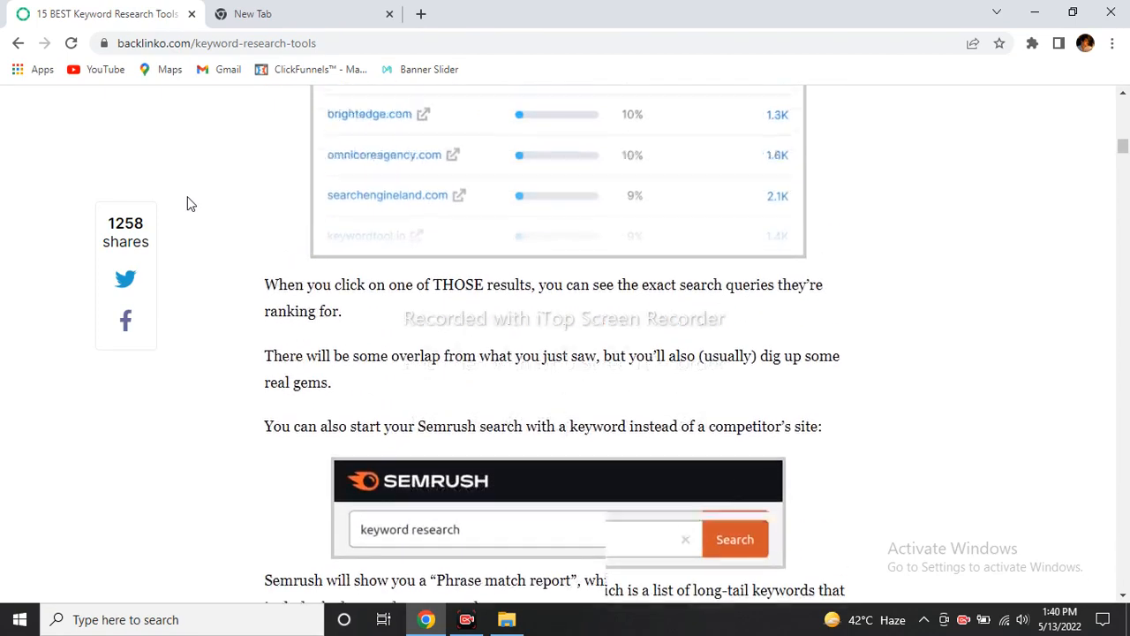
pyautogui.scroll(-3)
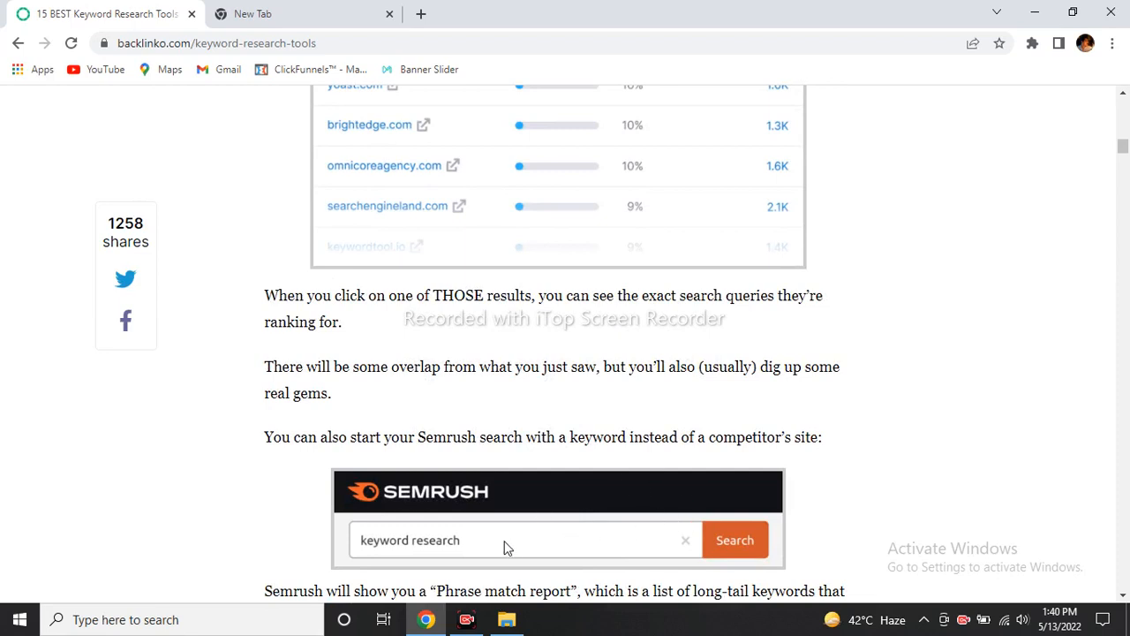
pyautogui.moveTo(121, 515)
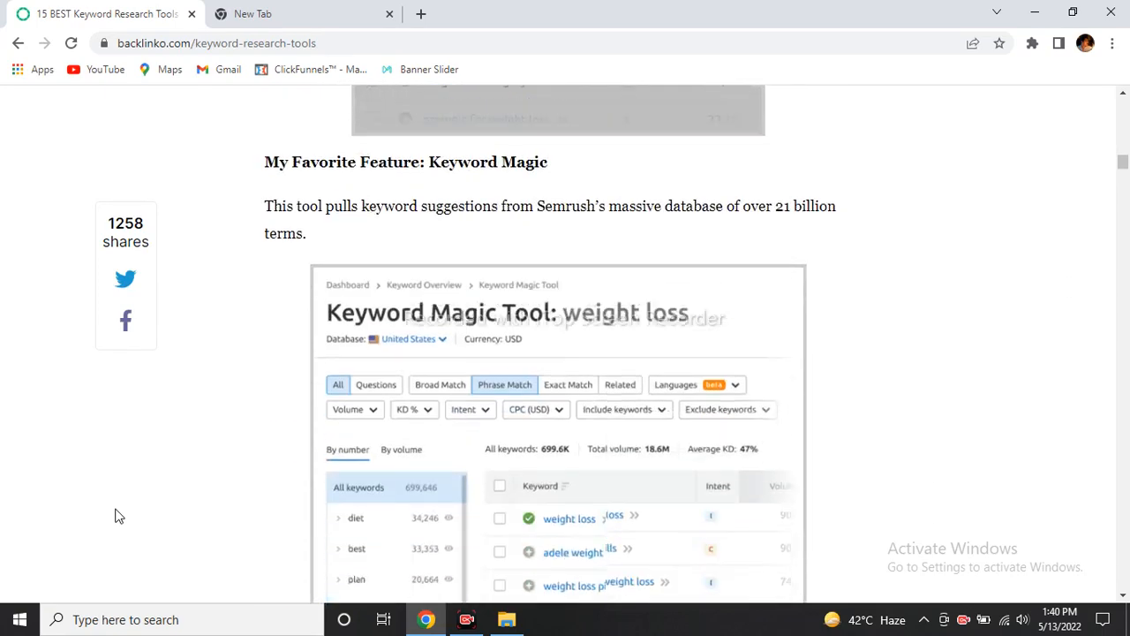
# Step: Scroll through the Soovle wrap-up and into the Jaaxy section of the article
pyautogui.scroll(-3)
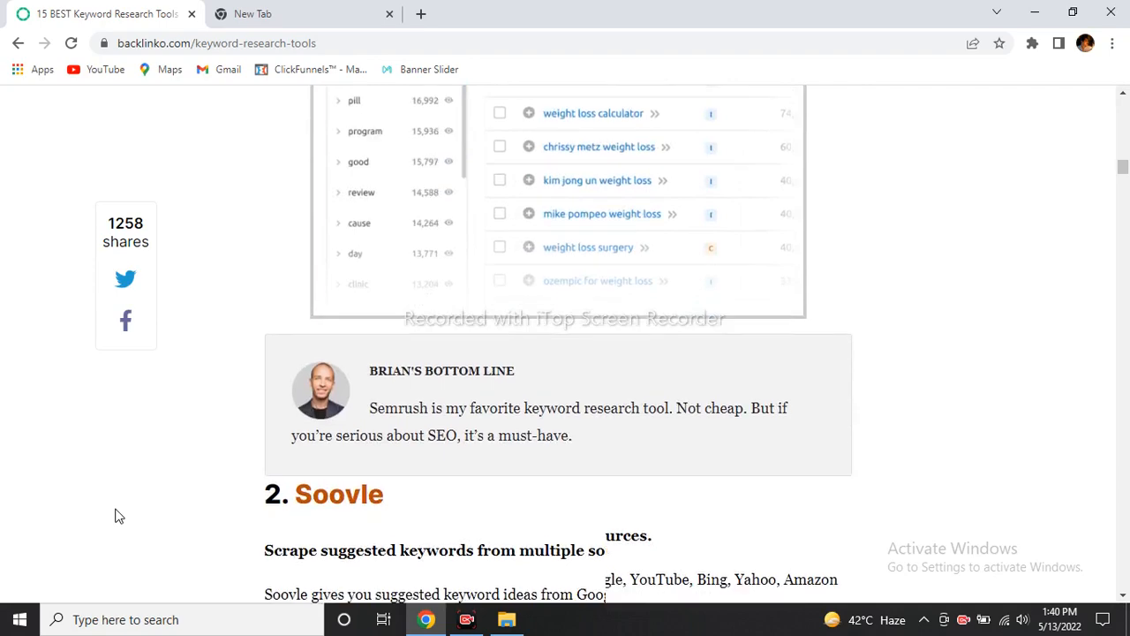
pyautogui.scroll(-3)
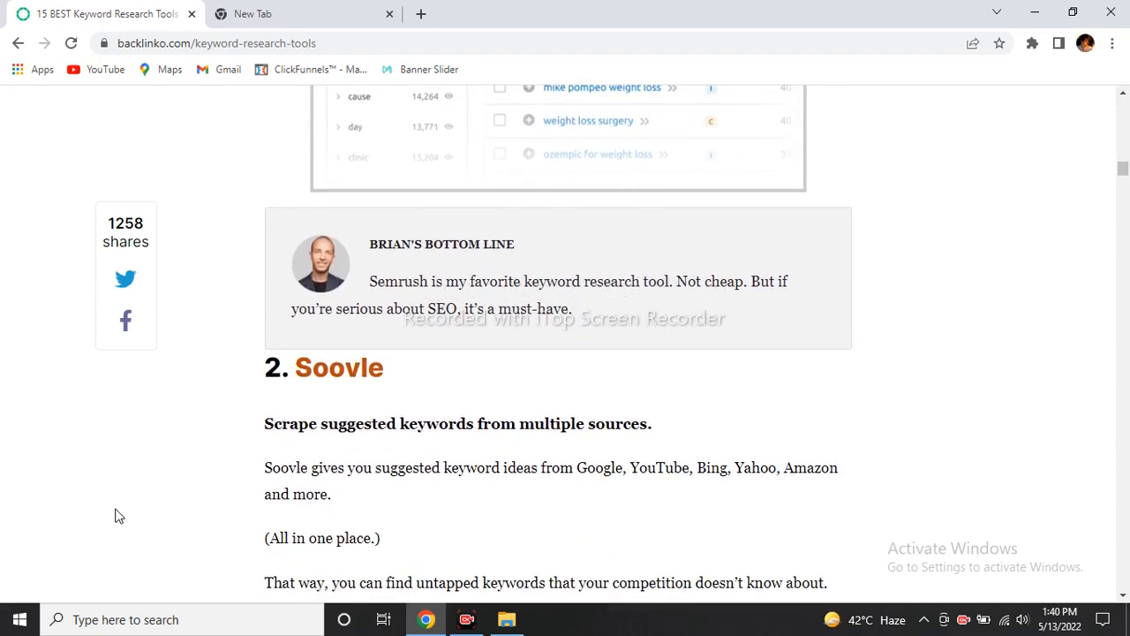
pyautogui.scroll(-3)
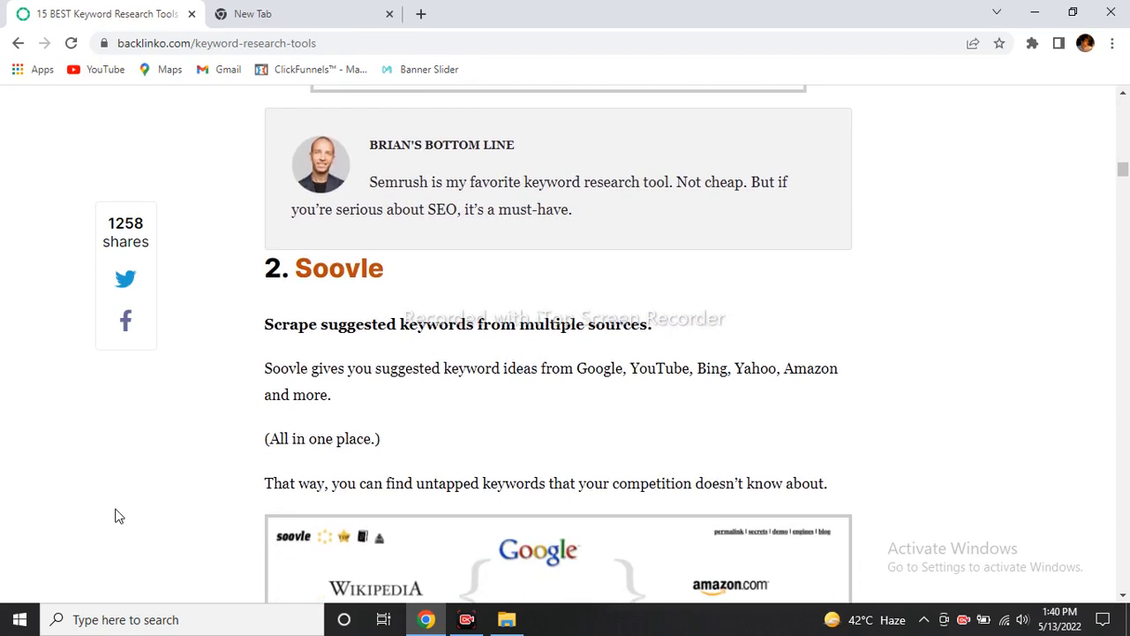
pyautogui.scroll(-3)
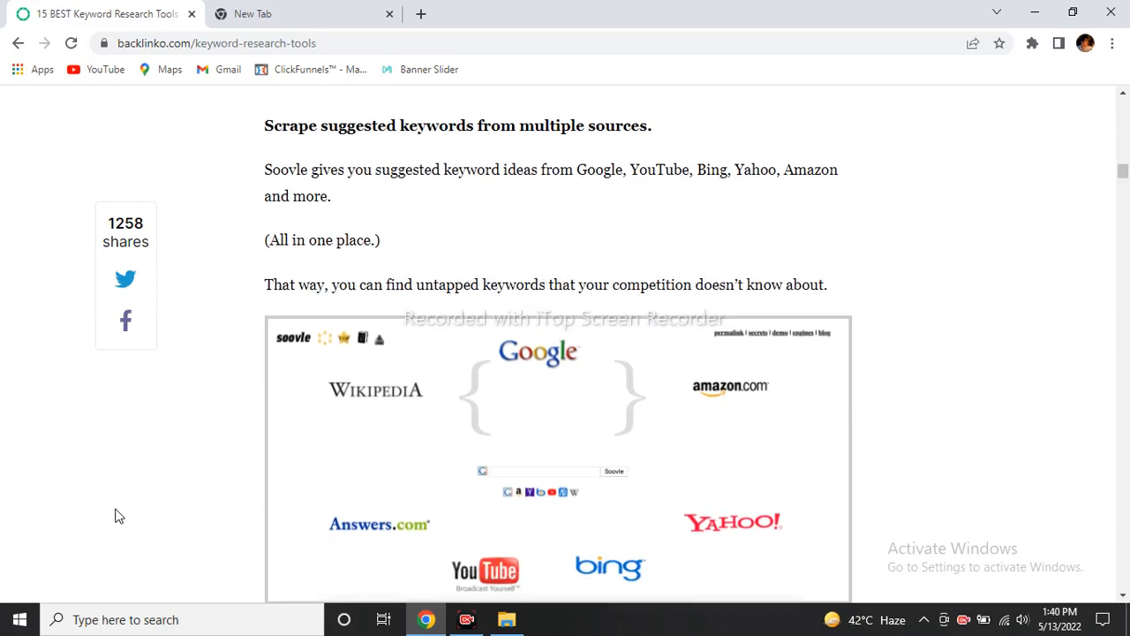
pyautogui.scroll(-3)
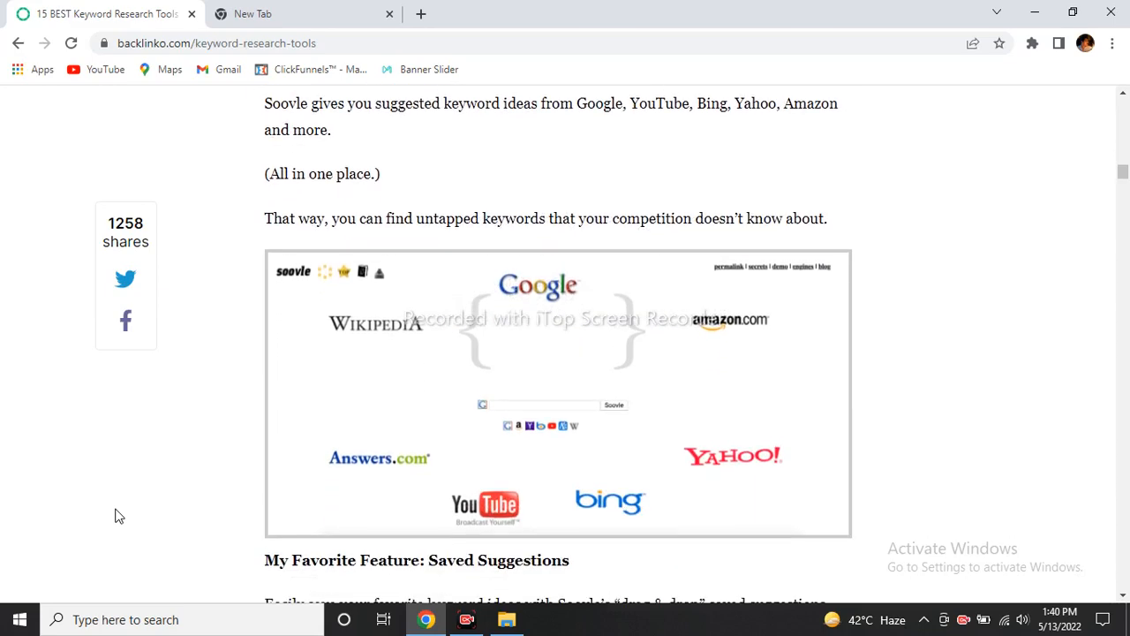
pyautogui.scroll(-3)
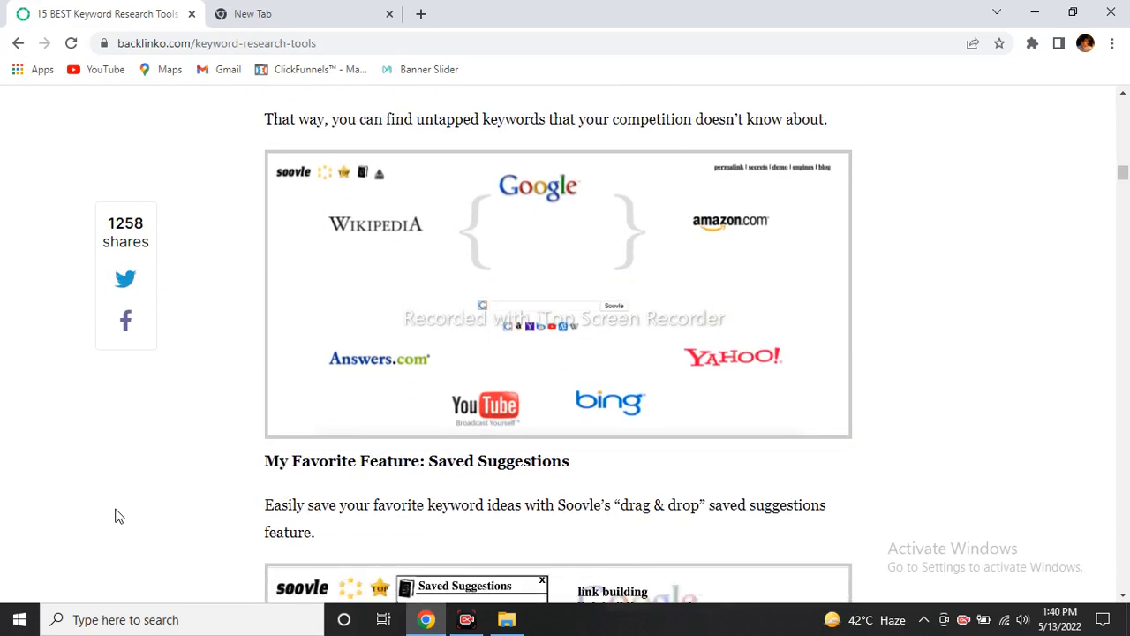
pyautogui.scroll(-3)
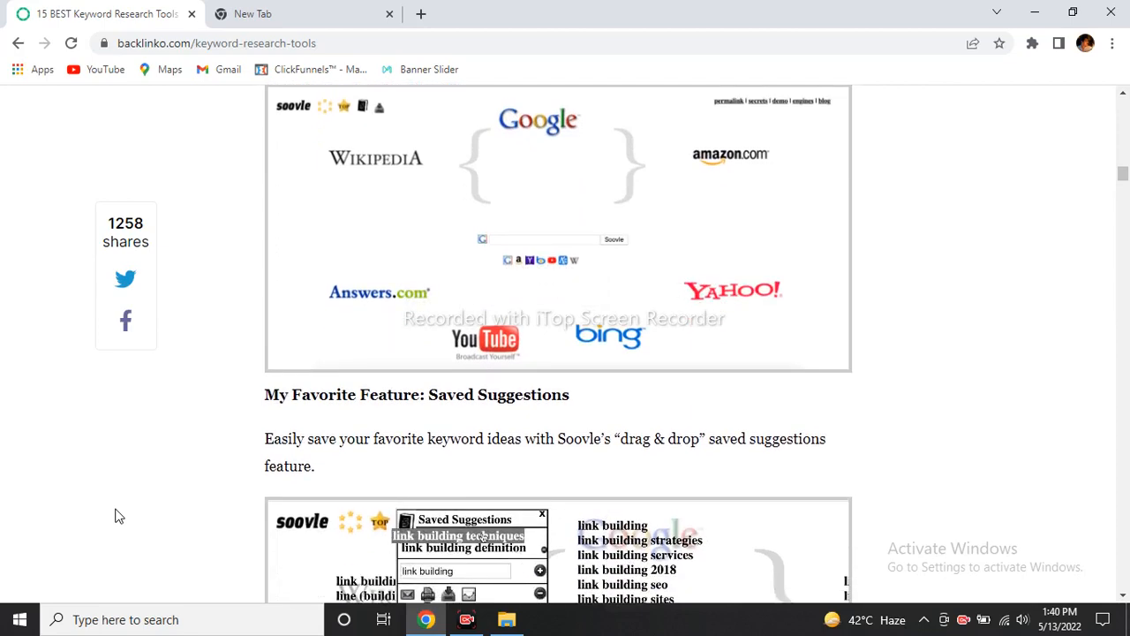
pyautogui.scroll(-3)
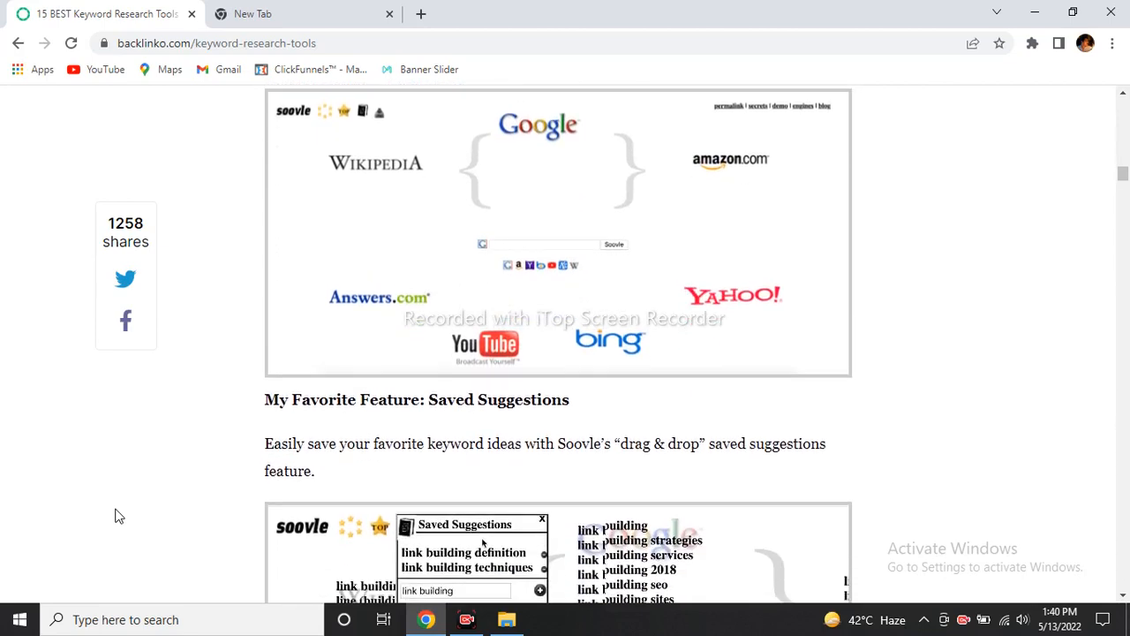
pyautogui.scroll(-3)
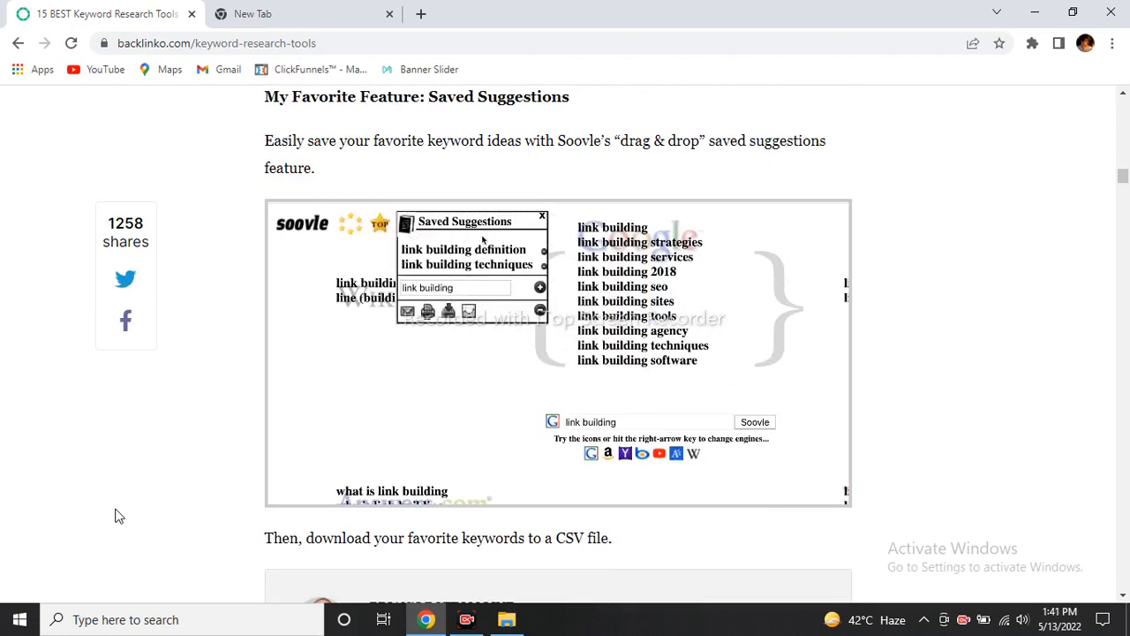
pyautogui.scroll(-3)
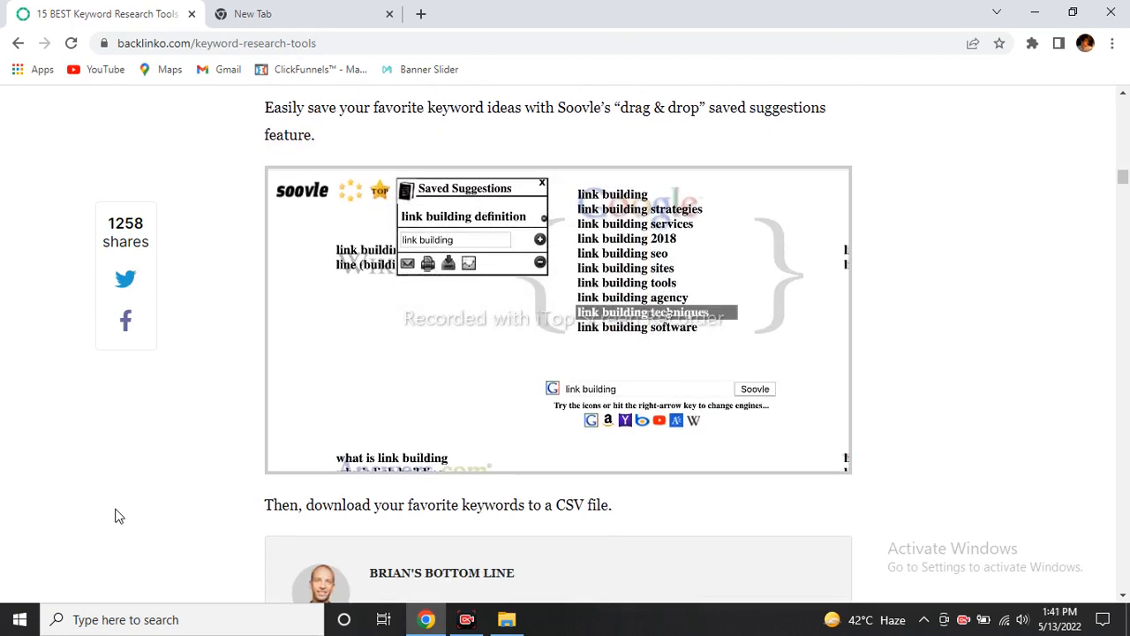
# Step: Scroll through the rest of the Jaaxy section to the '4. Google Search Console' heading
pyautogui.scroll(-3)
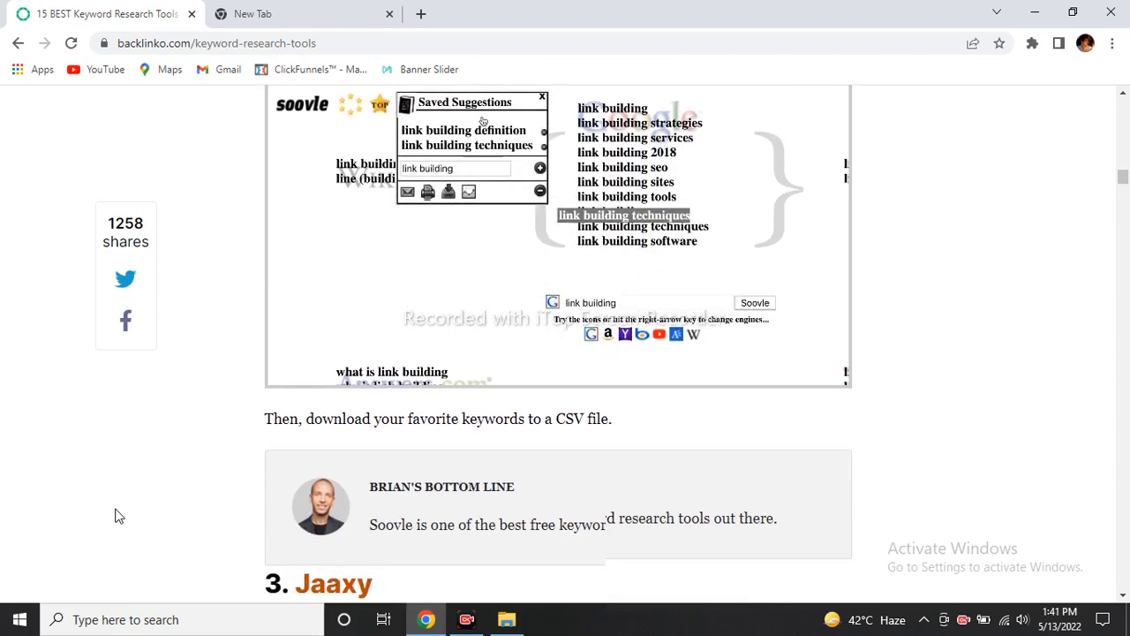
pyautogui.scroll(-3)
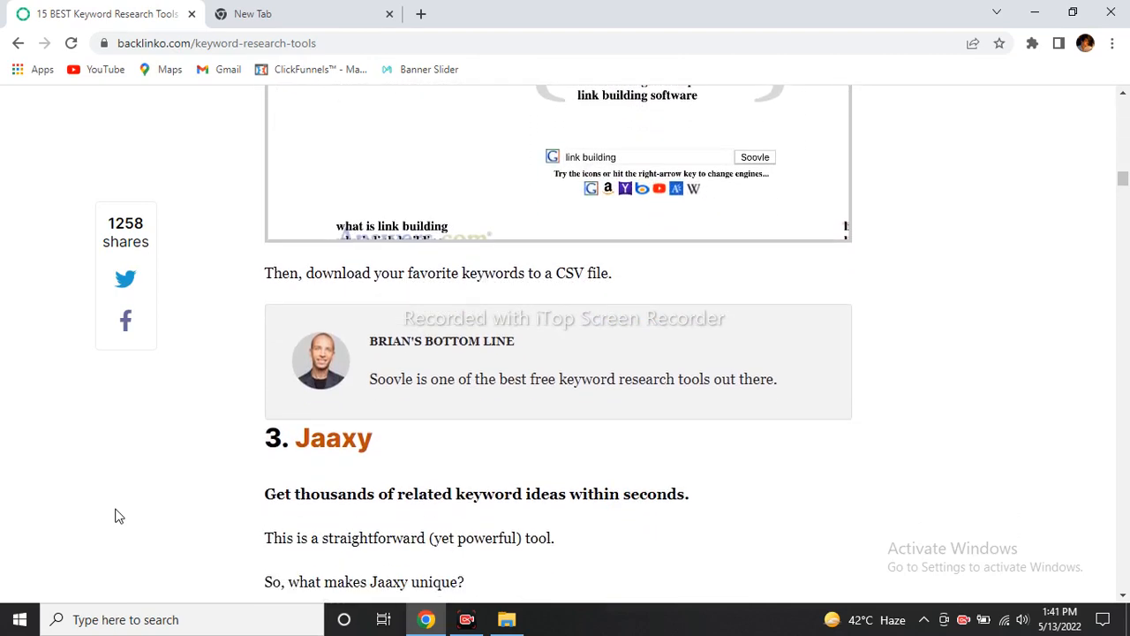
pyautogui.scroll(-3)
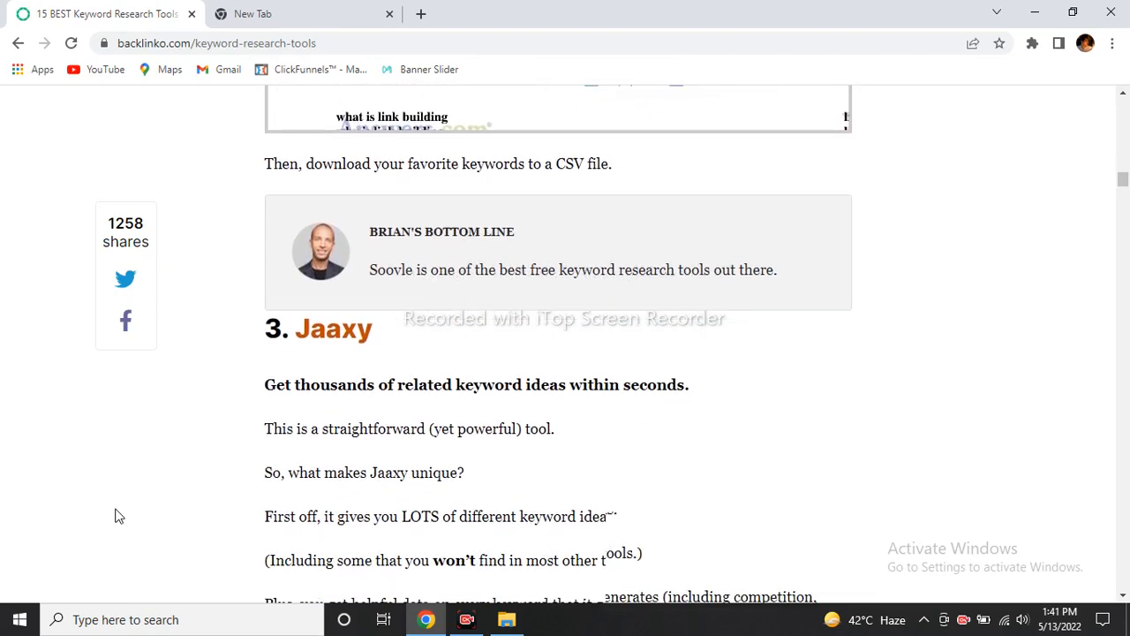
pyautogui.scroll(-3)
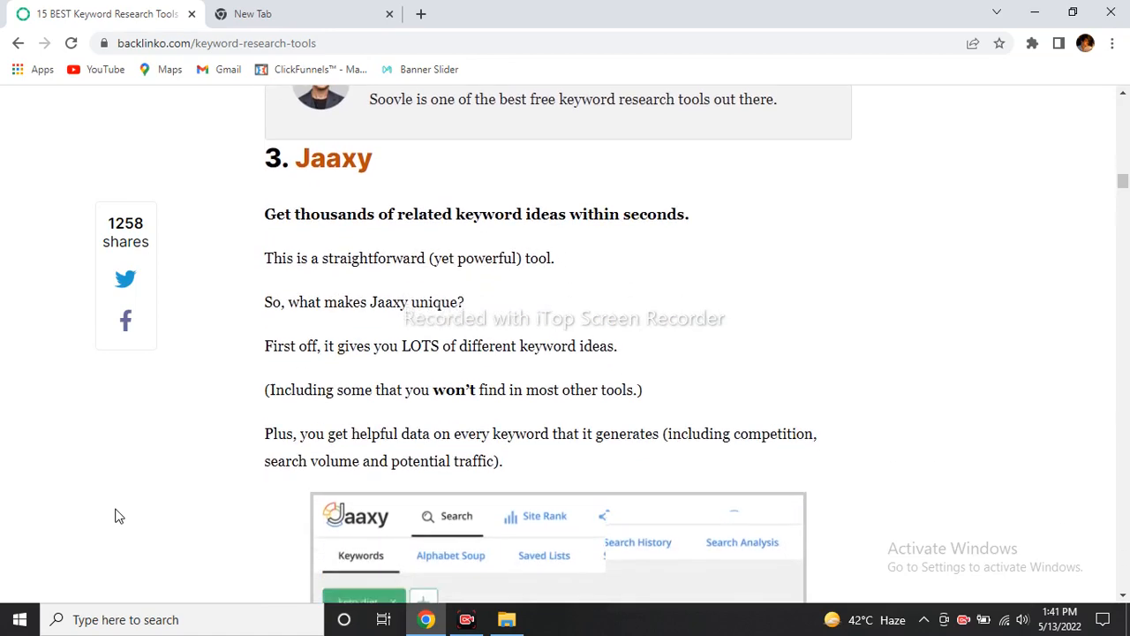
pyautogui.scroll(-3)
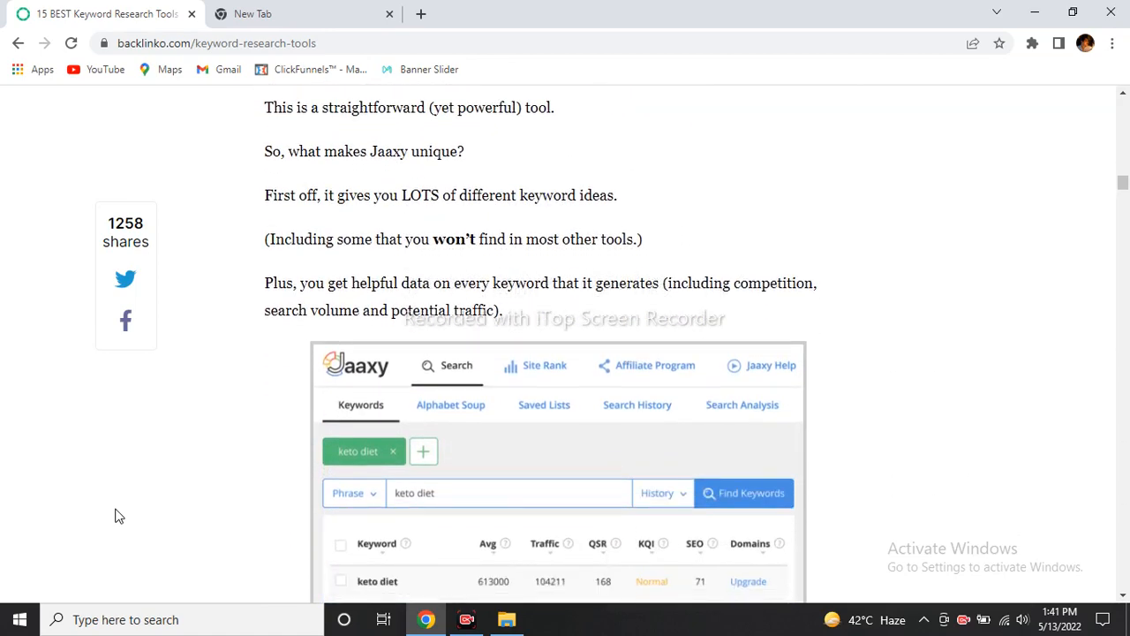
pyautogui.scroll(-3)
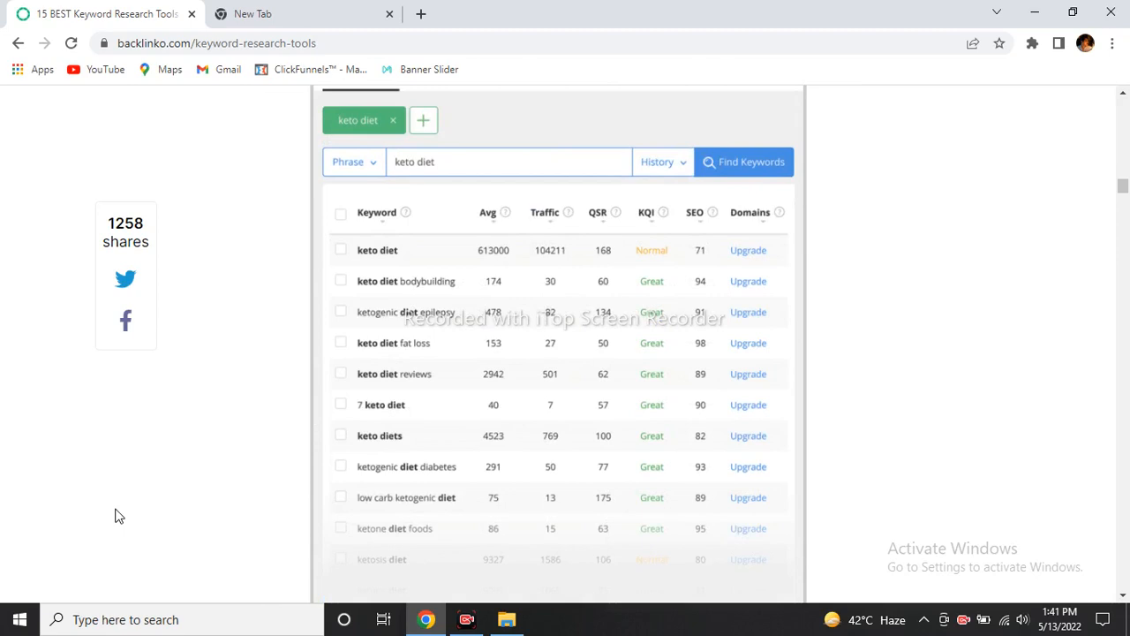
pyautogui.scroll(-3)
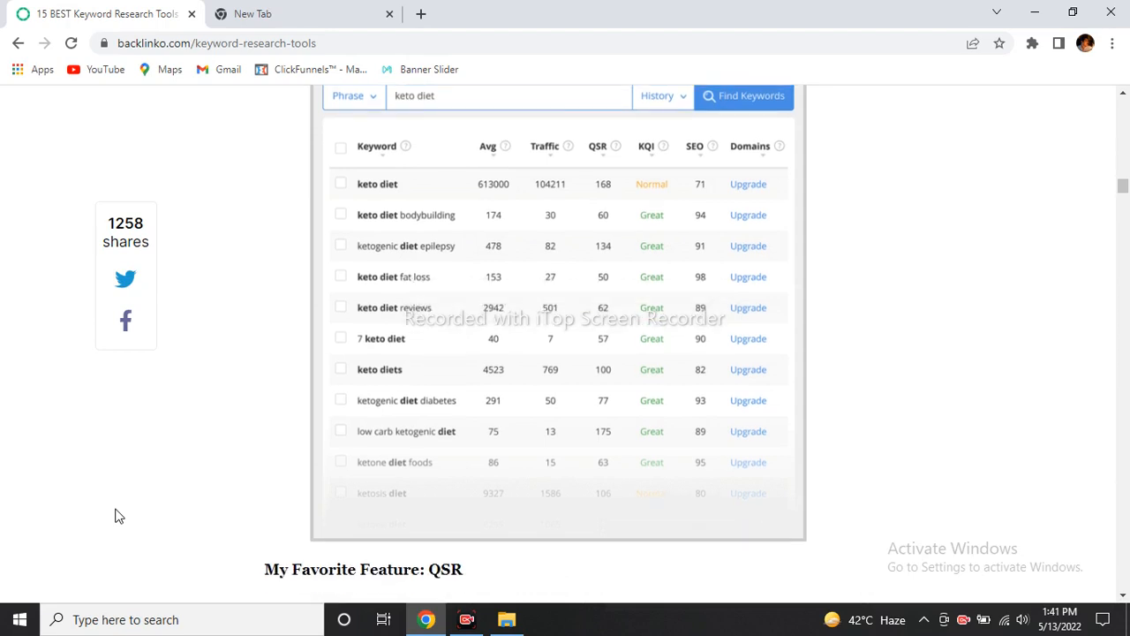
pyautogui.scroll(-3)
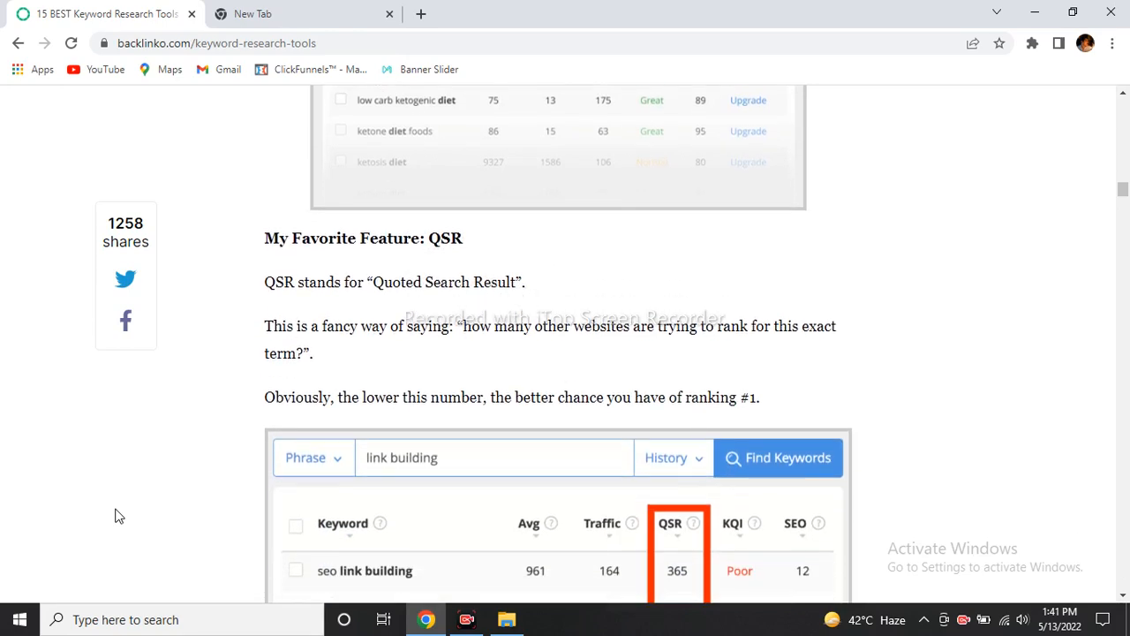
pyautogui.scroll(-3)
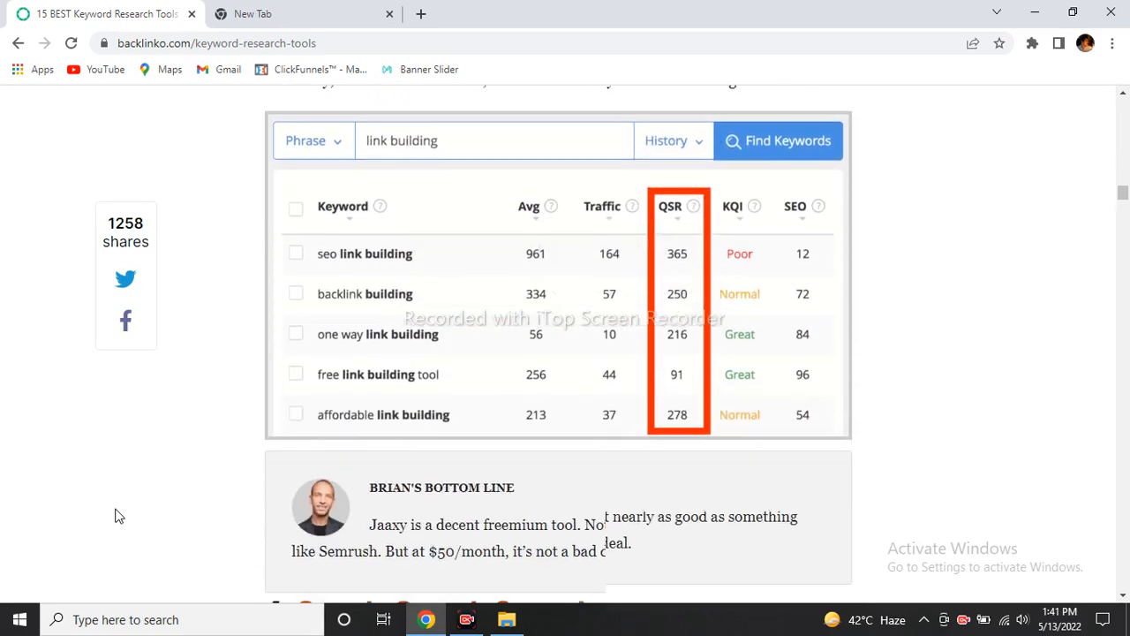
pyautogui.scroll(-3)
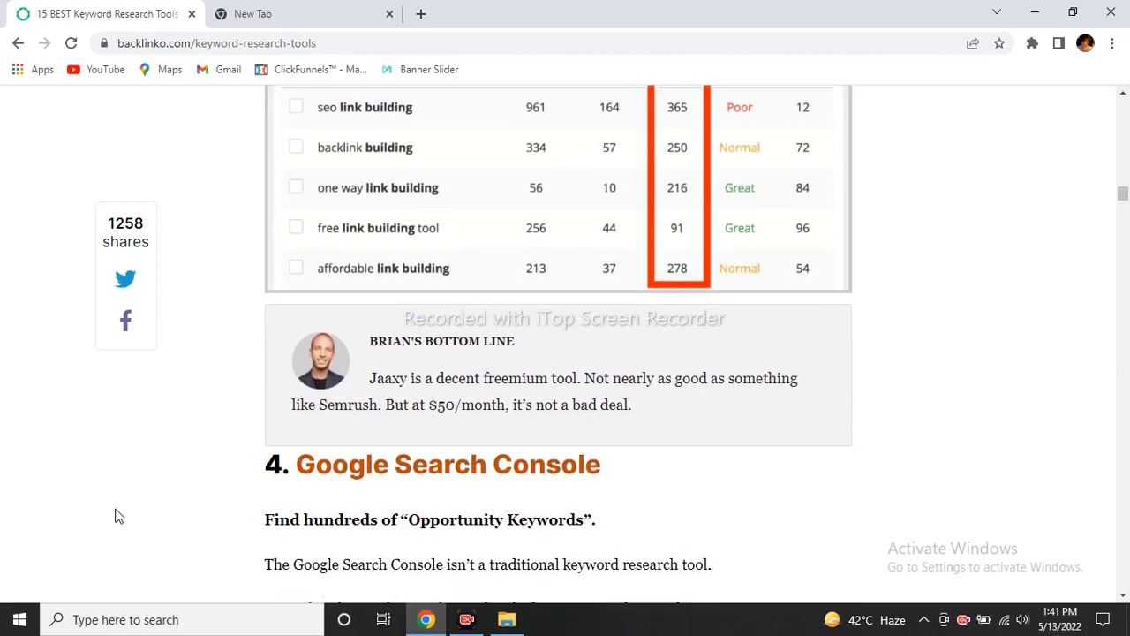
# Step: Scroll through Google Search Console's Opportunity Keywords and Analytics pairing to '5. Ahrefs Keywords Explorer'
pyautogui.scroll(-3)
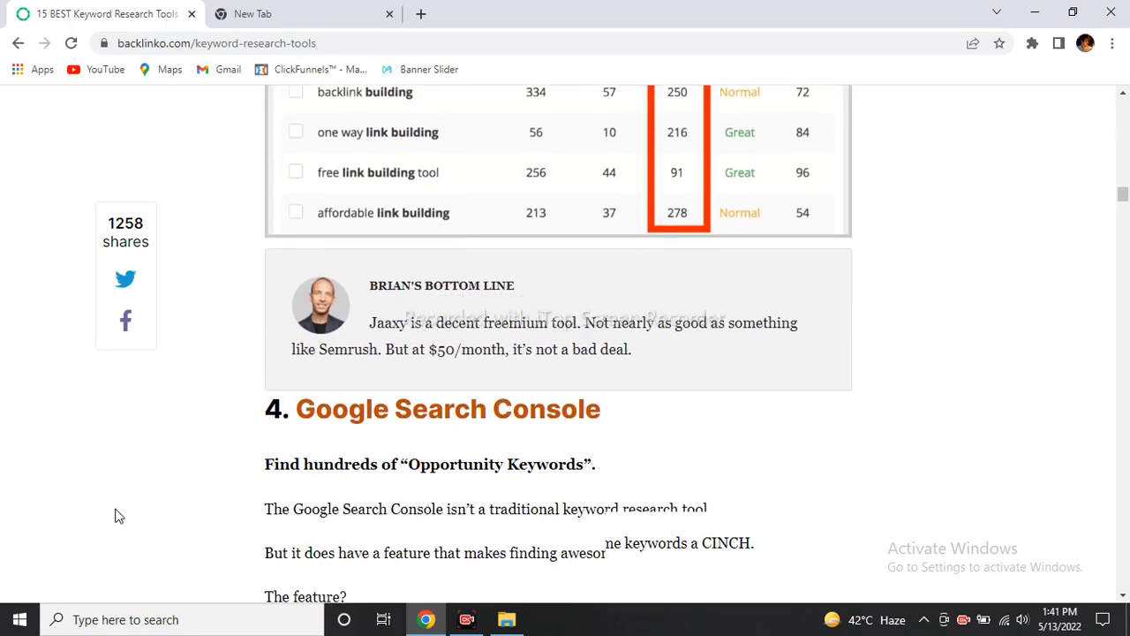
pyautogui.scroll(-3)
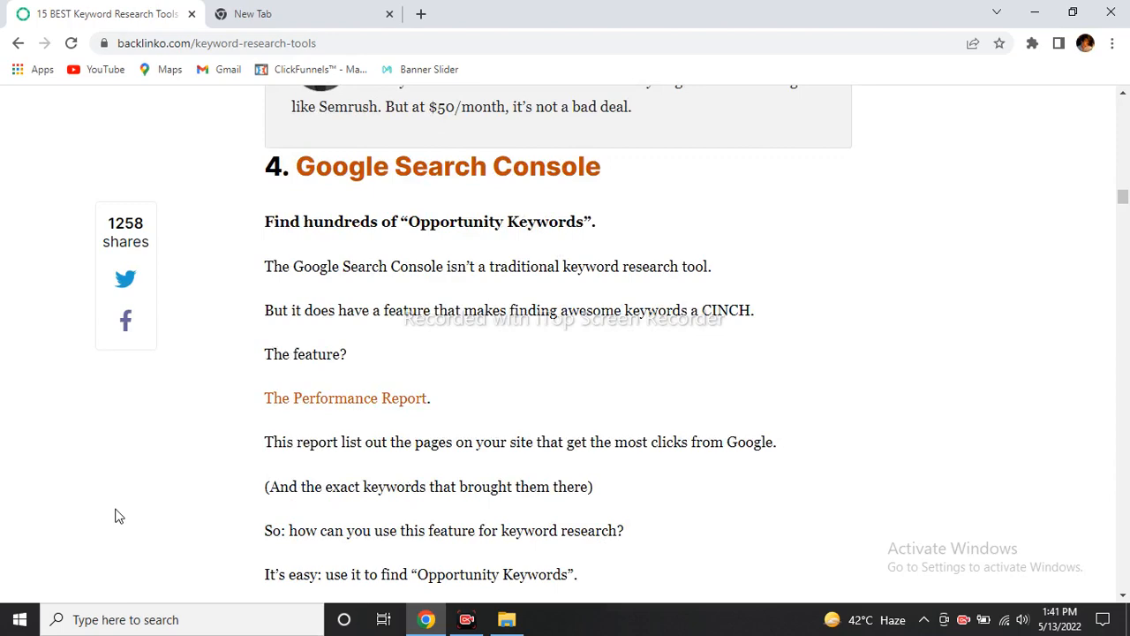
pyautogui.scroll(-3)
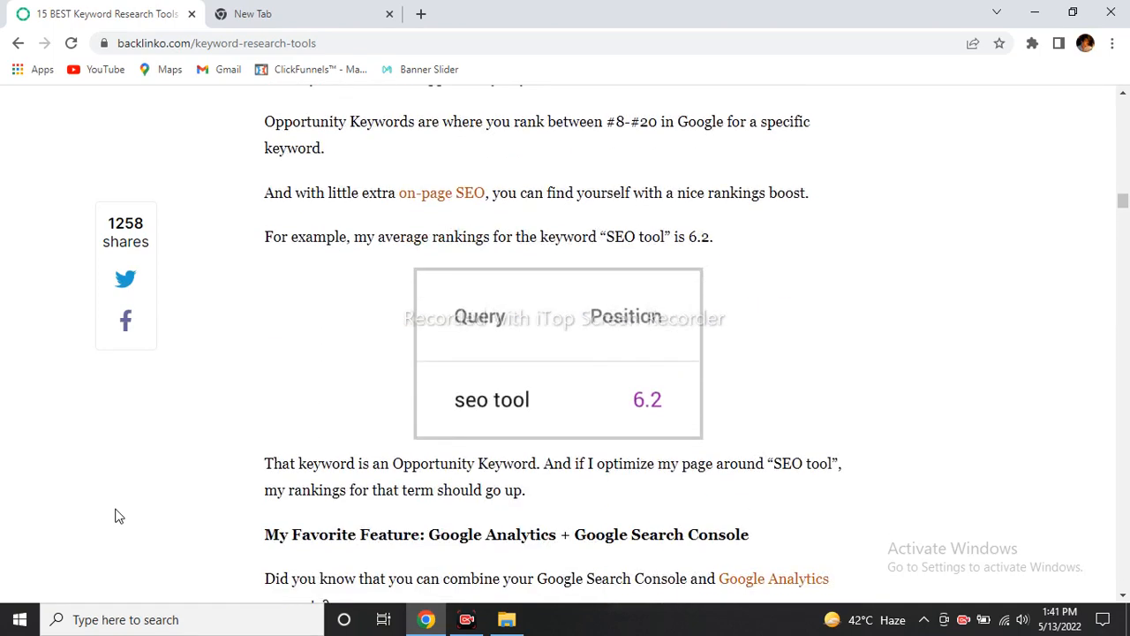
pyautogui.scroll(-3)
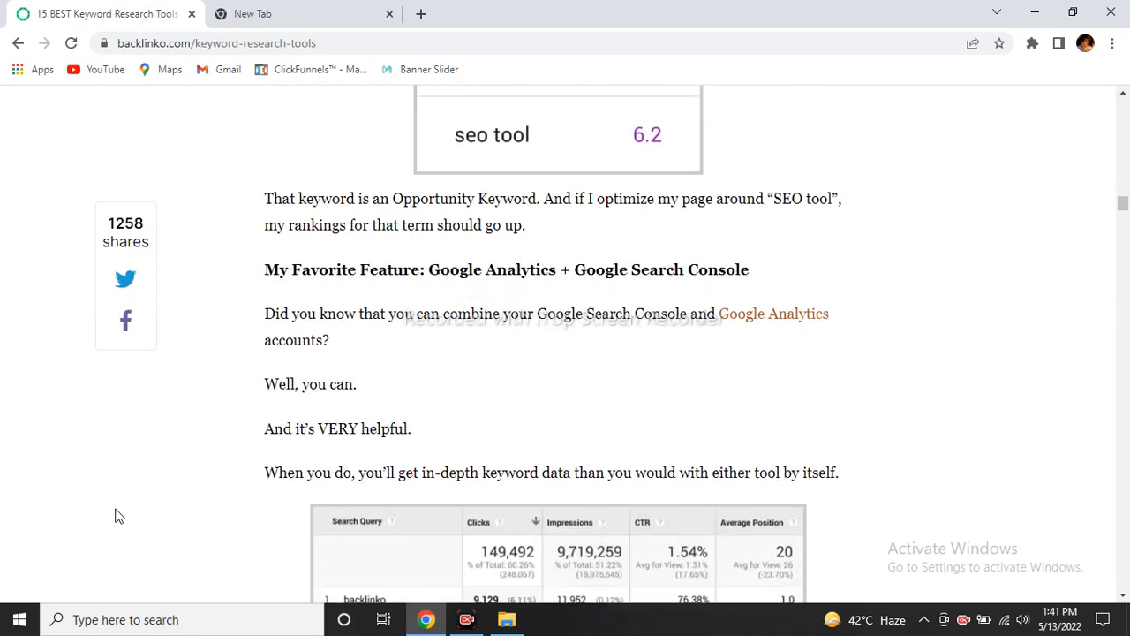
pyautogui.scroll(-3)
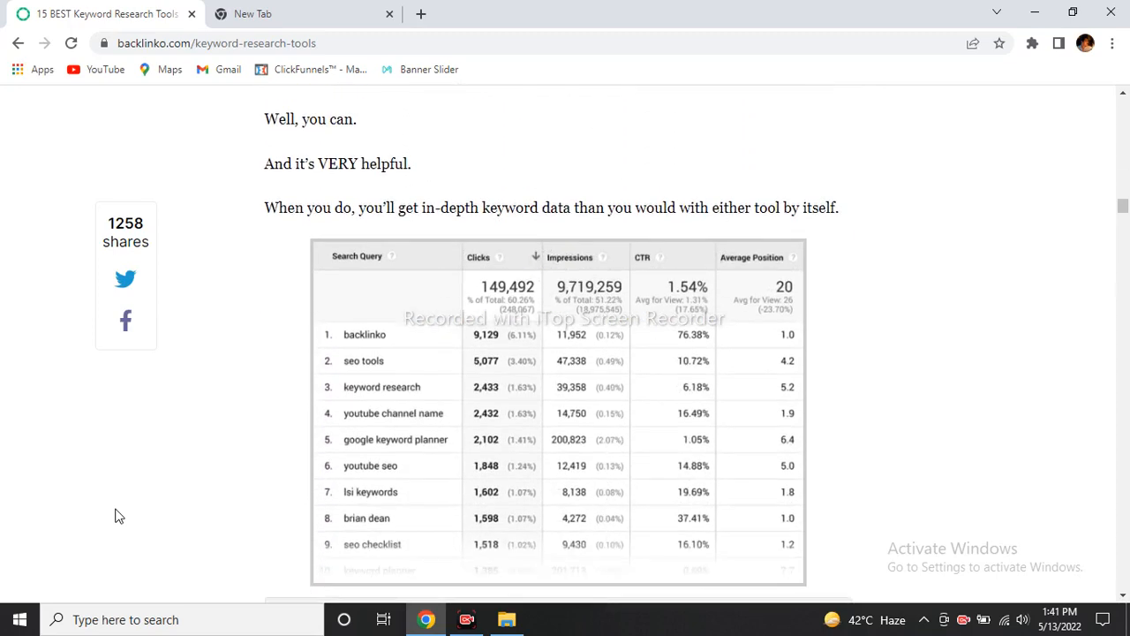
pyautogui.scroll(-3)
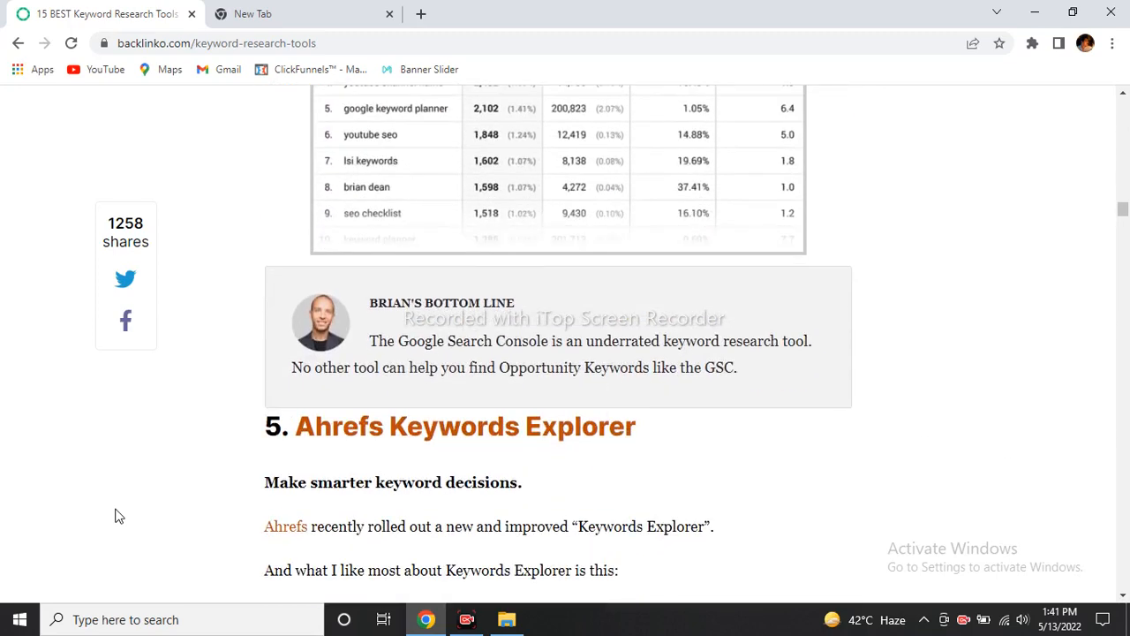
# Step: Scroll through Ahrefs Keywords Explorer's keyword difficulty score and bottom line to '6. SECockpit'
pyautogui.scroll(-3)
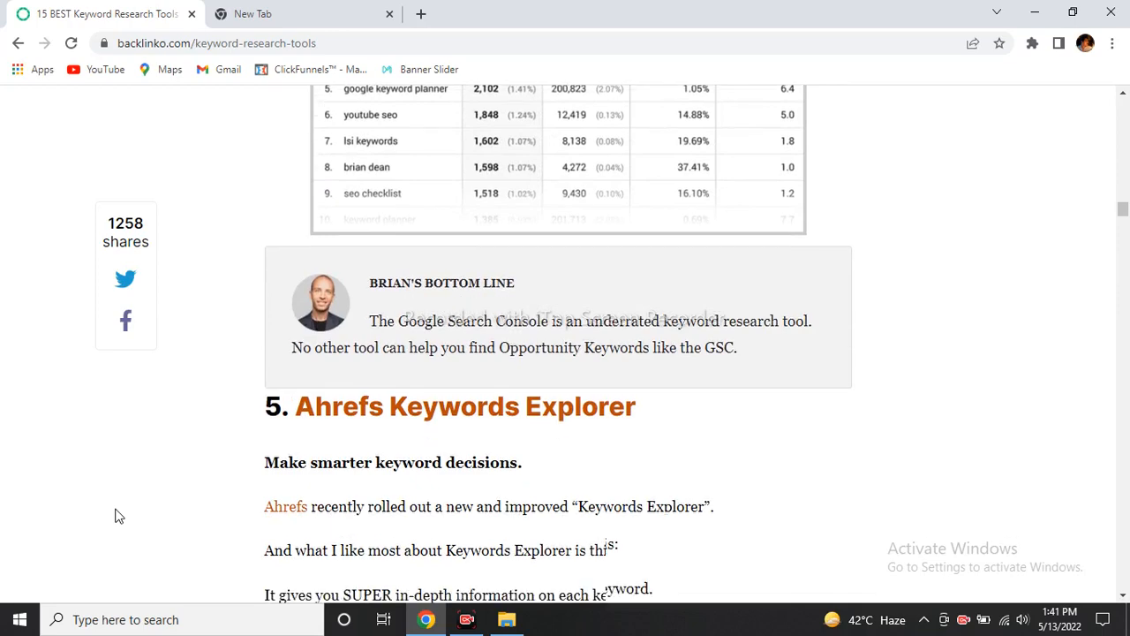
pyautogui.scroll(-3)
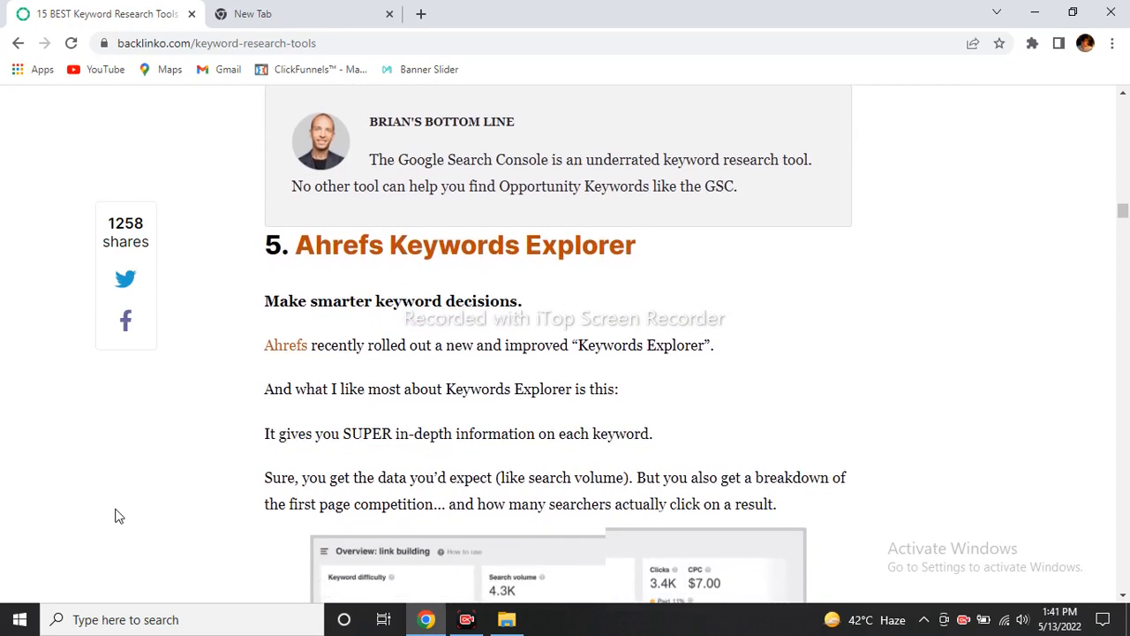
pyautogui.scroll(-3)
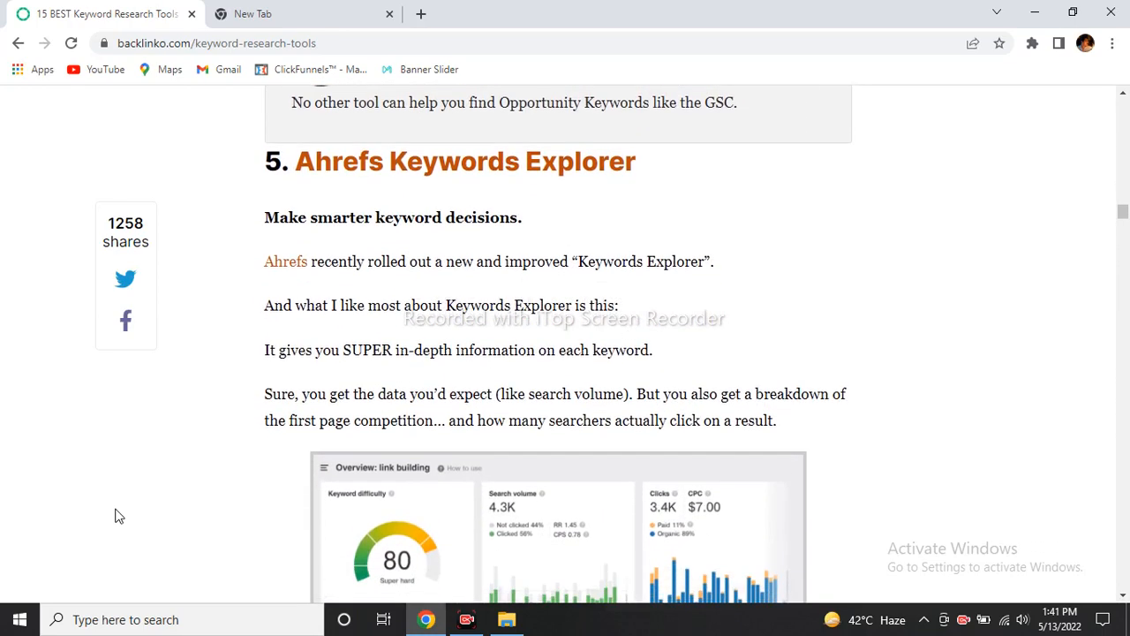
pyautogui.scroll(-3)
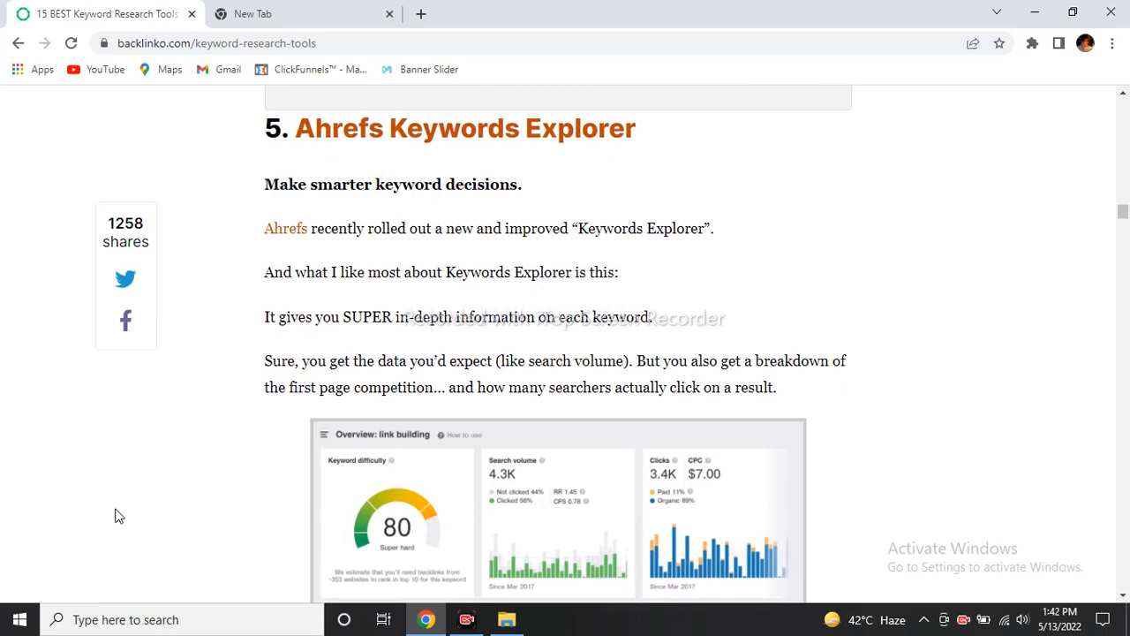
pyautogui.scroll(-3)
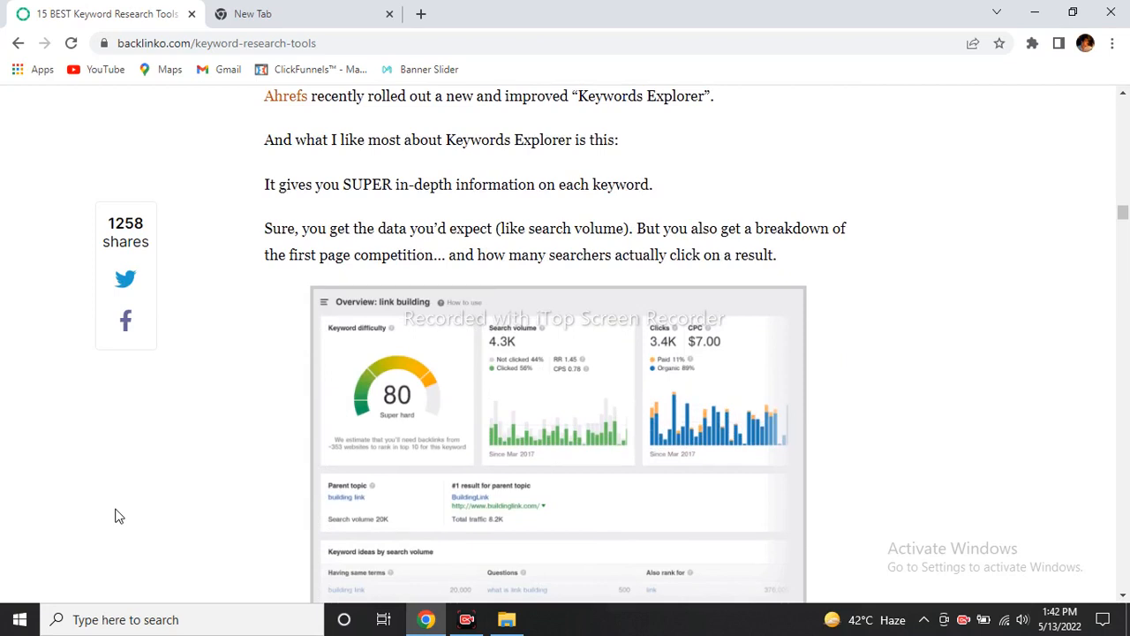
pyautogui.scroll(-3)
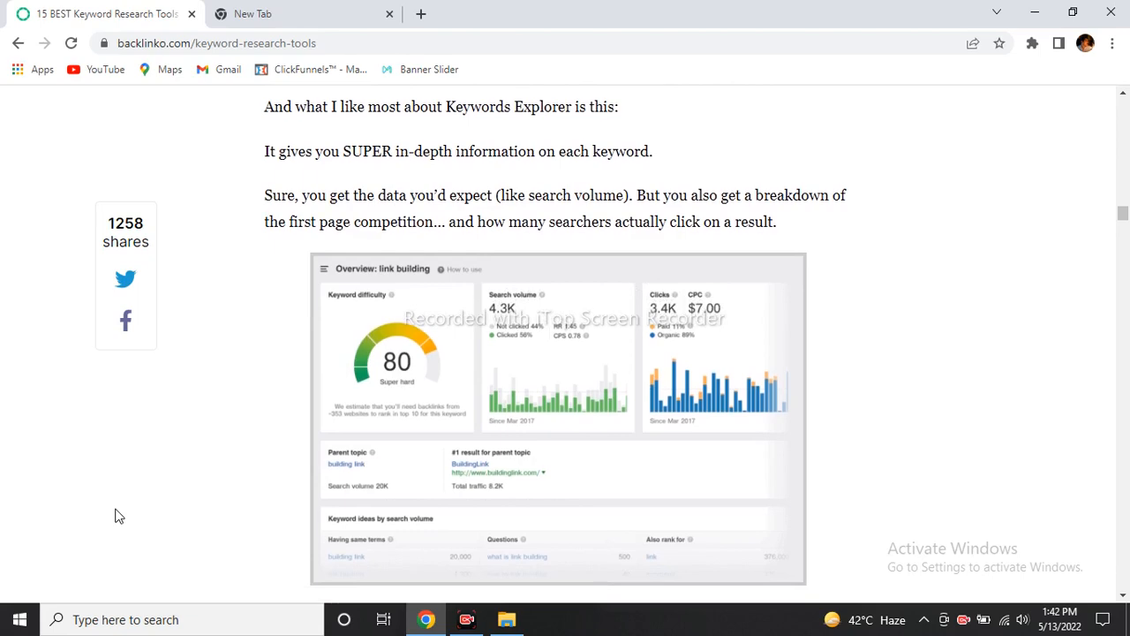
pyautogui.scroll(-3)
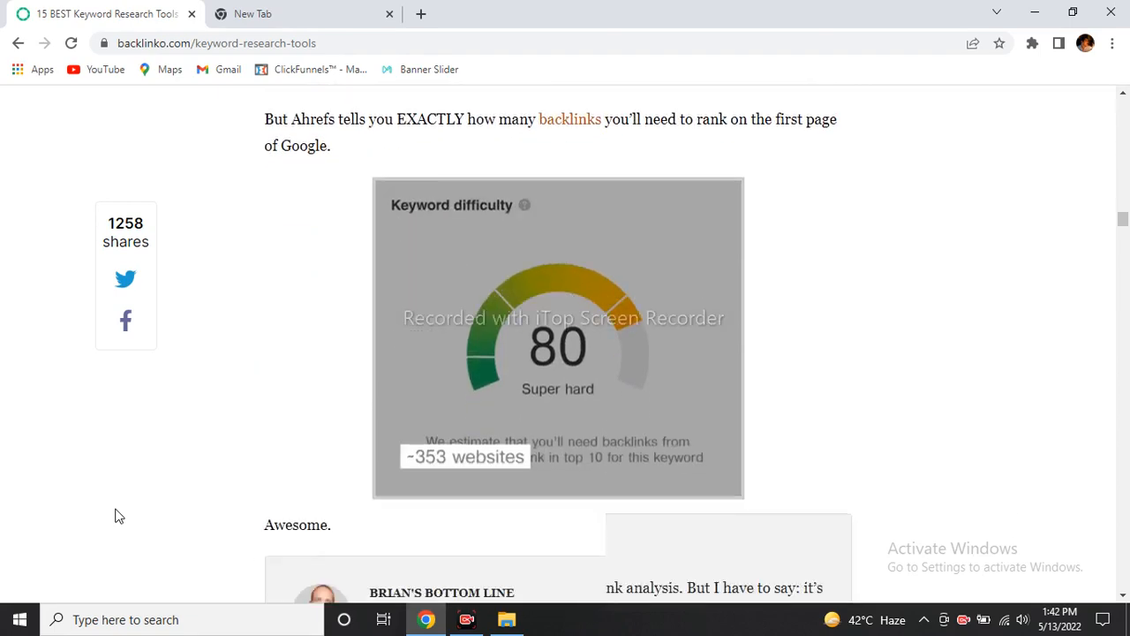
pyautogui.scroll(-3)
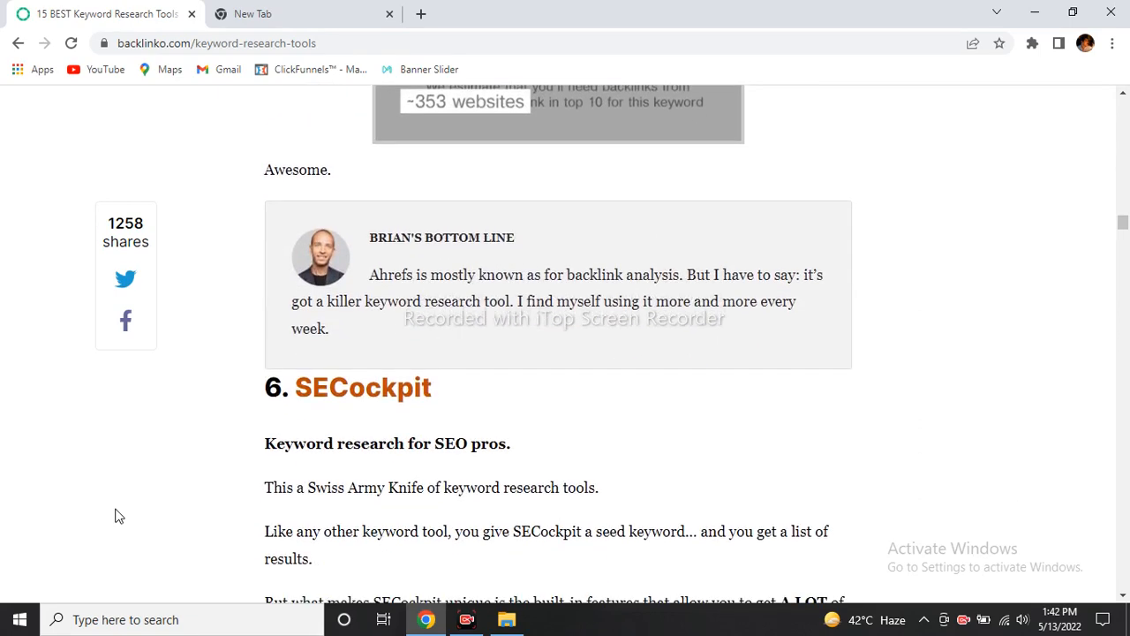
# Step: Scroll through SECockpit's introduction and 'how it works' to its dashboard screenshot
pyautogui.scroll(-3)
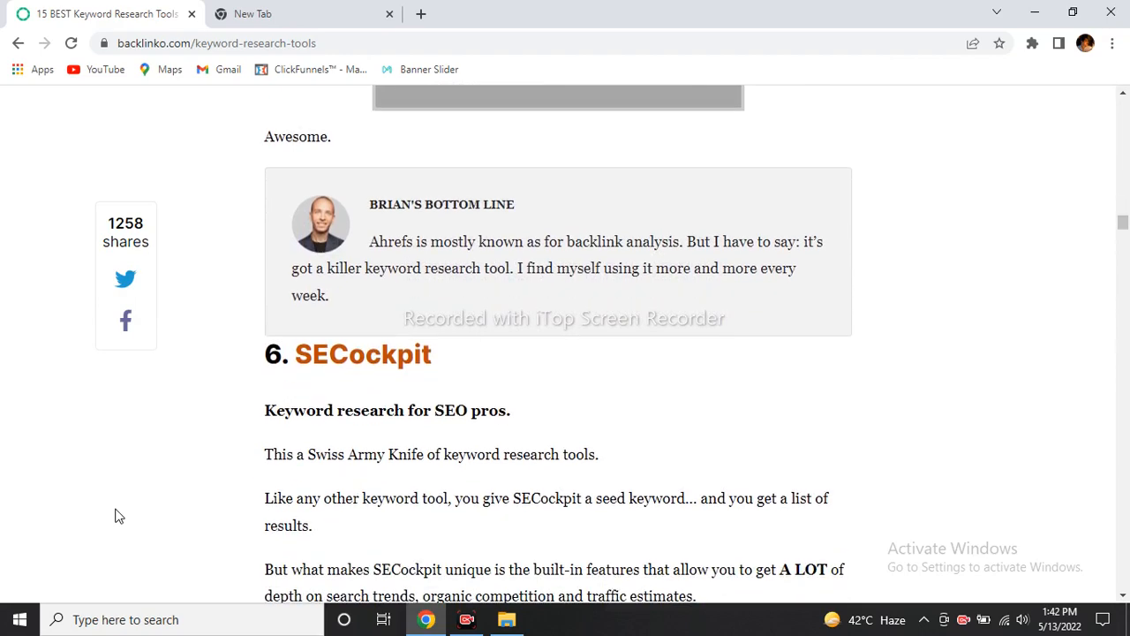
pyautogui.scroll(-3)
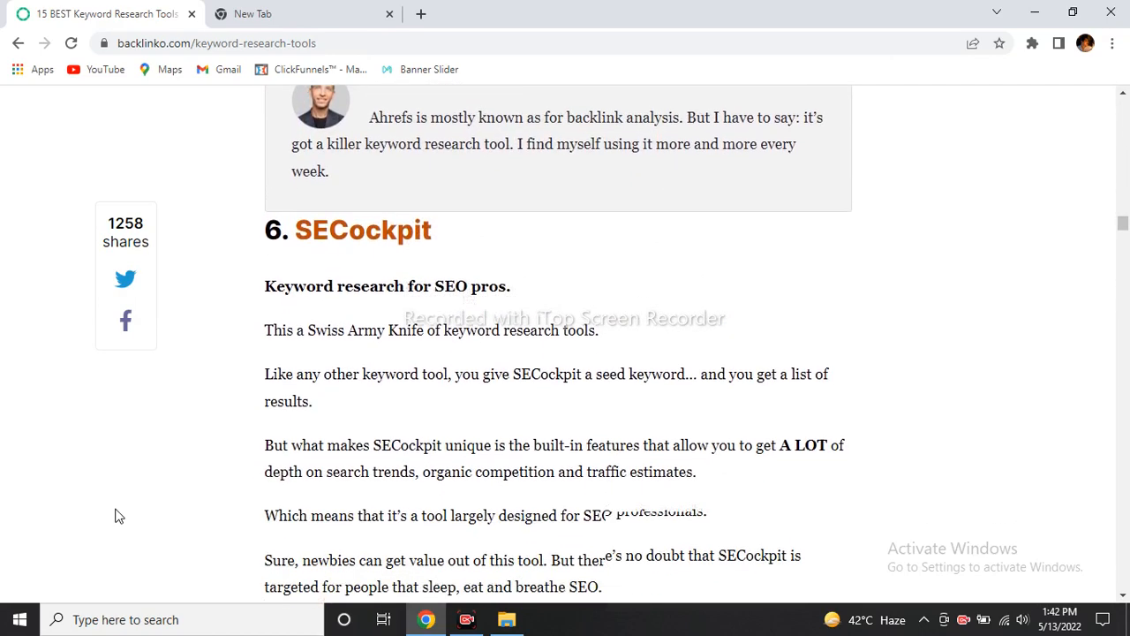
pyautogui.scroll(-3)
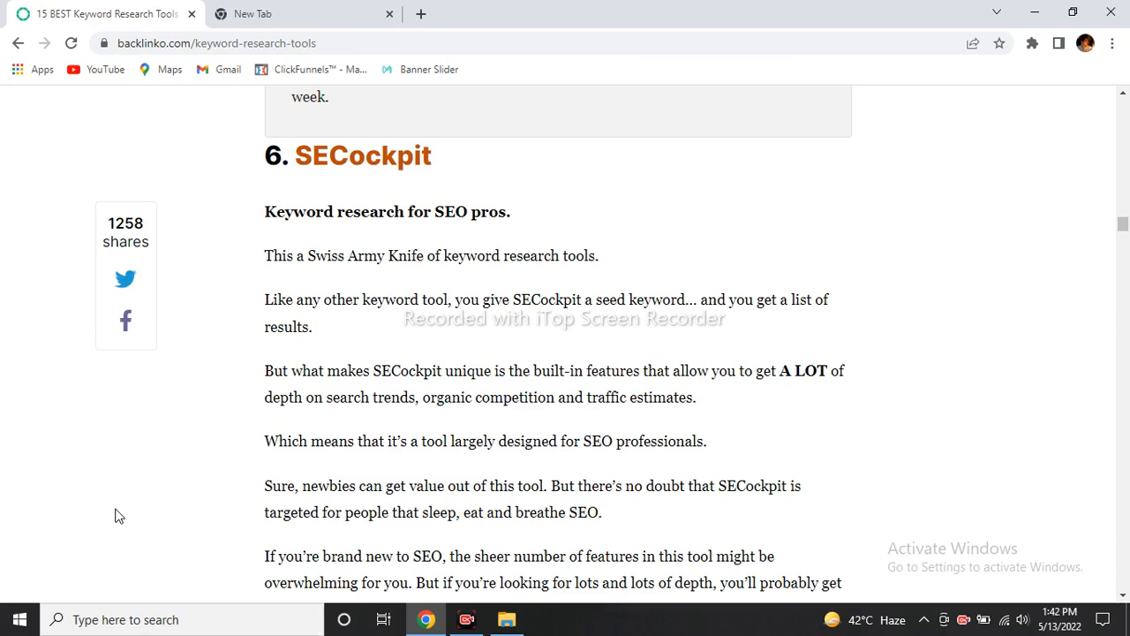
pyautogui.scroll(-3)
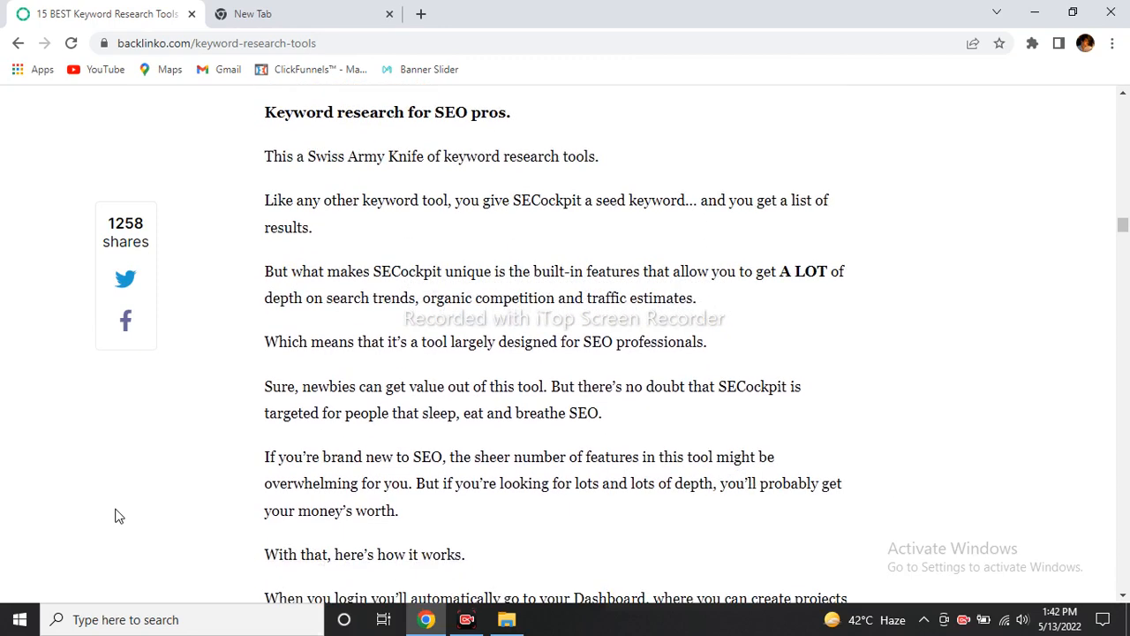
pyautogui.scroll(-3)
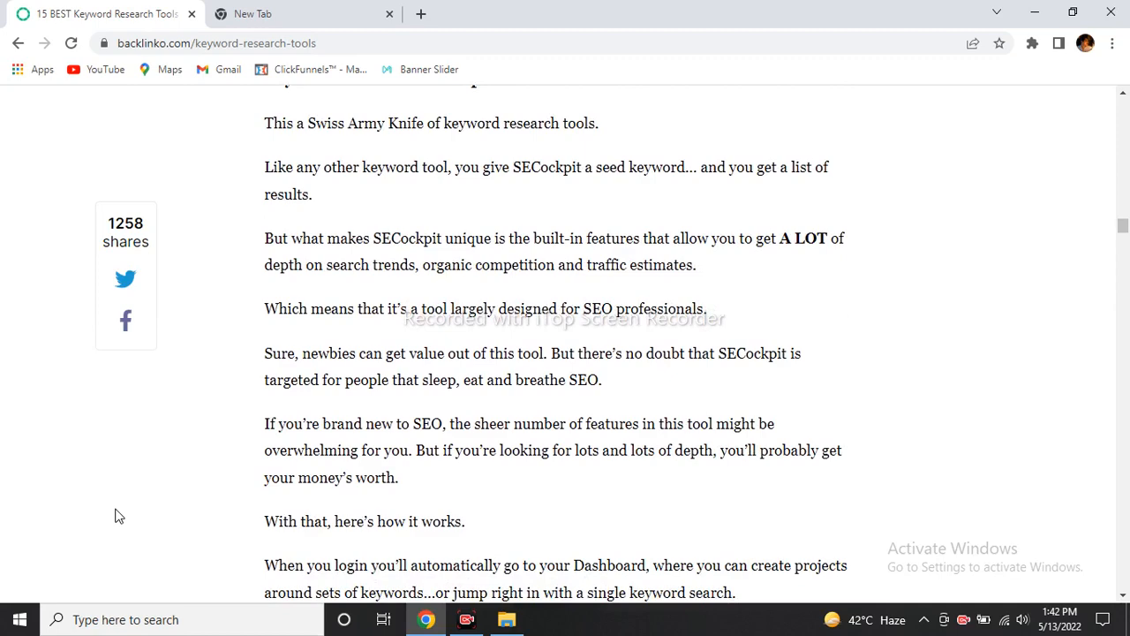
pyautogui.scroll(-3)
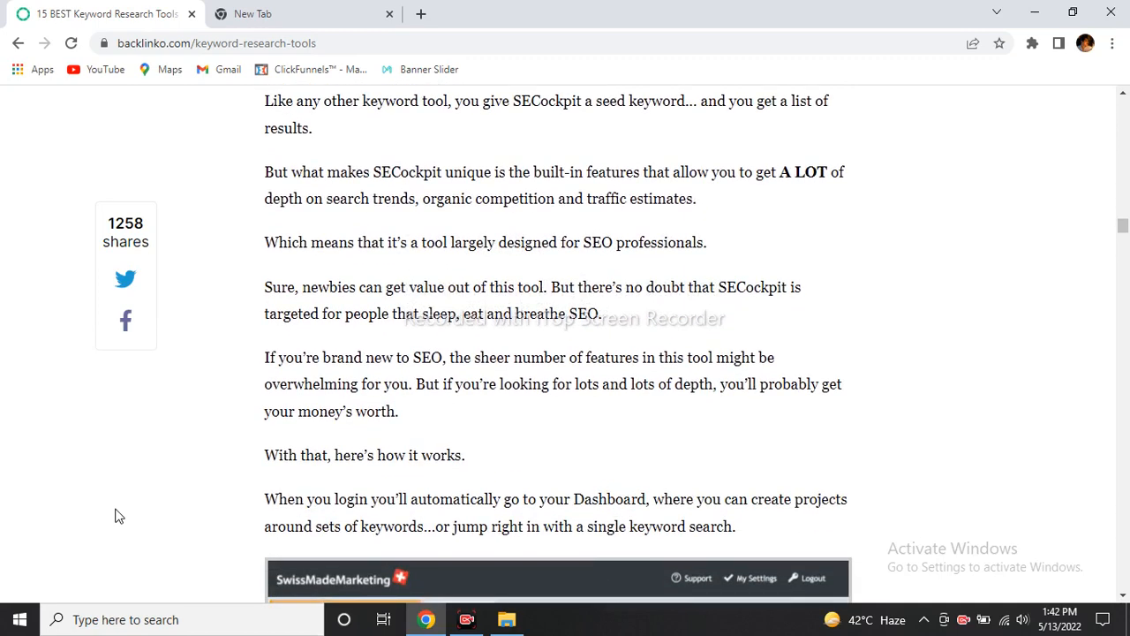
pyautogui.scroll(-3)
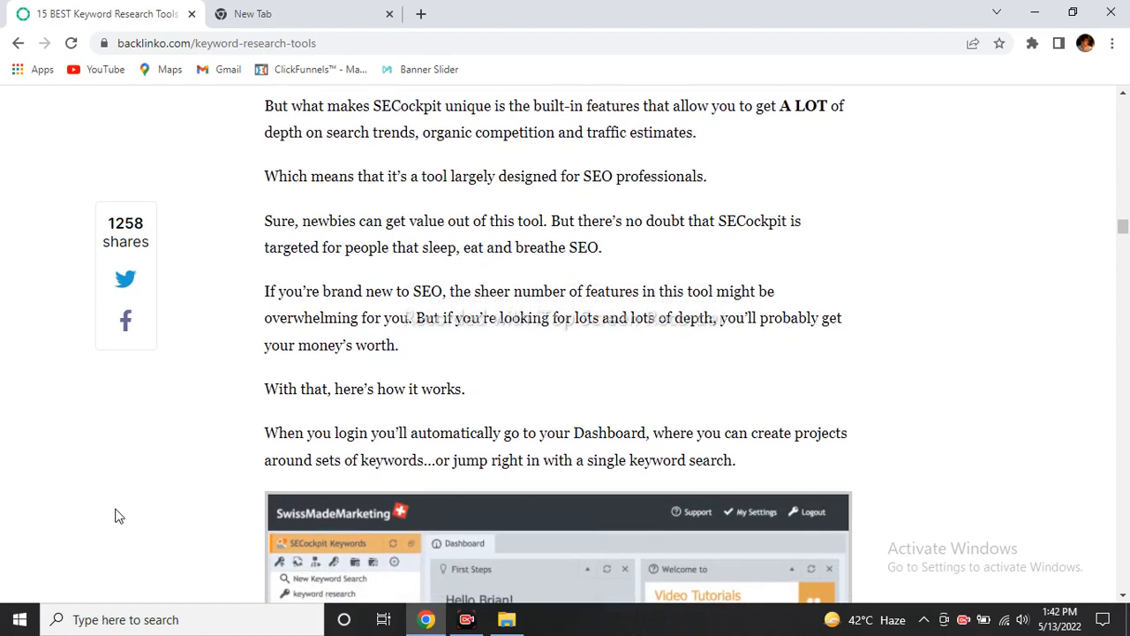
pyautogui.scroll(-3)
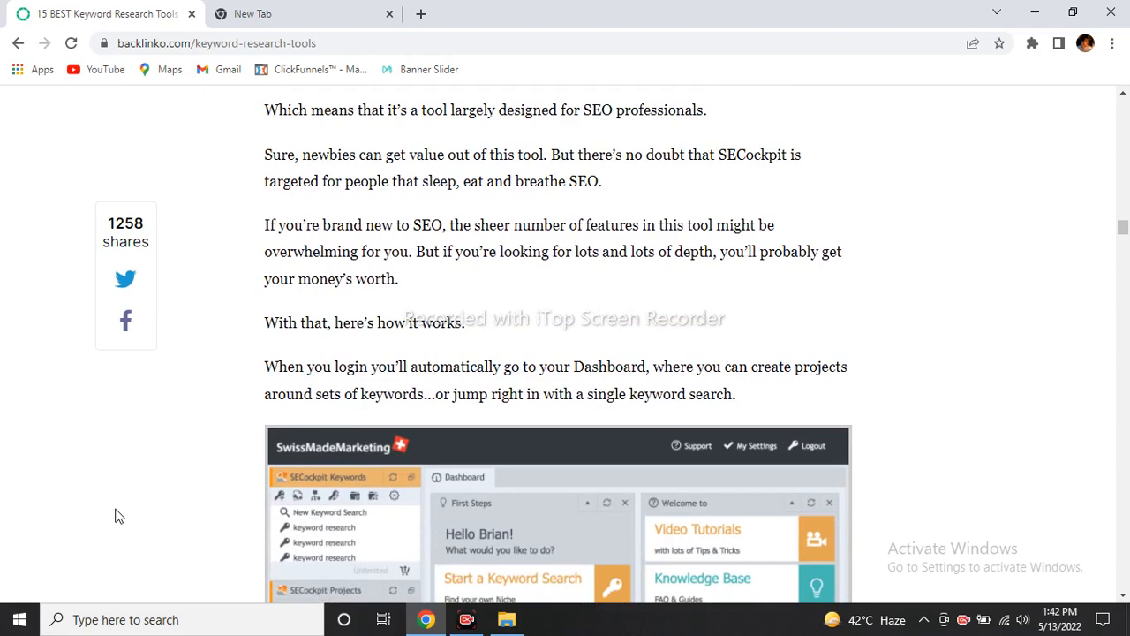
pyautogui.scroll(-3)
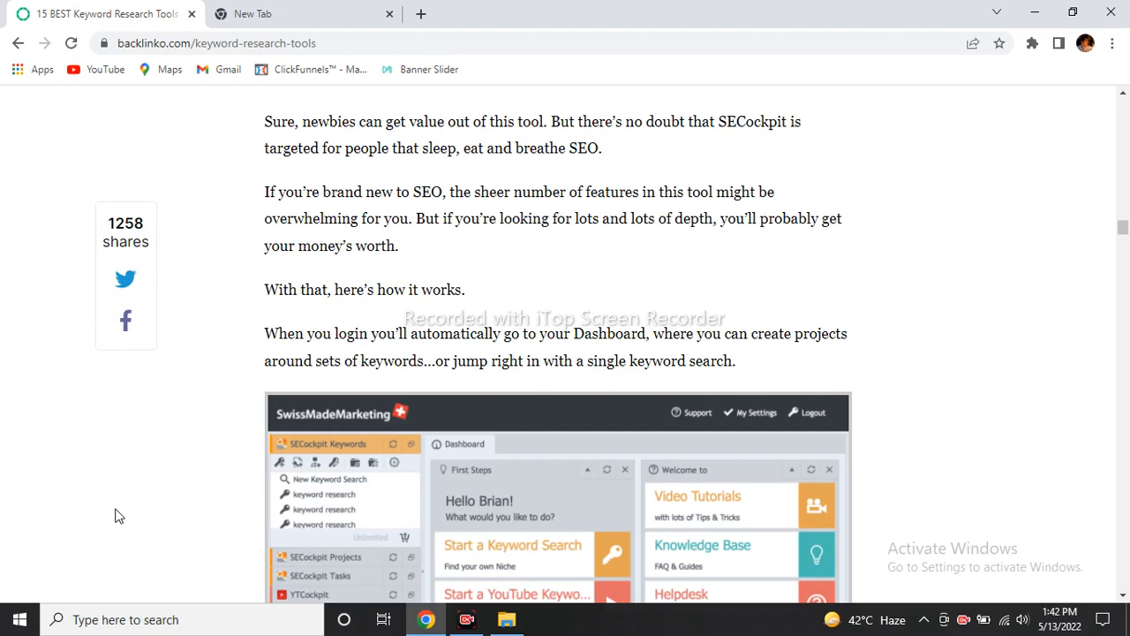
# Step: Scroll through SECockpit's report columns and filtering feature screenshots
pyautogui.scroll(-3)
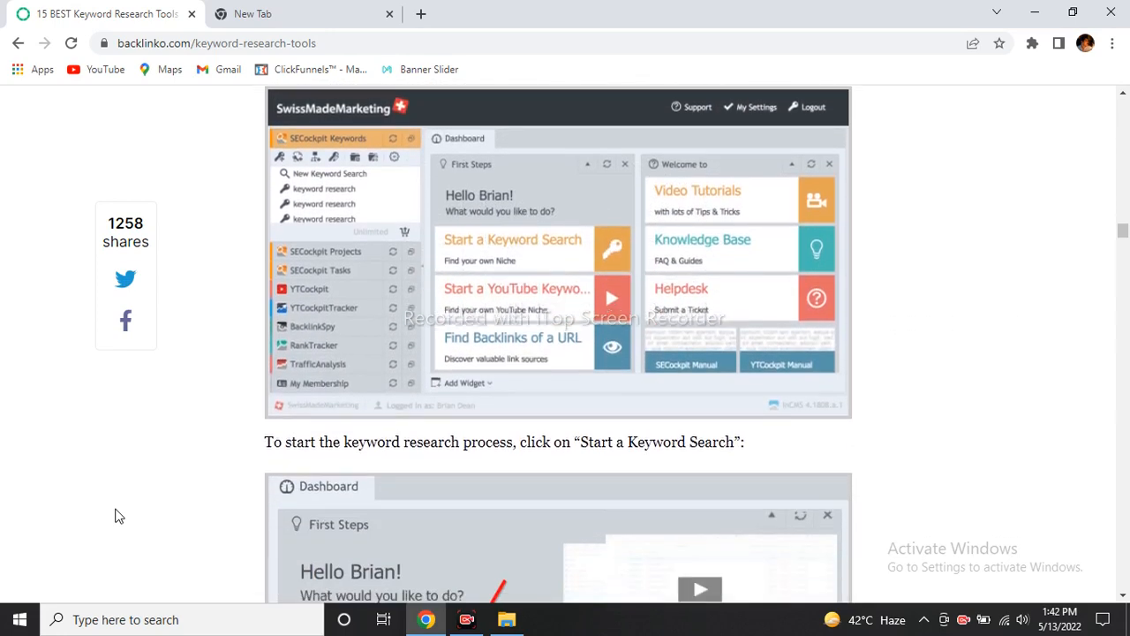
pyautogui.scroll(-3)
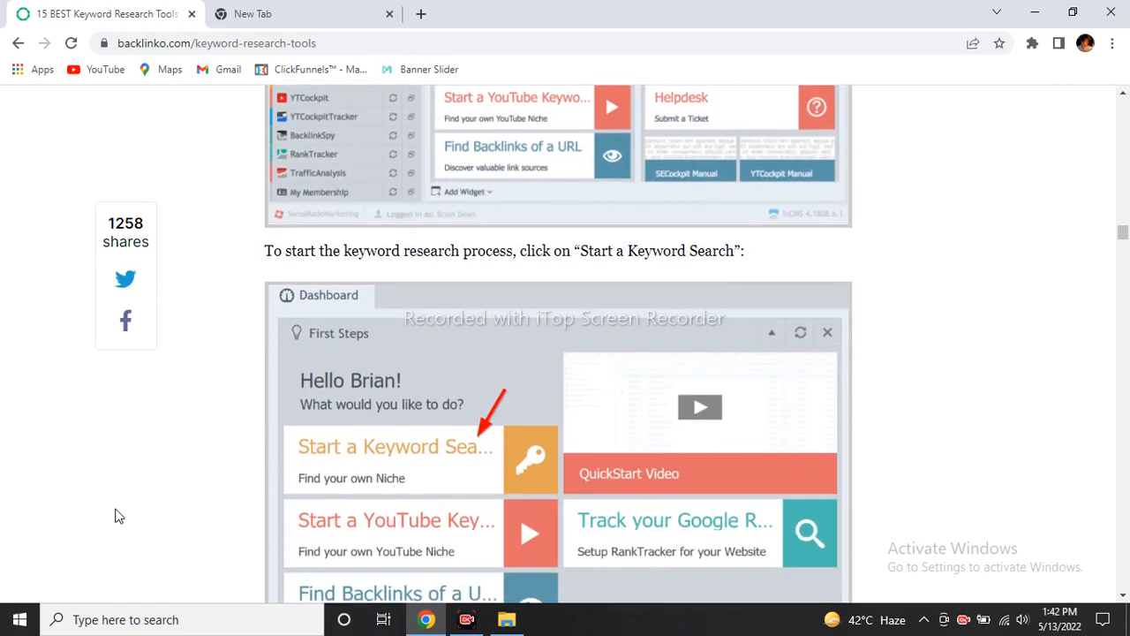
pyautogui.scroll(-3)
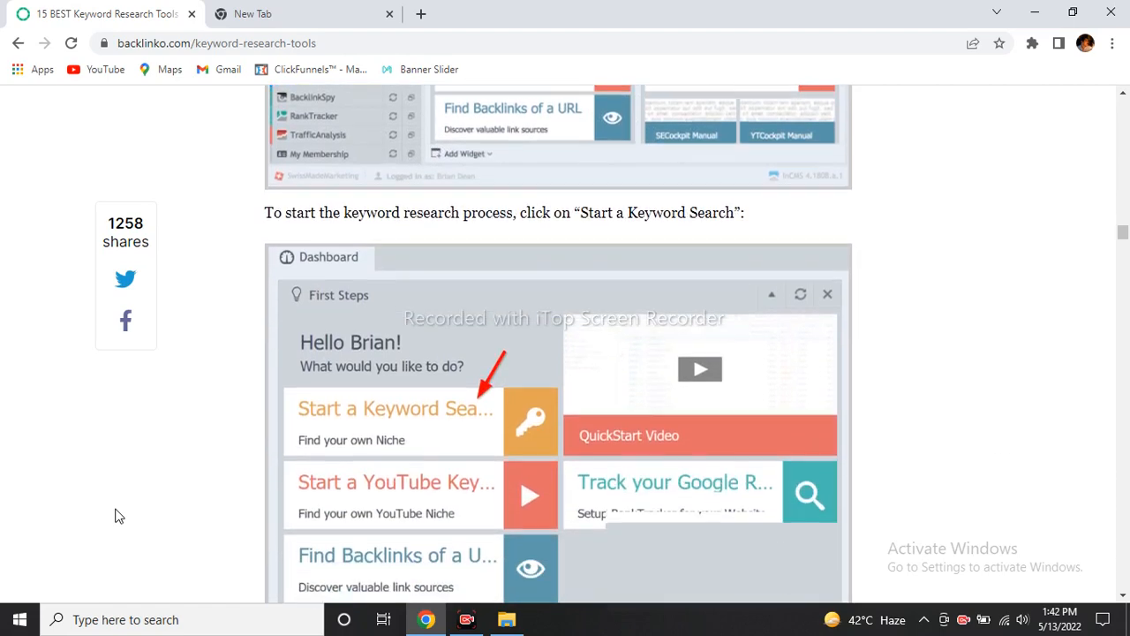
pyautogui.scroll(-3)
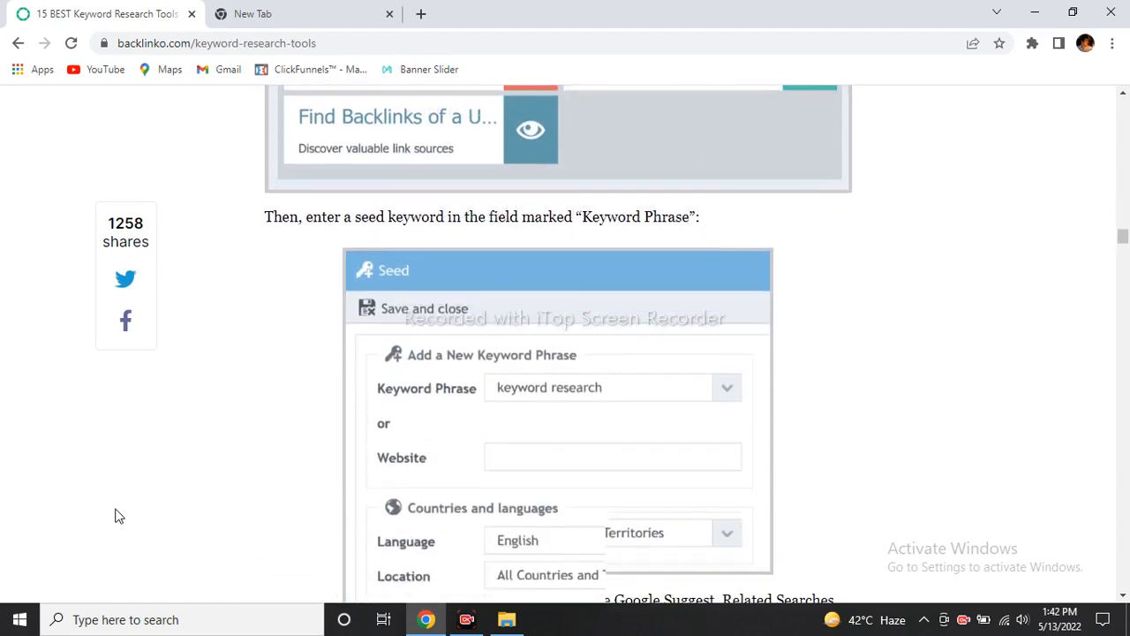
pyautogui.scroll(-3)
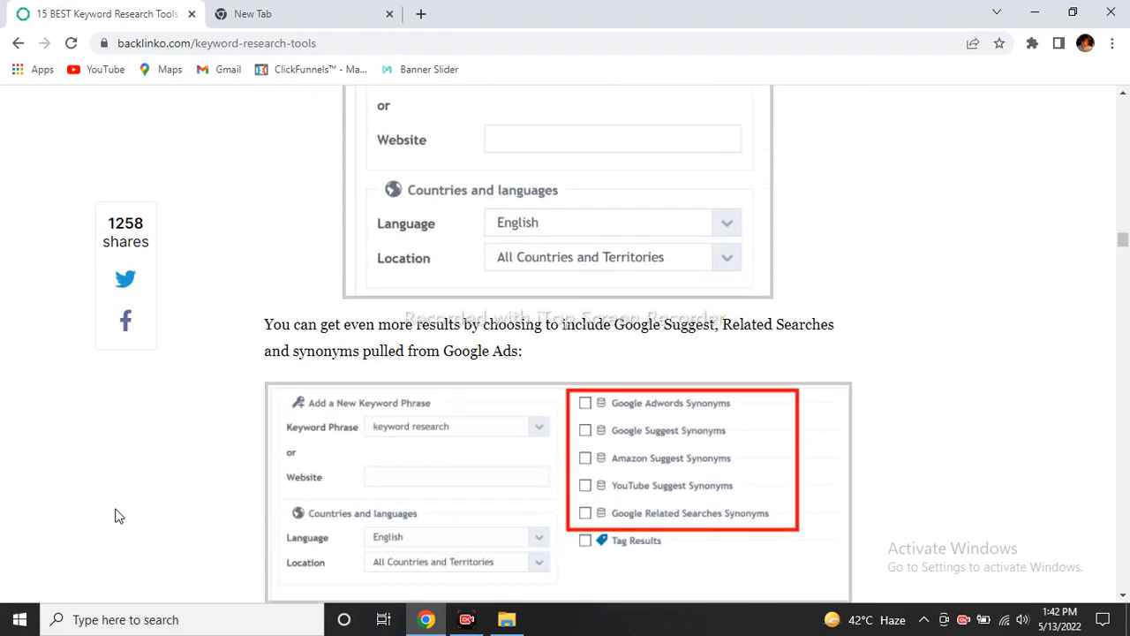
pyautogui.scroll(-3)
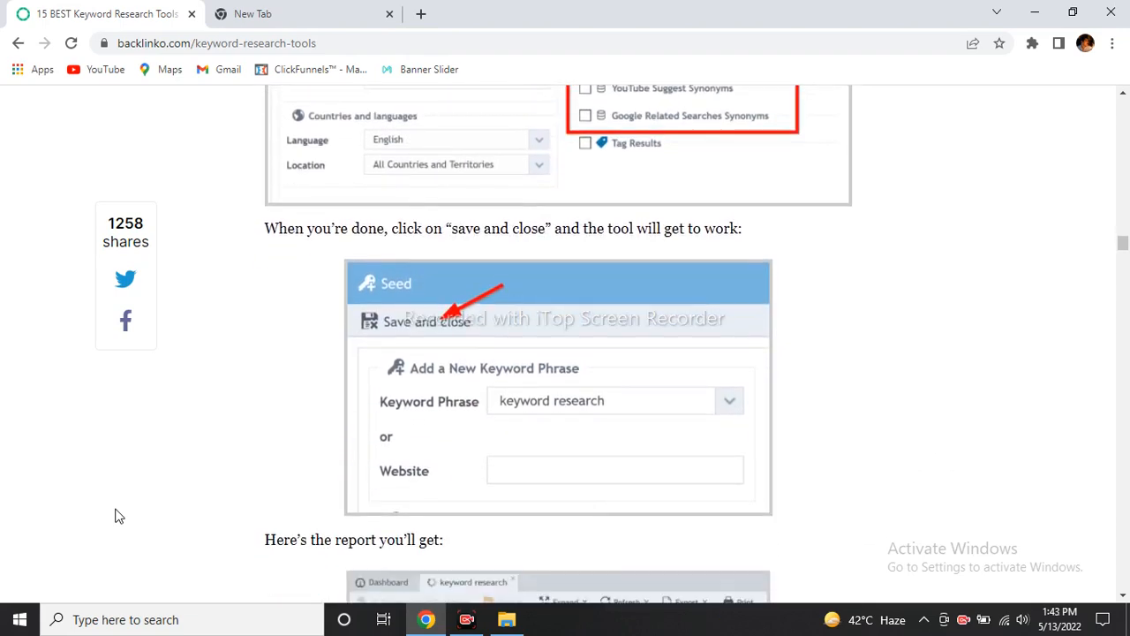
pyautogui.scroll(-3)
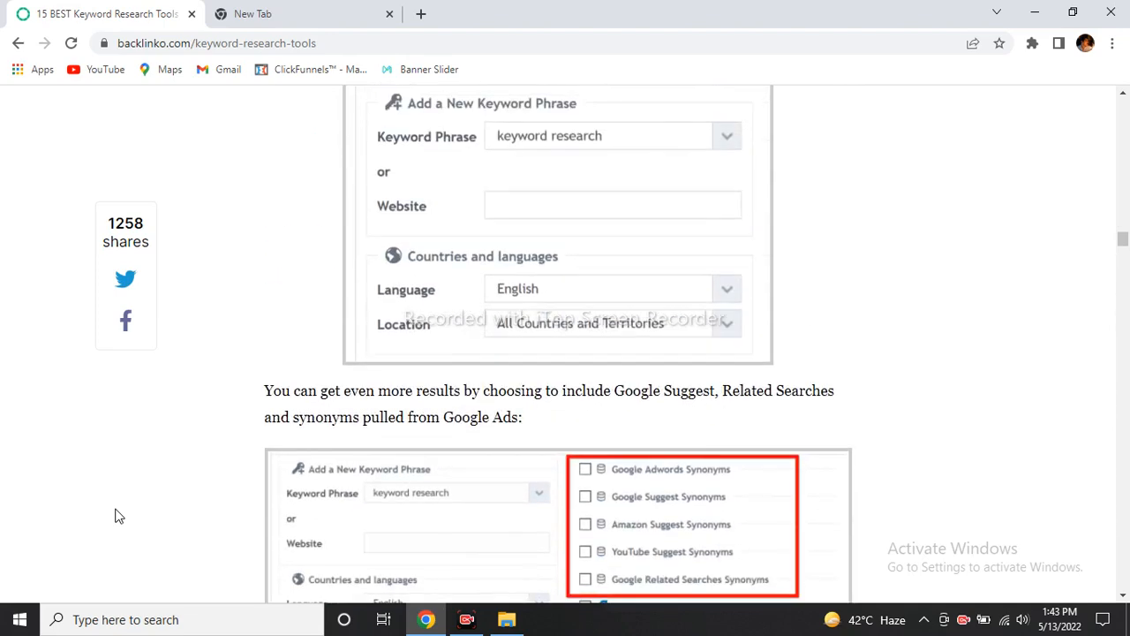
pyautogui.scroll(-3)
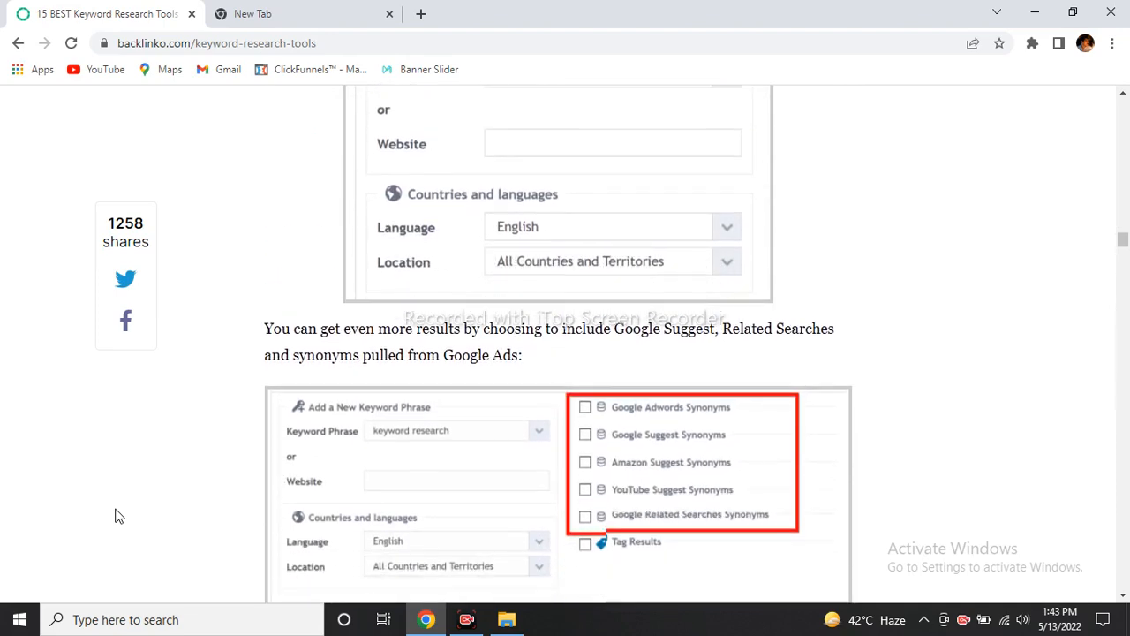
pyautogui.scroll(-3)
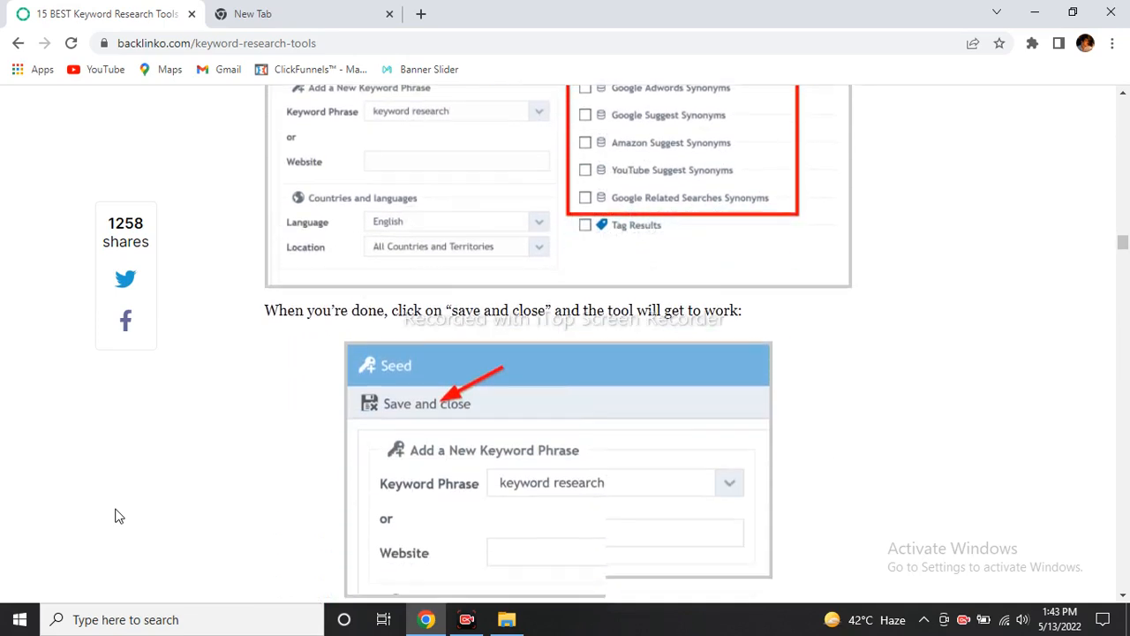
# Step: Scroll past SECockpit's bottom line to the '7. Google Keyword Planner' heading
pyautogui.scroll(-3)
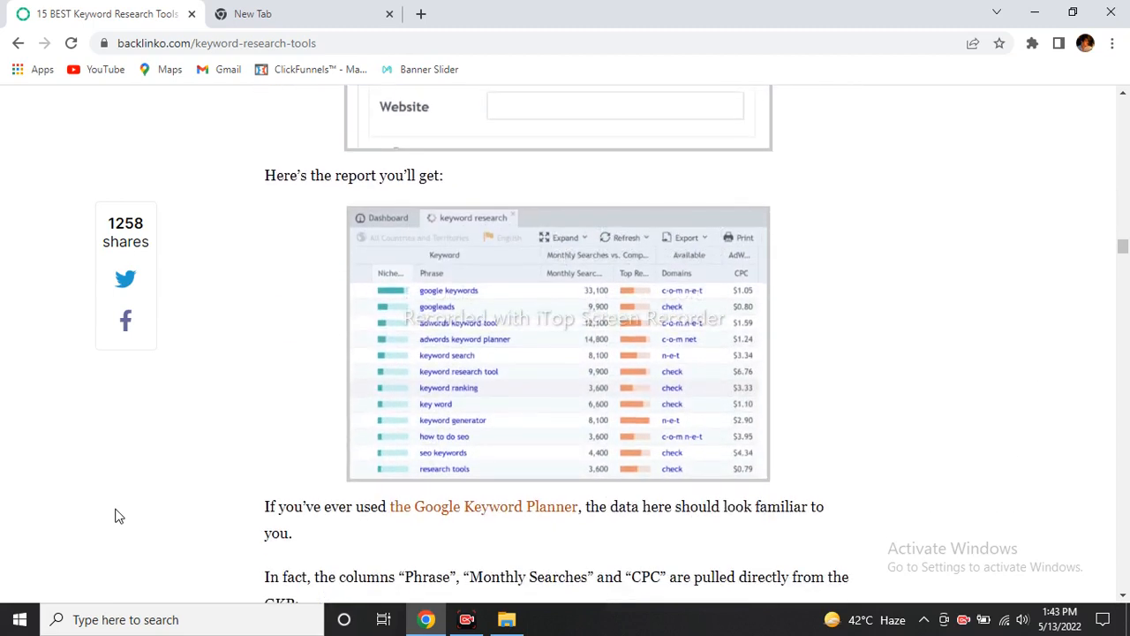
pyautogui.scroll(-3)
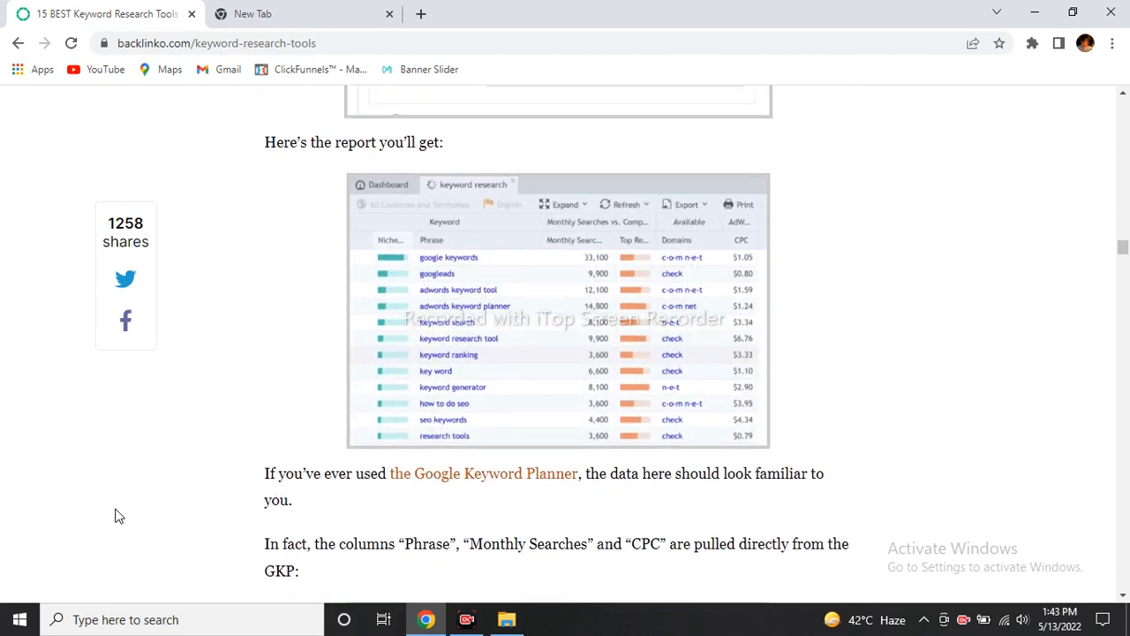
pyautogui.scroll(-3)
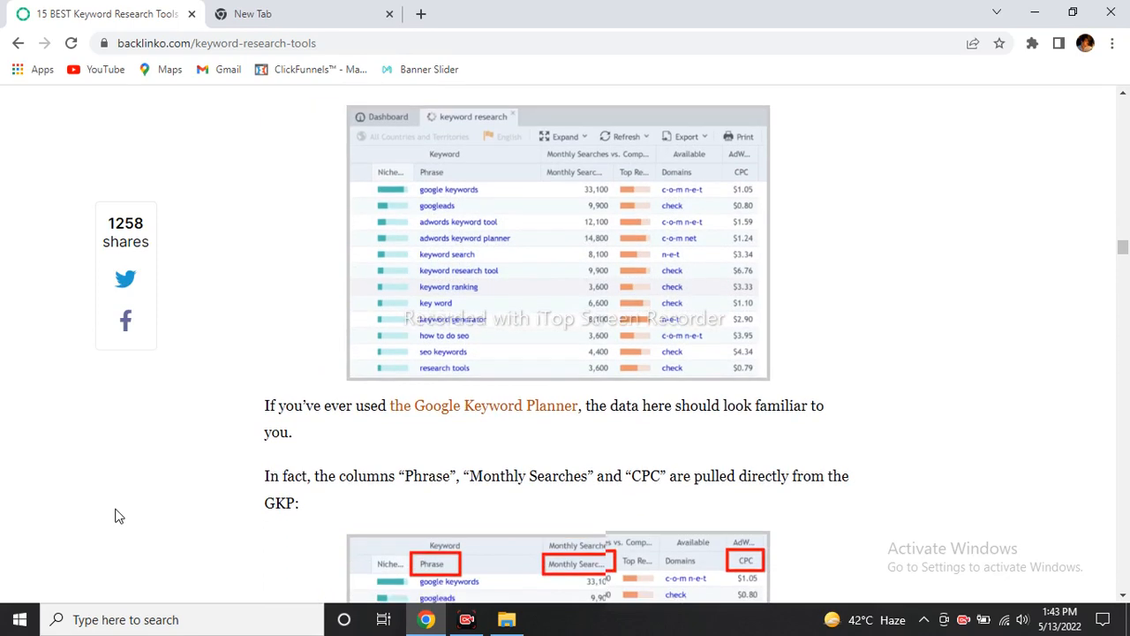
pyautogui.scroll(-3)
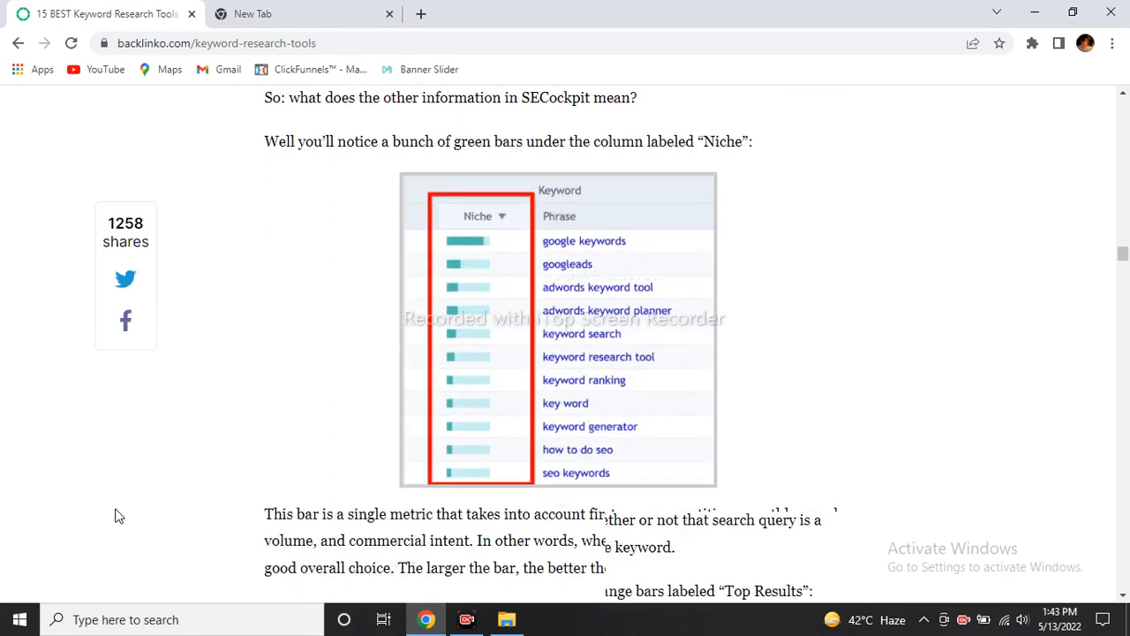
pyautogui.scroll(-3)
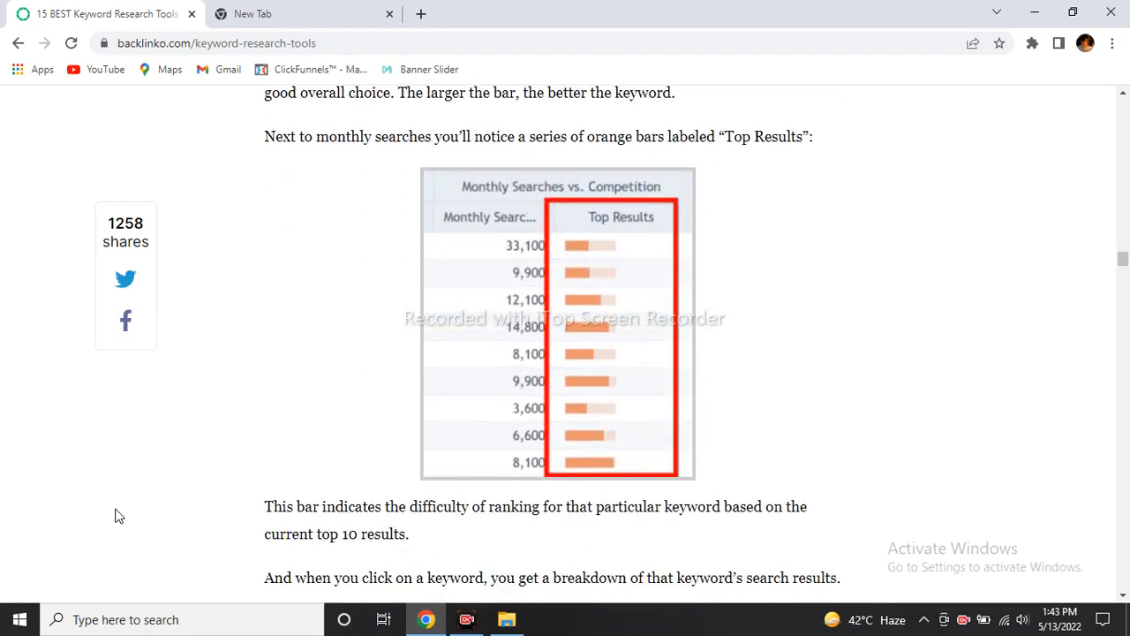
pyautogui.scroll(-3)
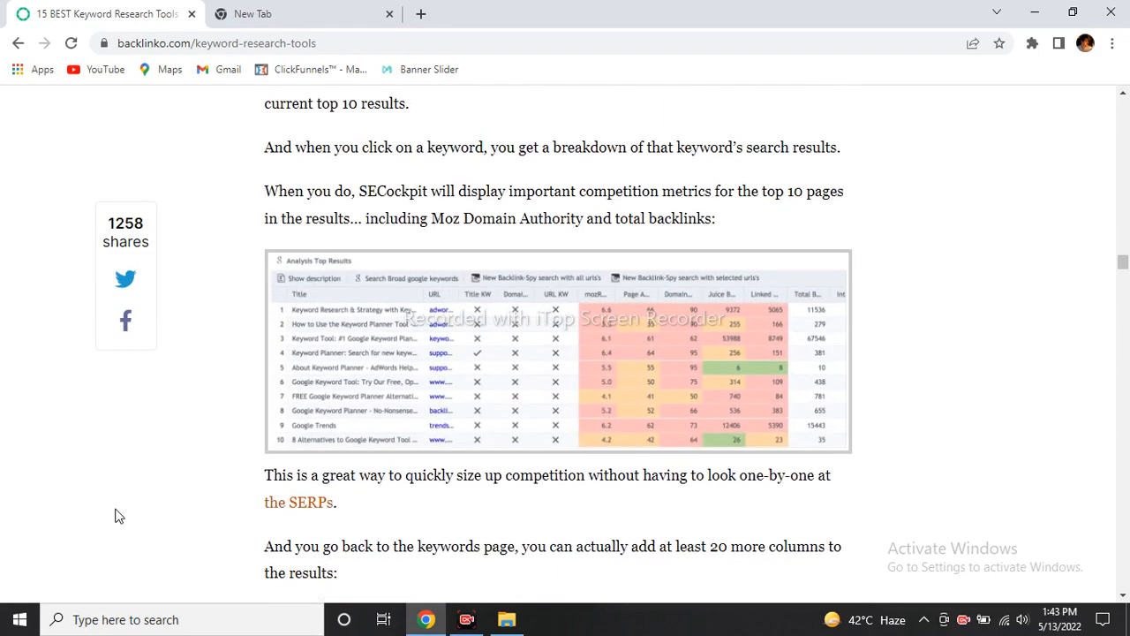
pyautogui.scroll(-3)
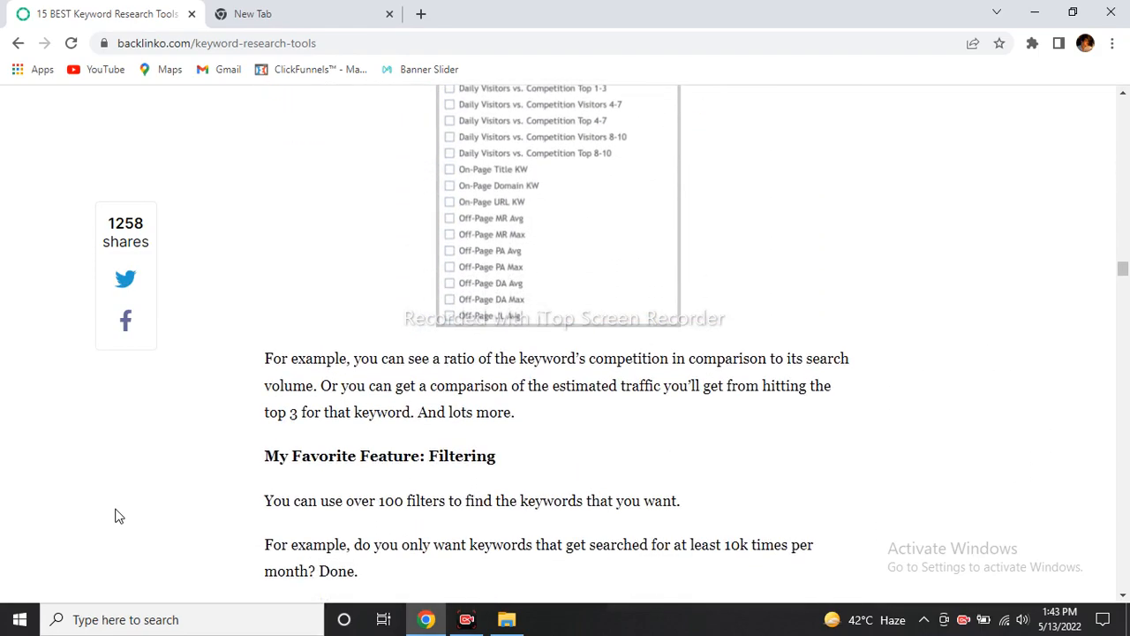
pyautogui.scroll(-3)
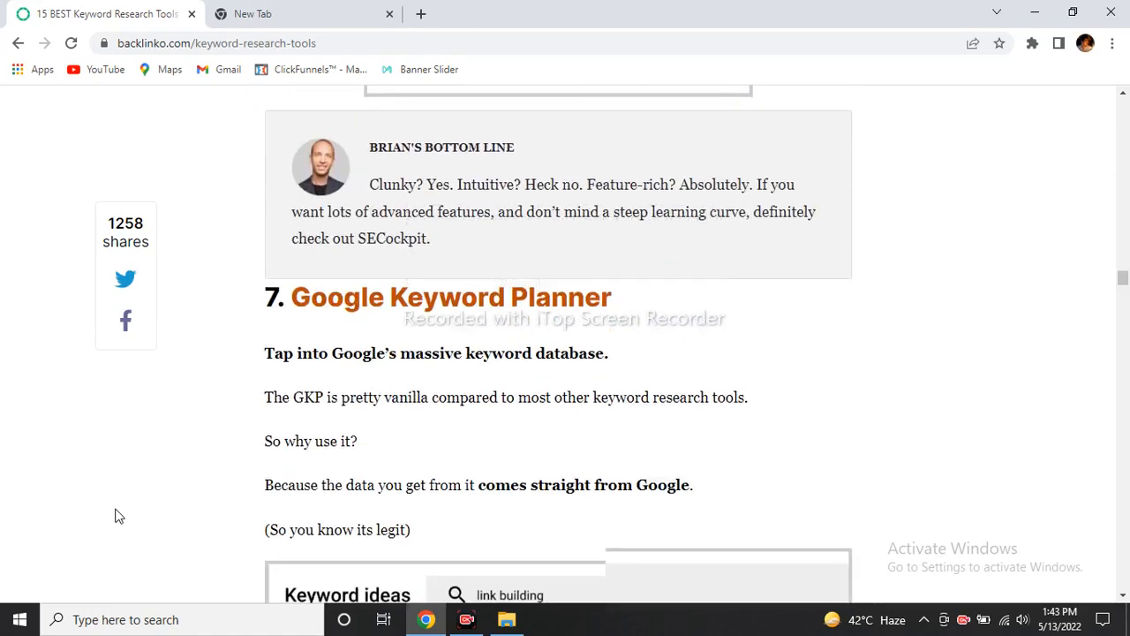
# Step: Scroll through Google Keyword Planner's keyword ideas list to the 'Top of page bid' feature table
pyautogui.scroll(-3)
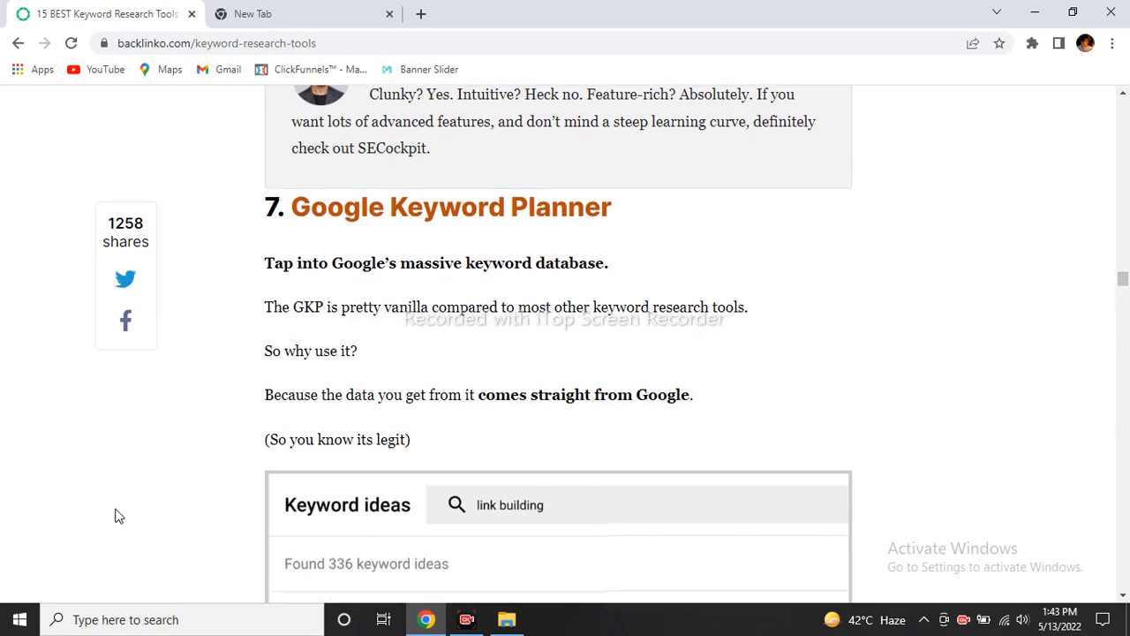
pyautogui.scroll(-3)
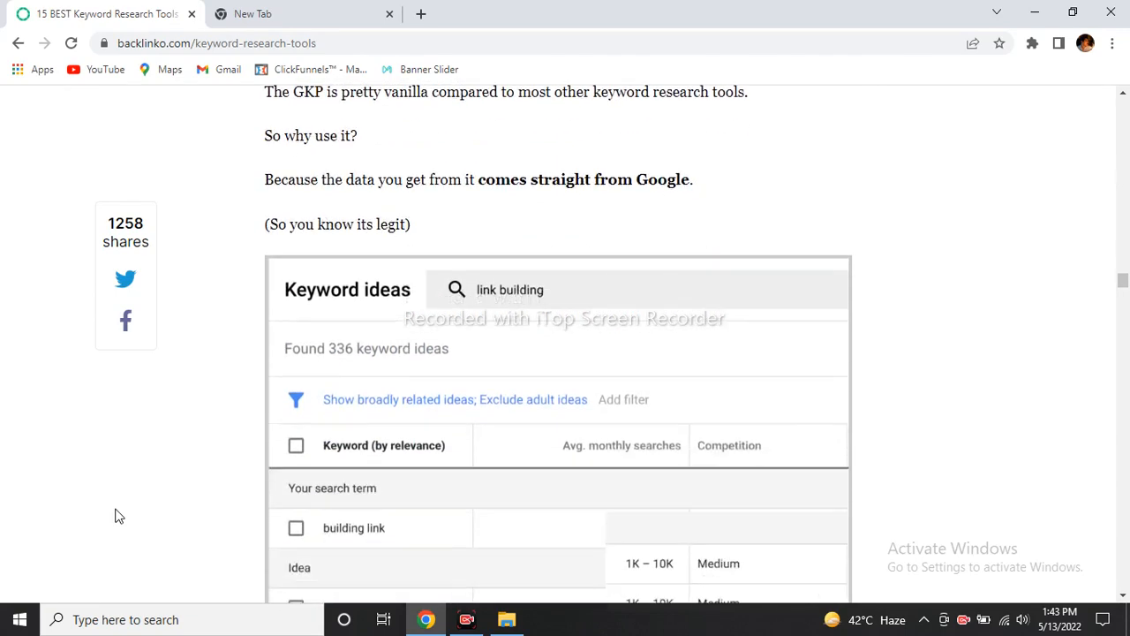
pyautogui.scroll(-3)
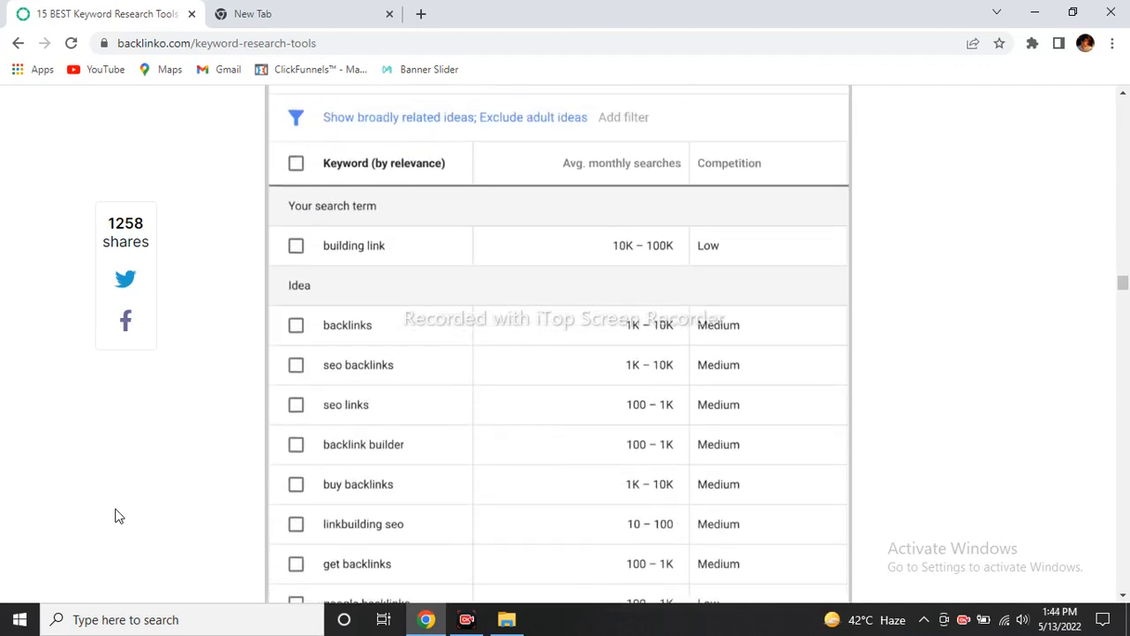
pyautogui.scroll(-3)
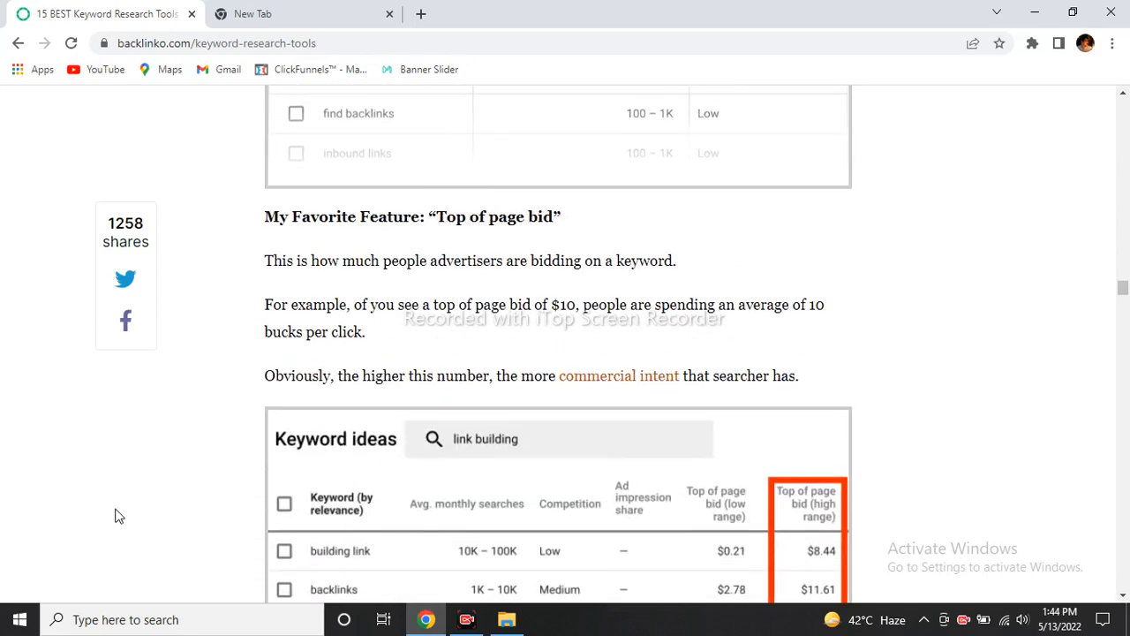
pyautogui.scroll(-3)
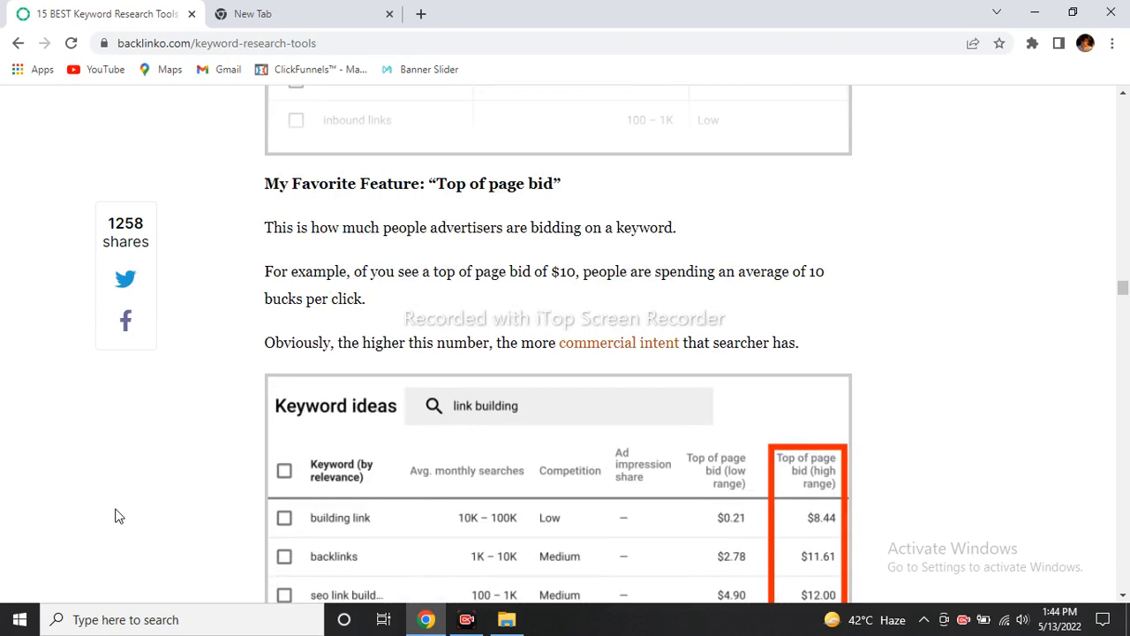
pyautogui.scroll(-3)
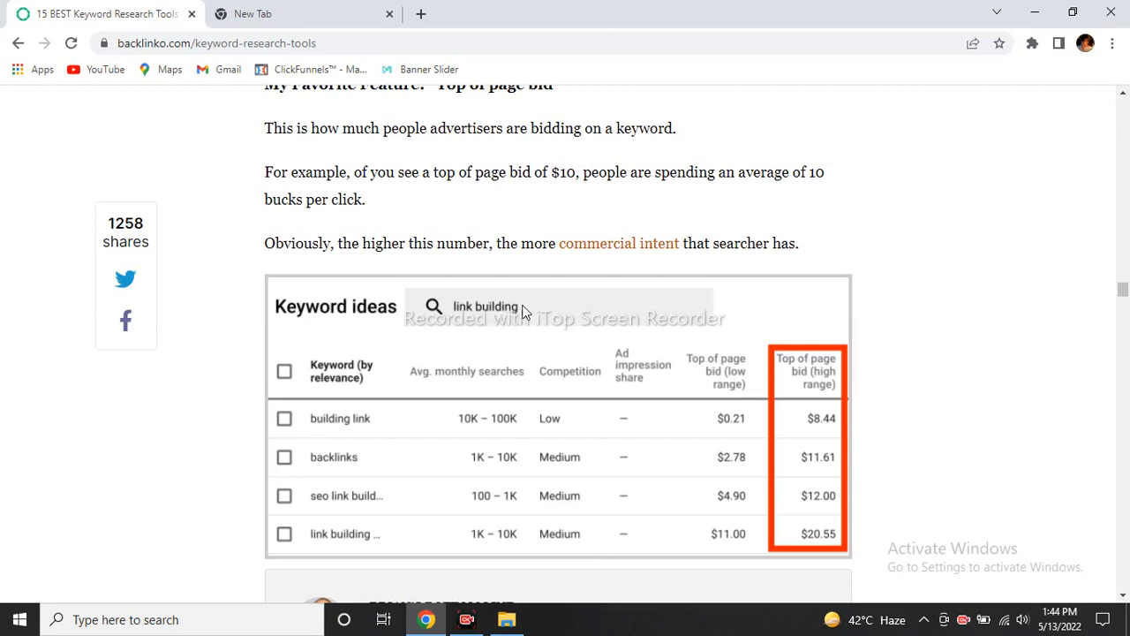
pyautogui.moveTo(468, 389)
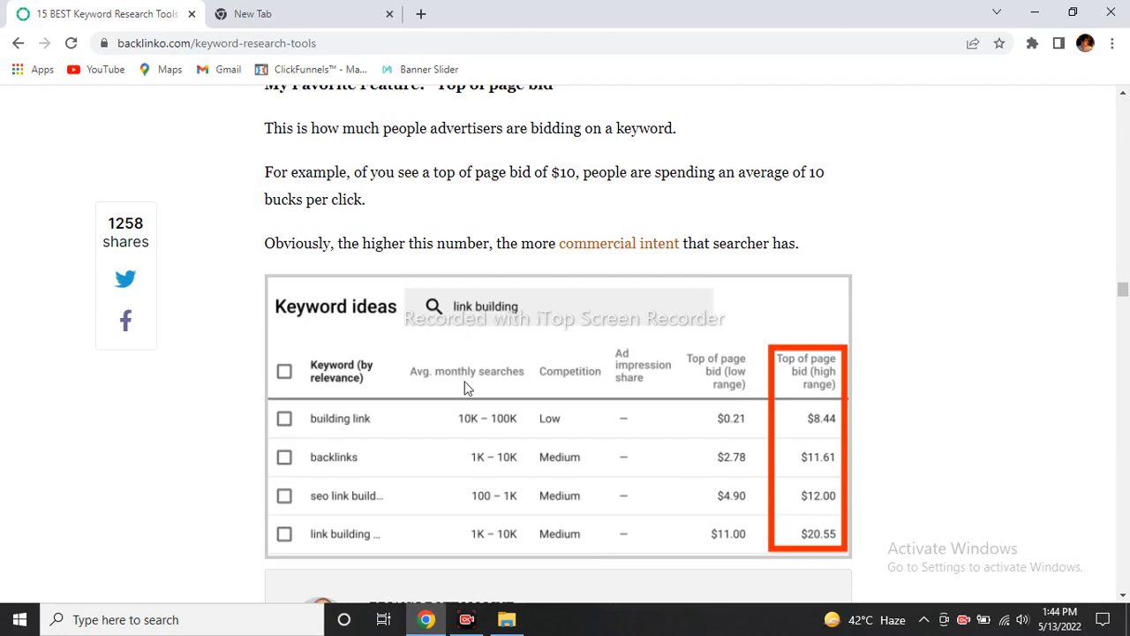
pyautogui.moveTo(508, 420)
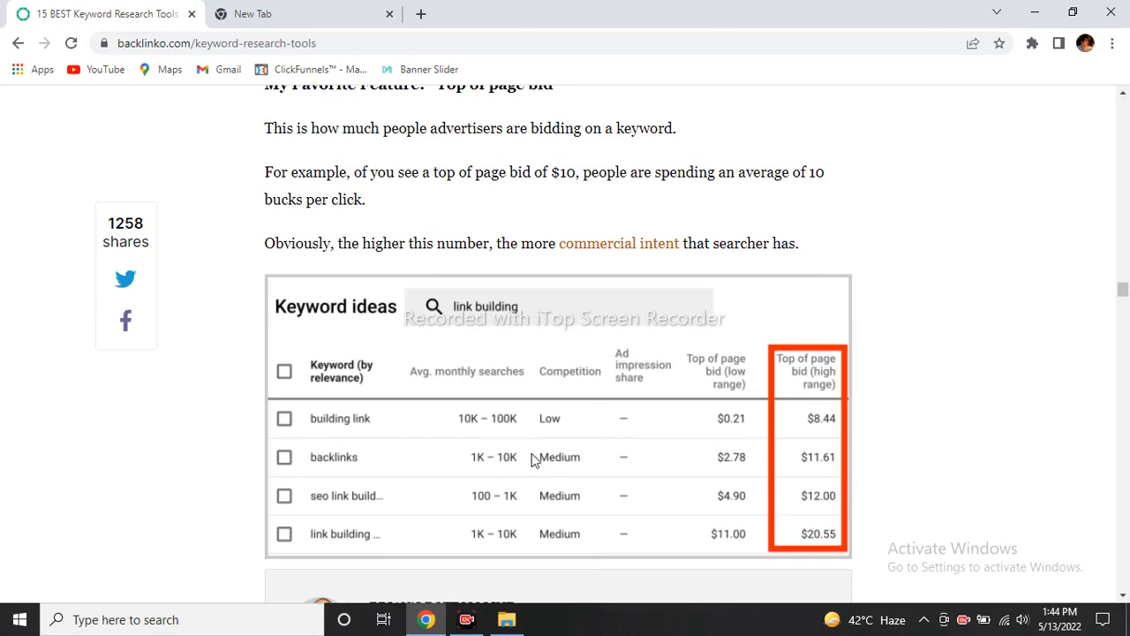
# Step: Scroll into '8. KeywordTool.io' past its 1,394 unique keywords for 'seo' results screenshot
pyautogui.scroll(-3)
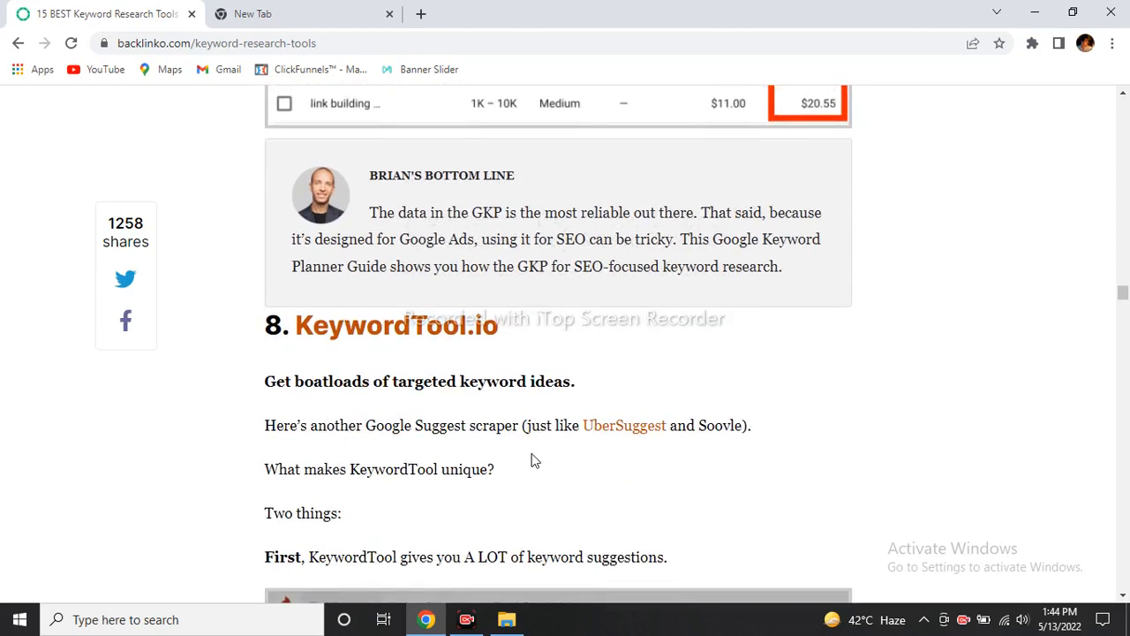
pyautogui.scroll(-3)
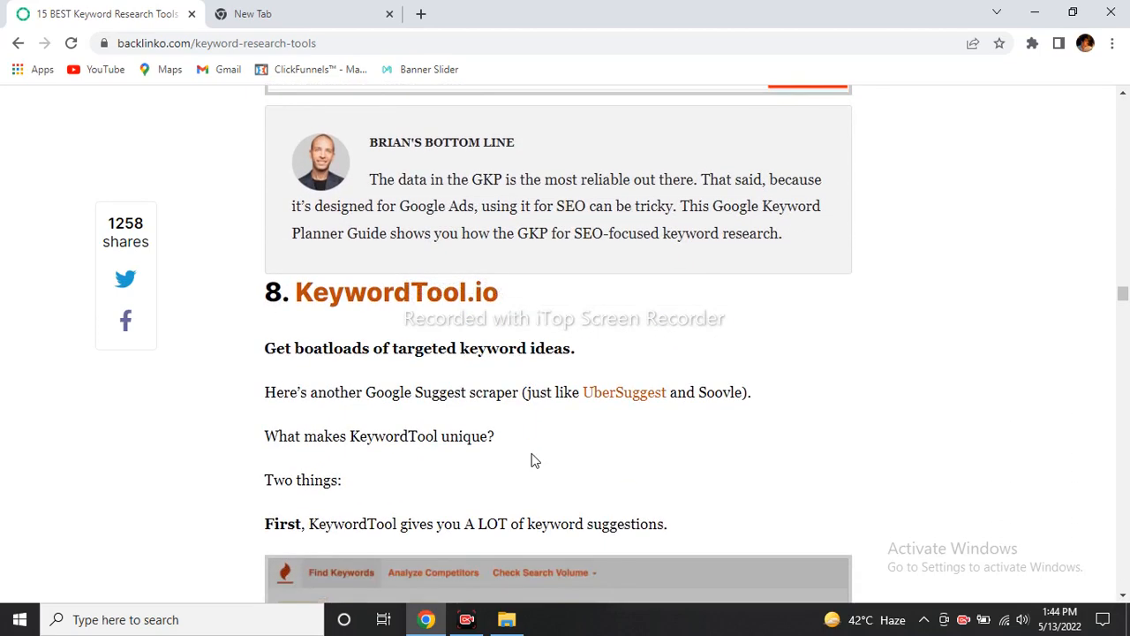
pyautogui.scroll(-3)
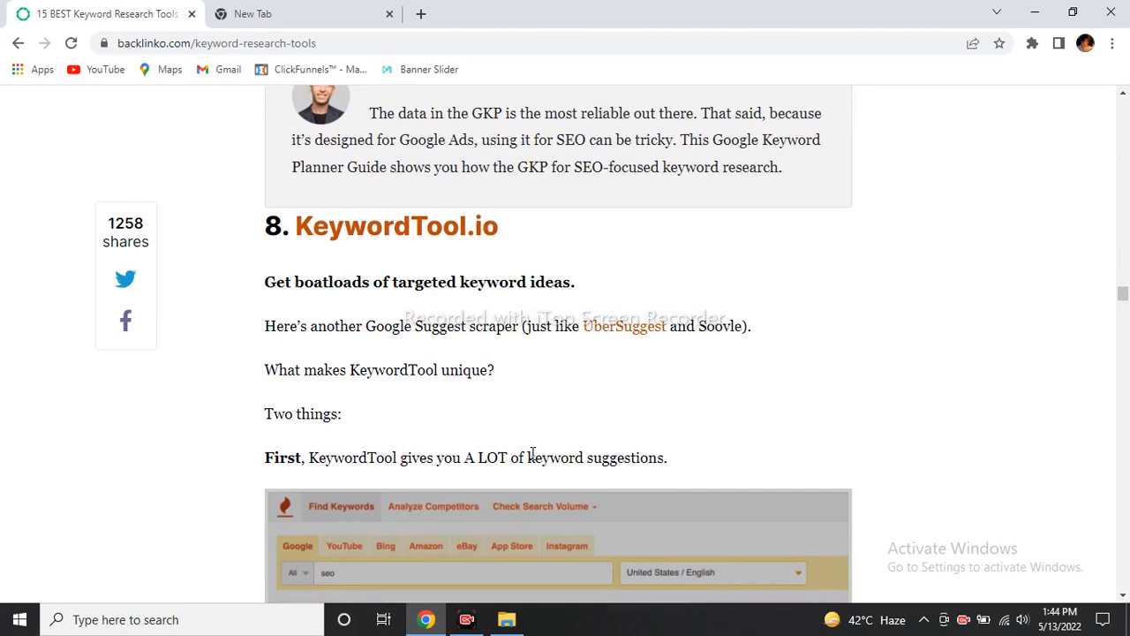
pyautogui.scroll(-3)
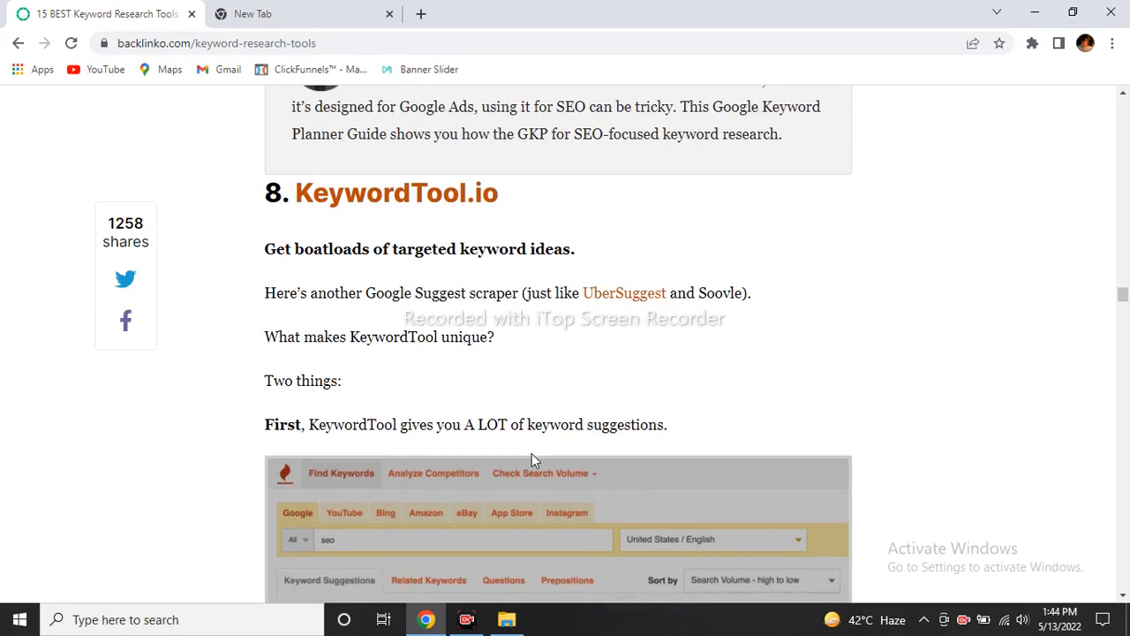
pyautogui.scroll(-3)
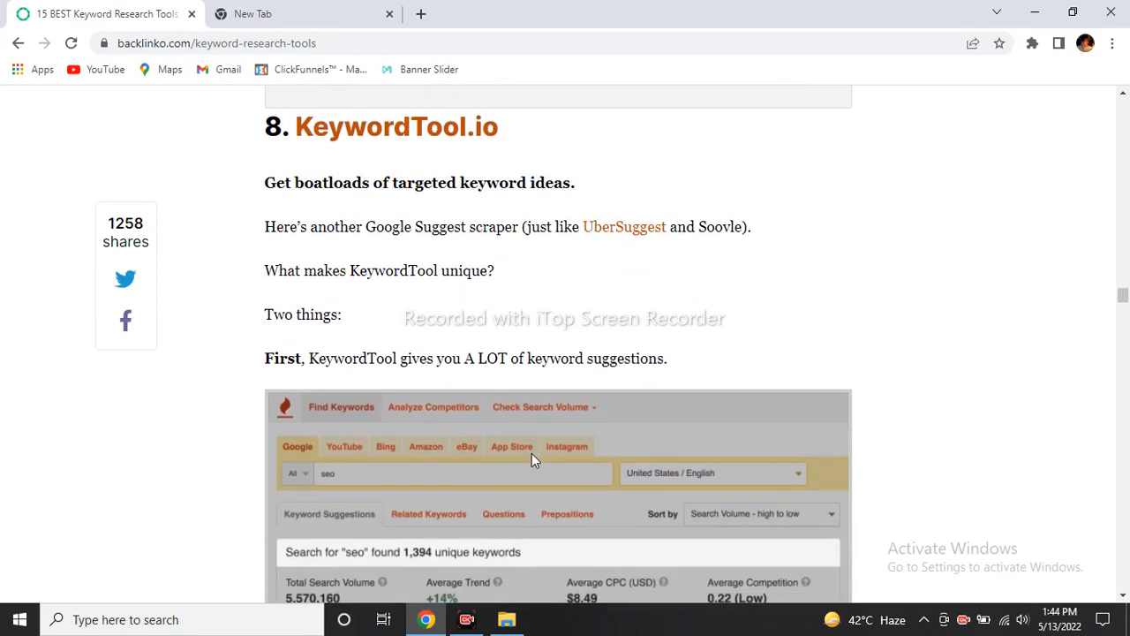
pyautogui.scroll(-3)
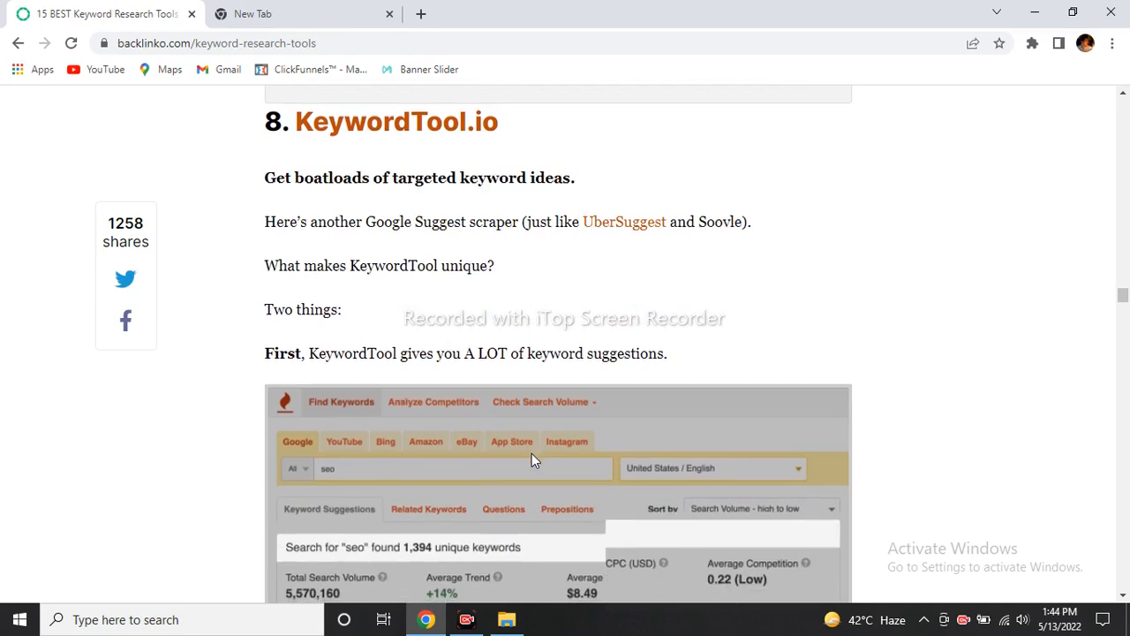
pyautogui.scroll(-3)
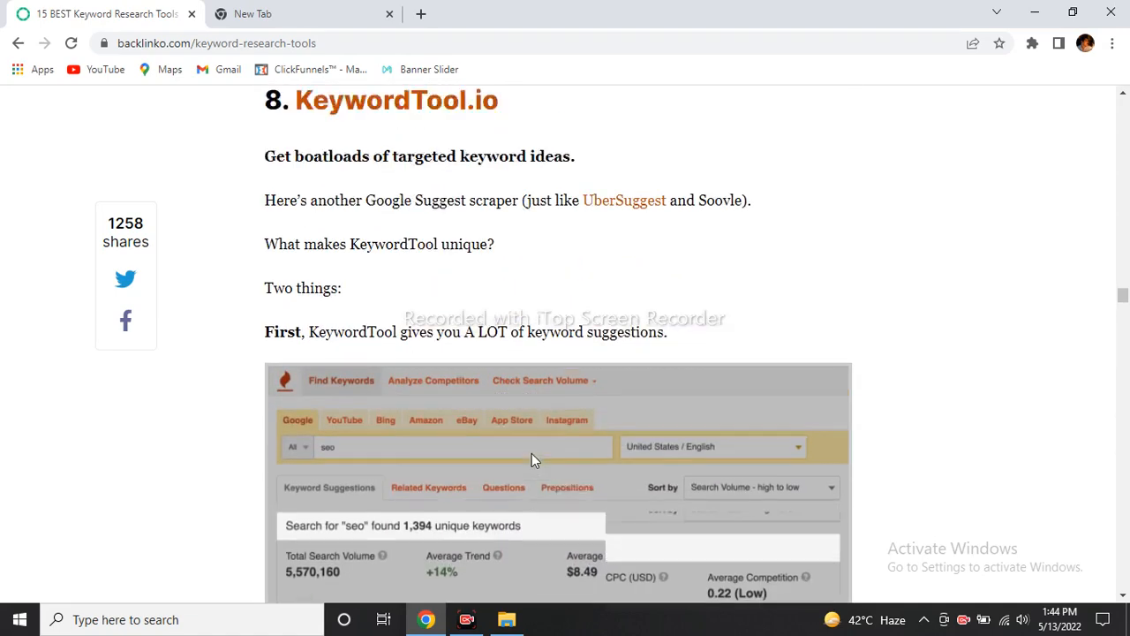
pyautogui.scroll(-3)
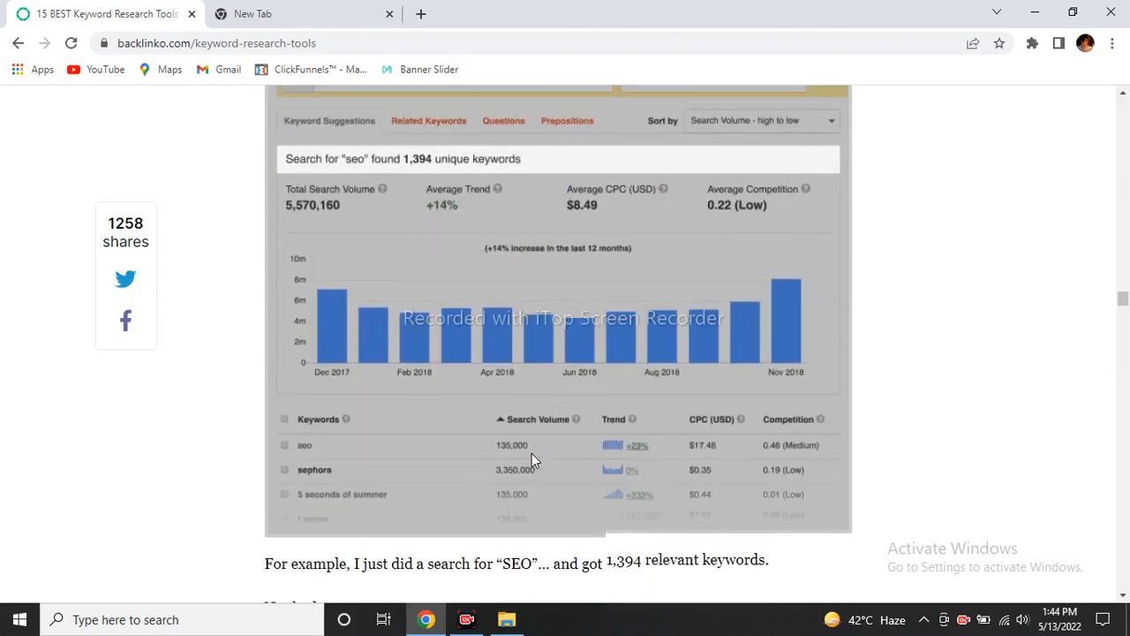
pyautogui.scroll(-3)
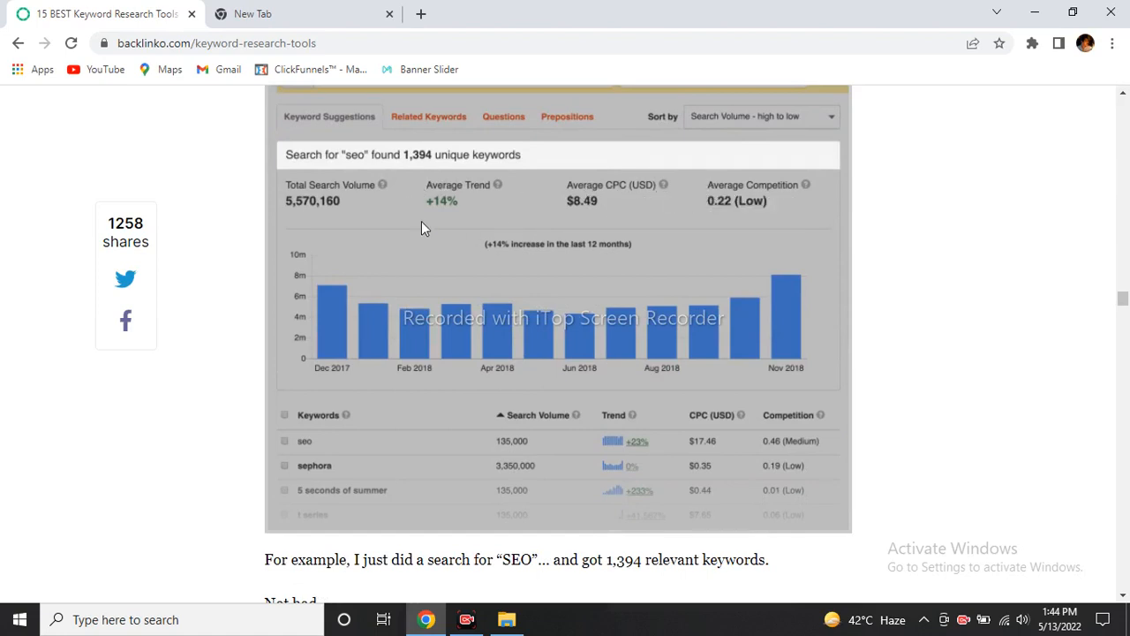
pyautogui.scroll(-3)
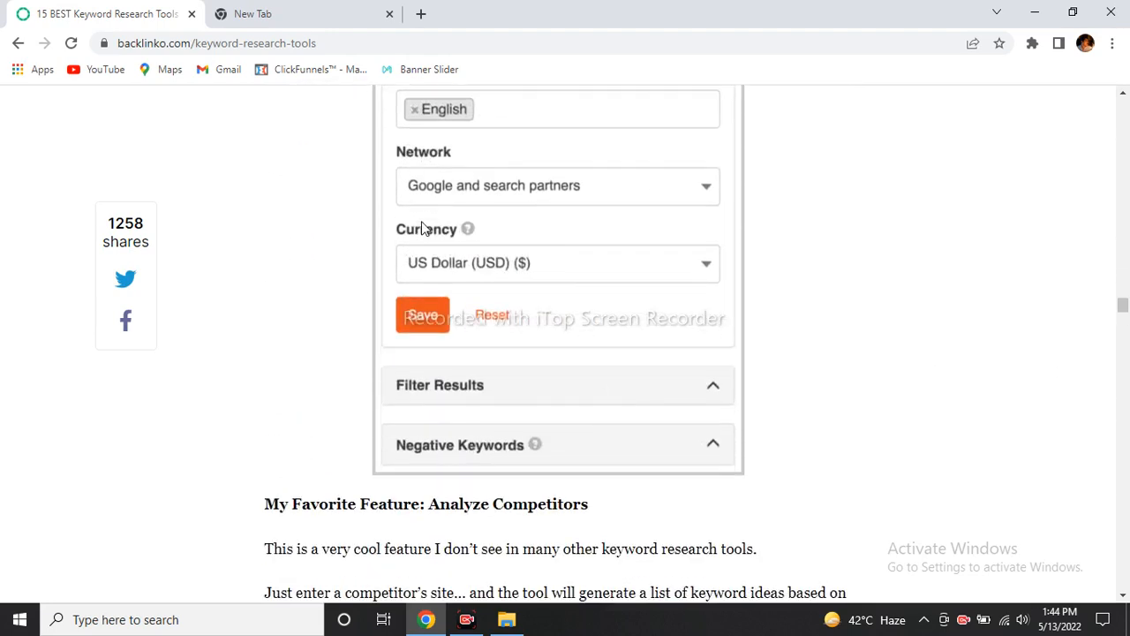
# Step: Scroll past the Search Volume Settings screenshot to KeywordTool's Analyze Competitors examples
pyautogui.scroll(-3)
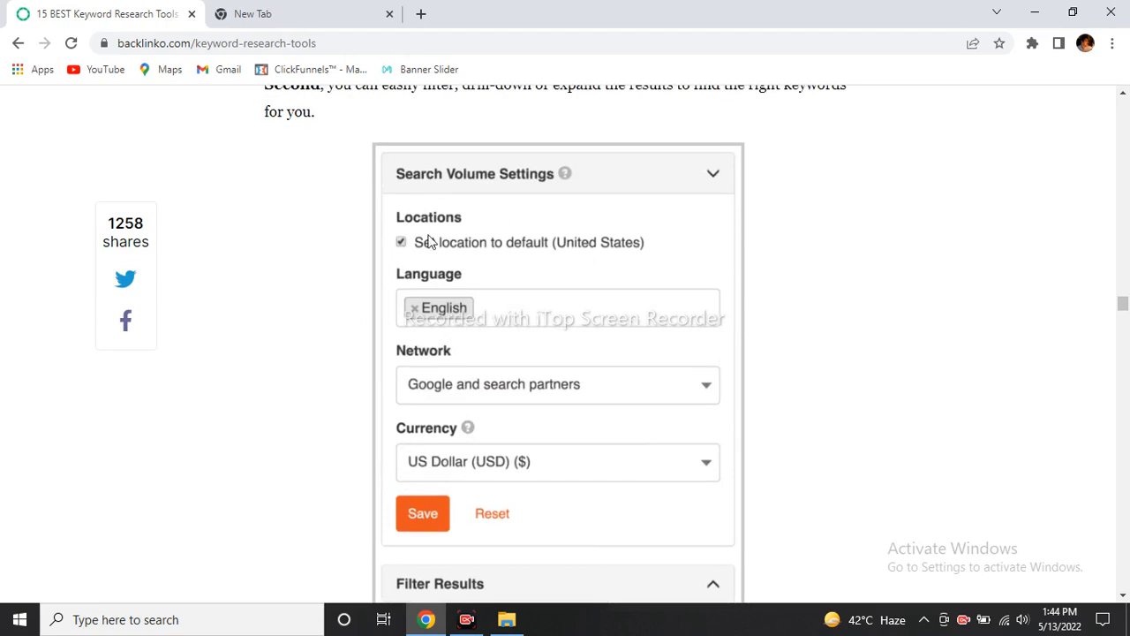
pyautogui.moveTo(697, 286)
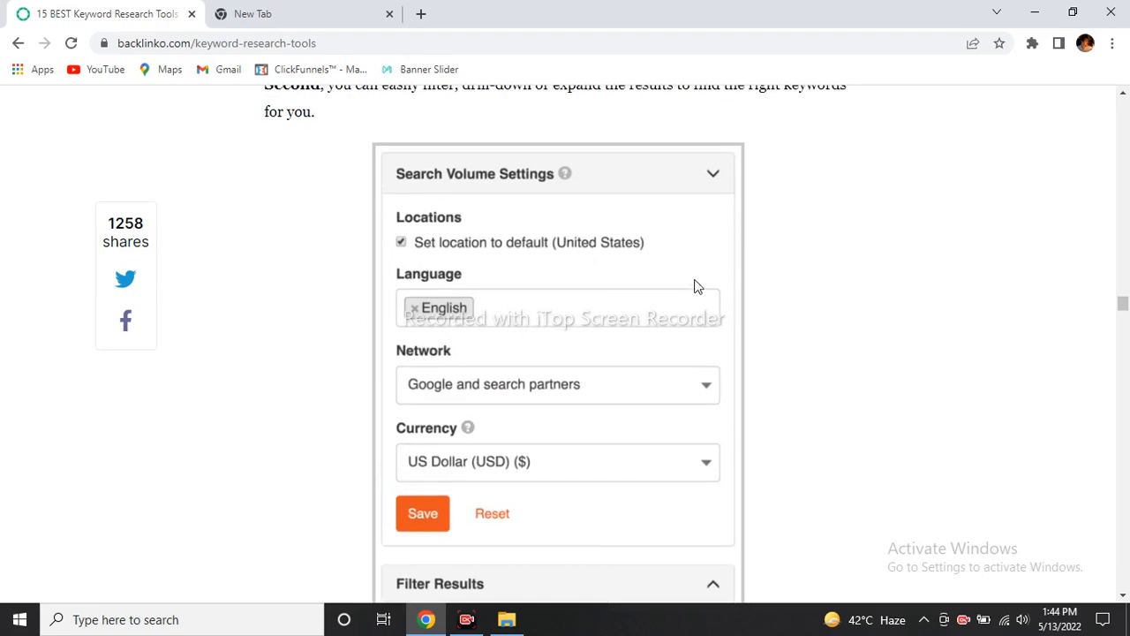
pyautogui.moveTo(498, 309)
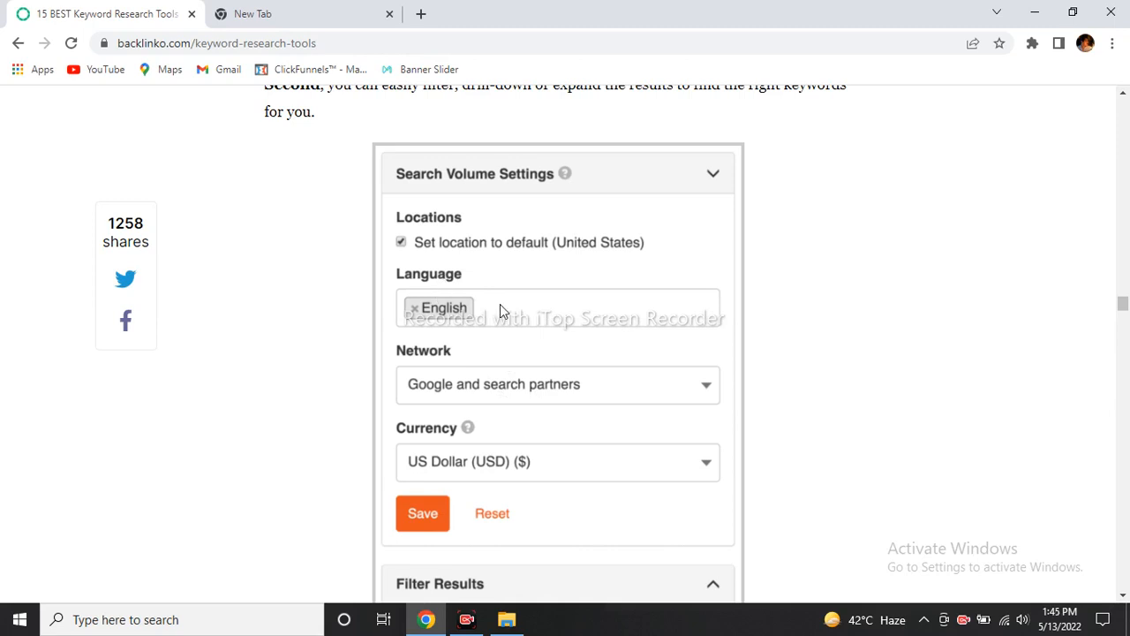
pyautogui.moveTo(433, 510)
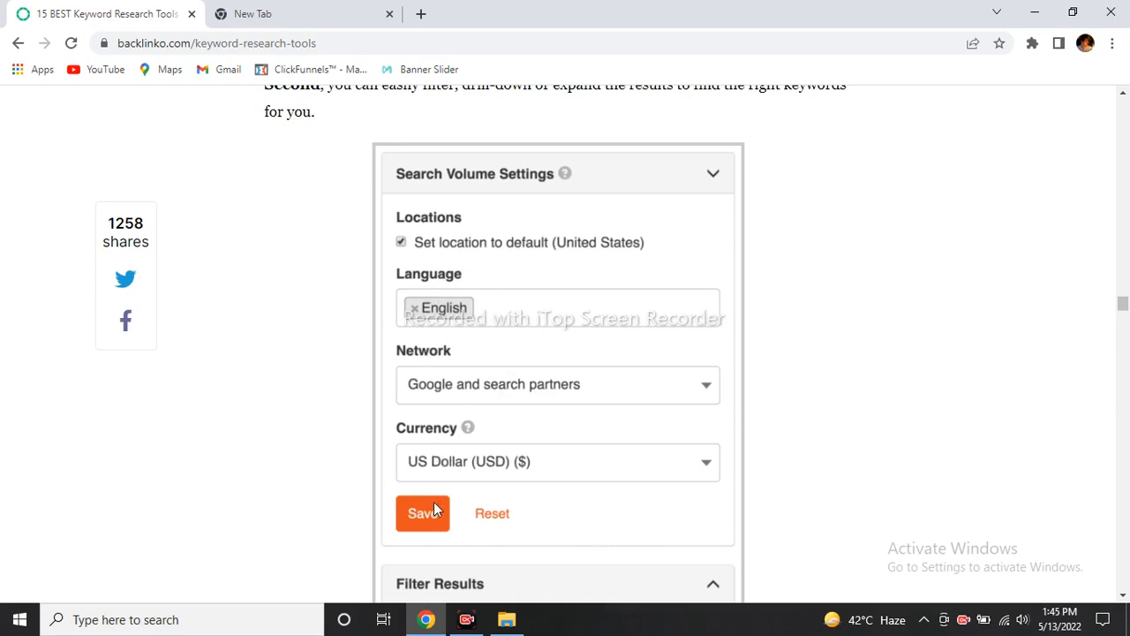
pyautogui.moveTo(763, 489)
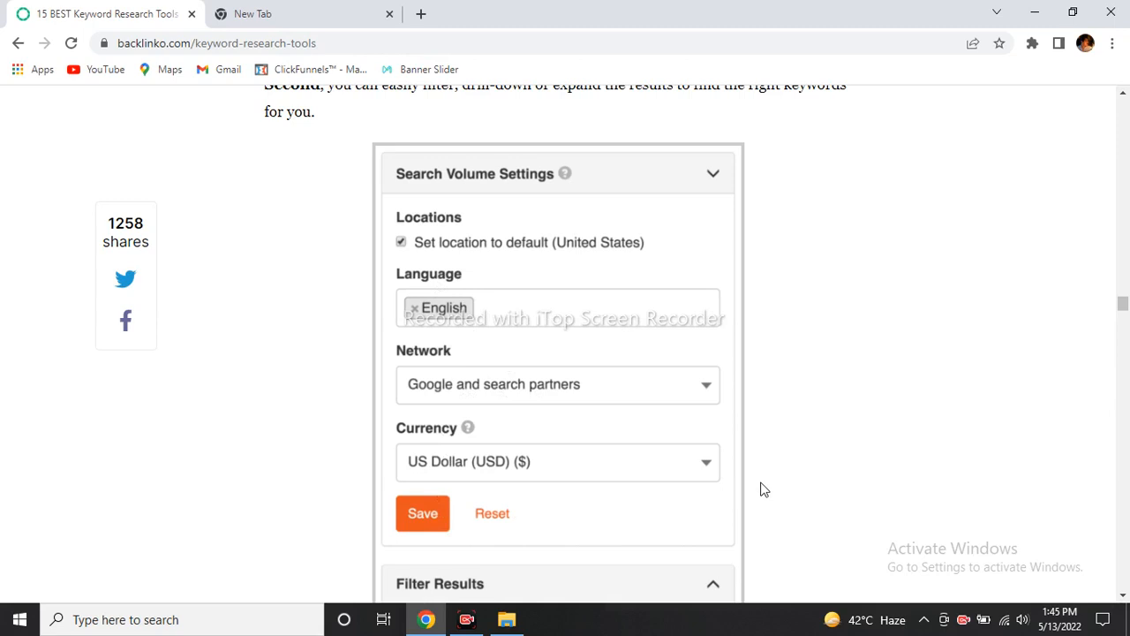
pyautogui.scroll(-3)
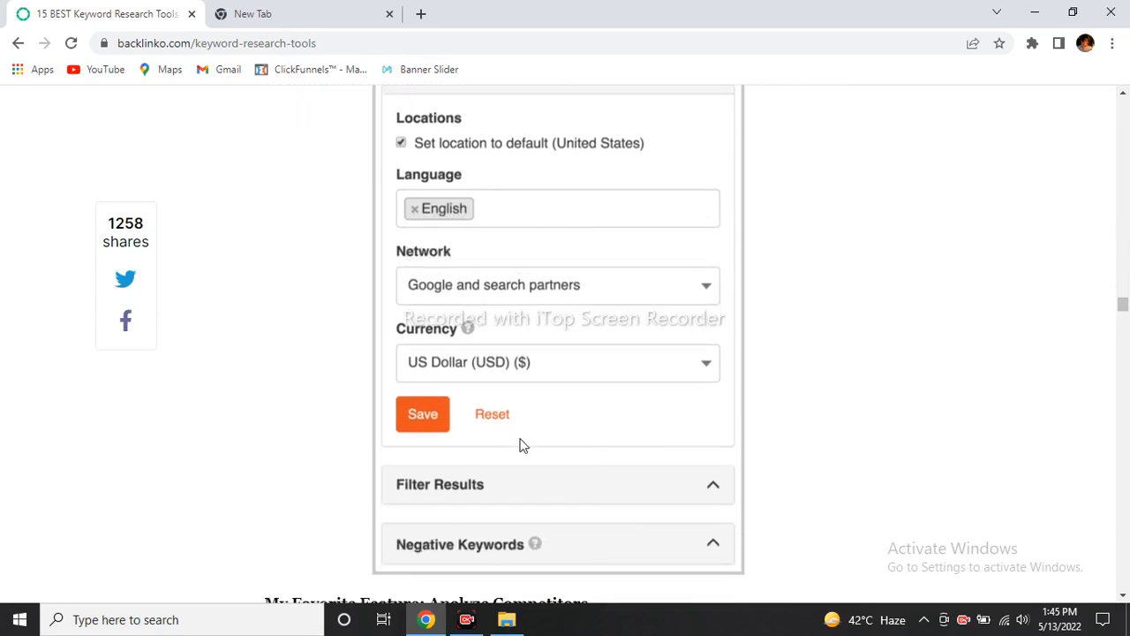
pyautogui.scroll(-3)
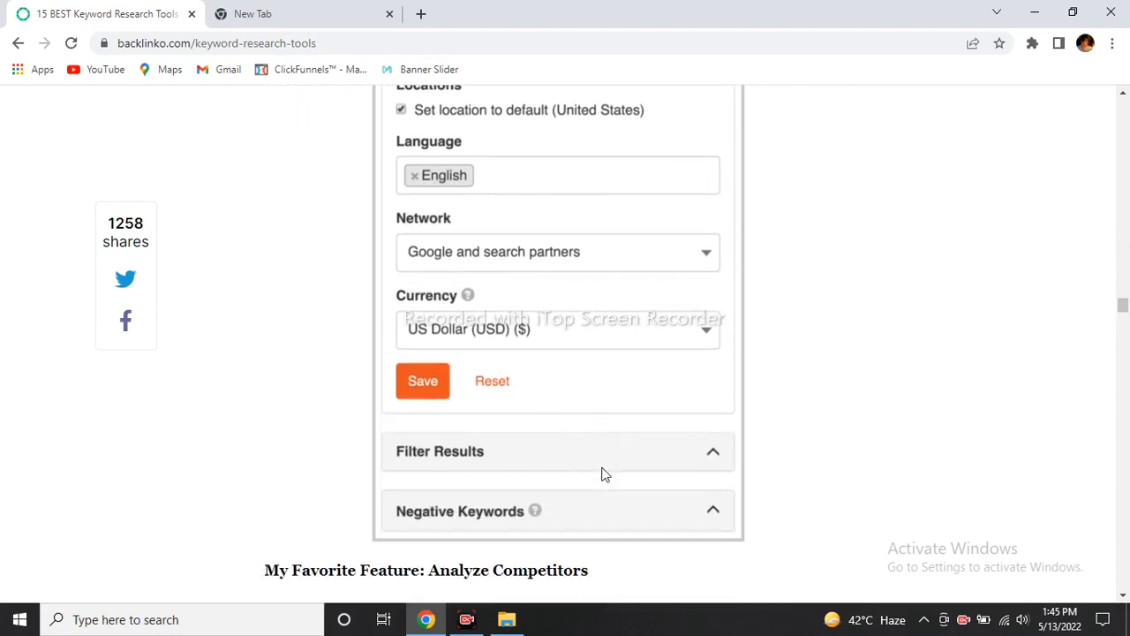
pyautogui.scroll(-3)
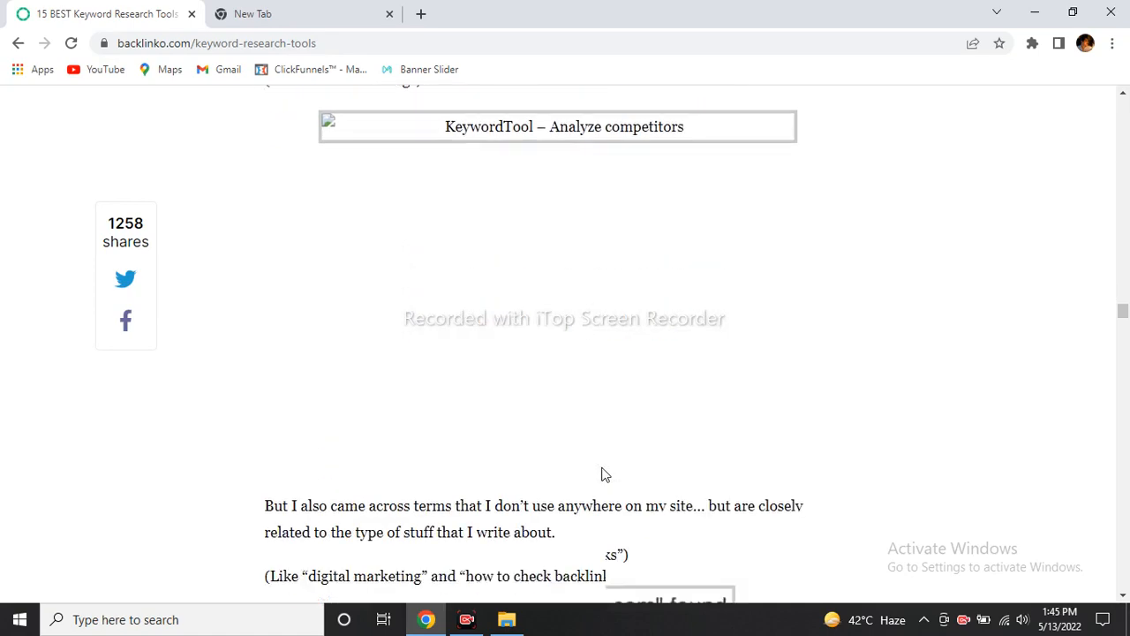
# Step: Scroll through Moz Keyword Explorer's suggestions, Priority score and bottom line to the Keywords Everywhere heading
pyautogui.scroll(-3)
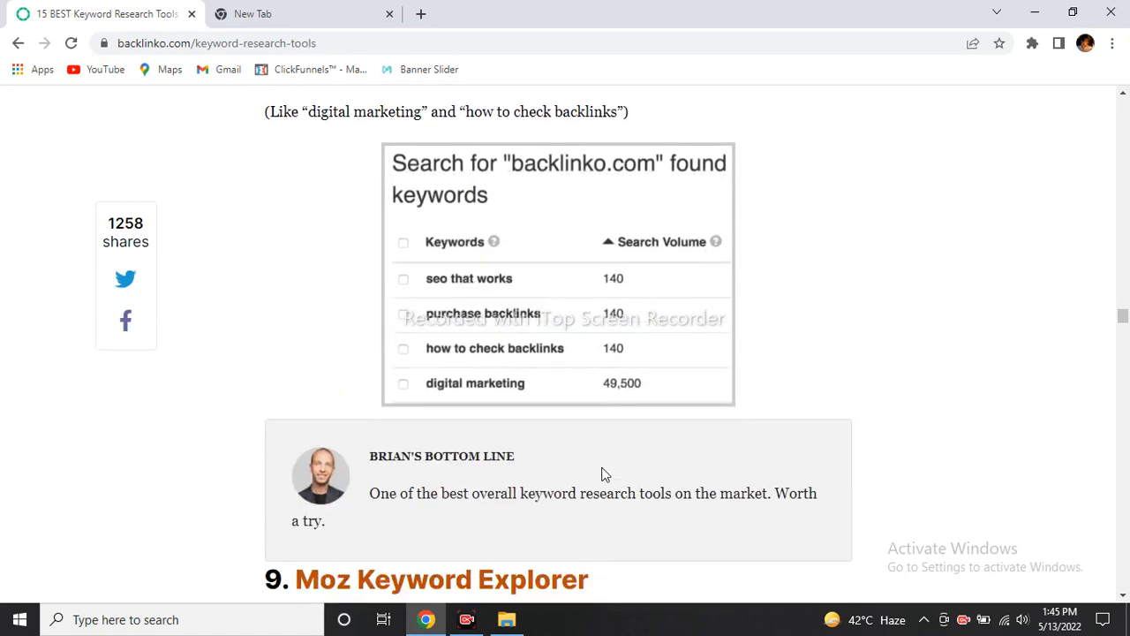
pyautogui.scroll(-3)
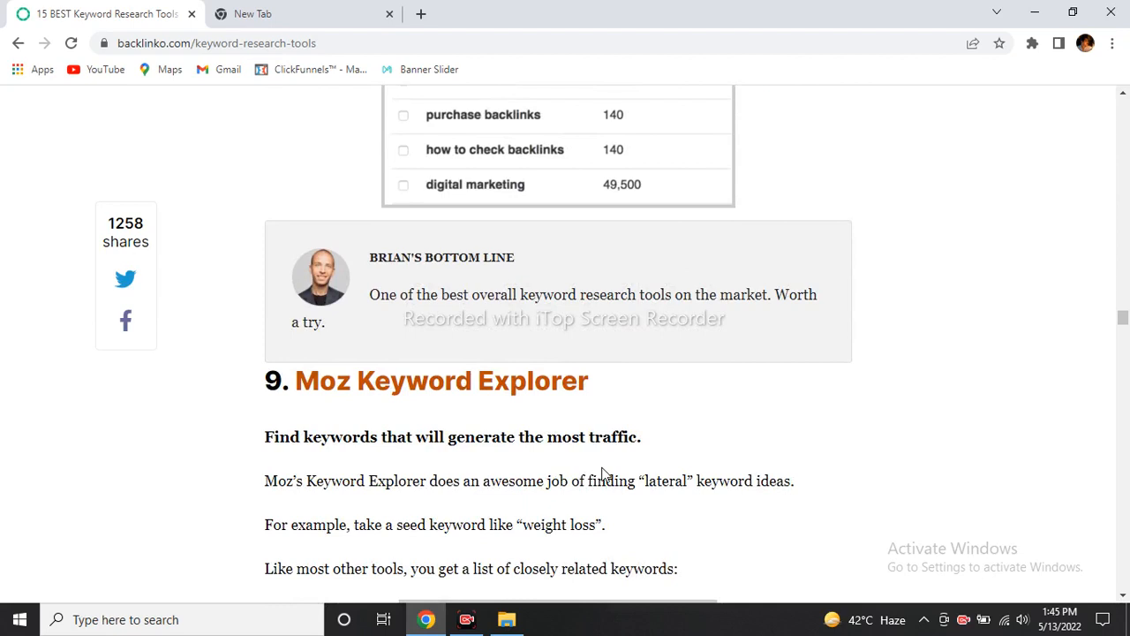
pyautogui.scroll(-3)
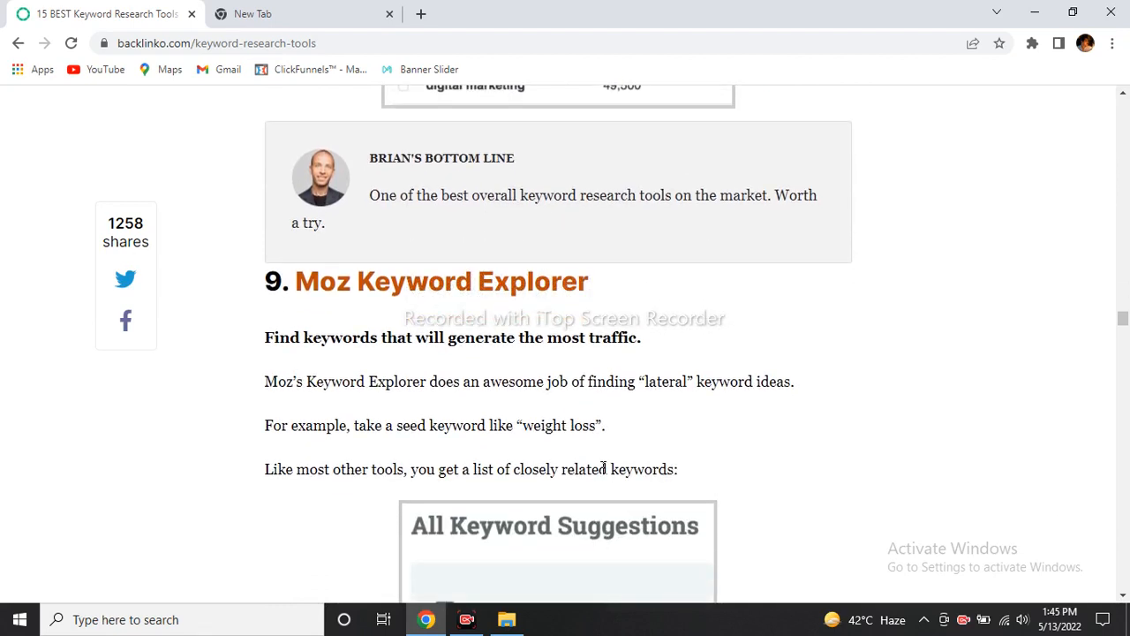
pyautogui.scroll(-3)
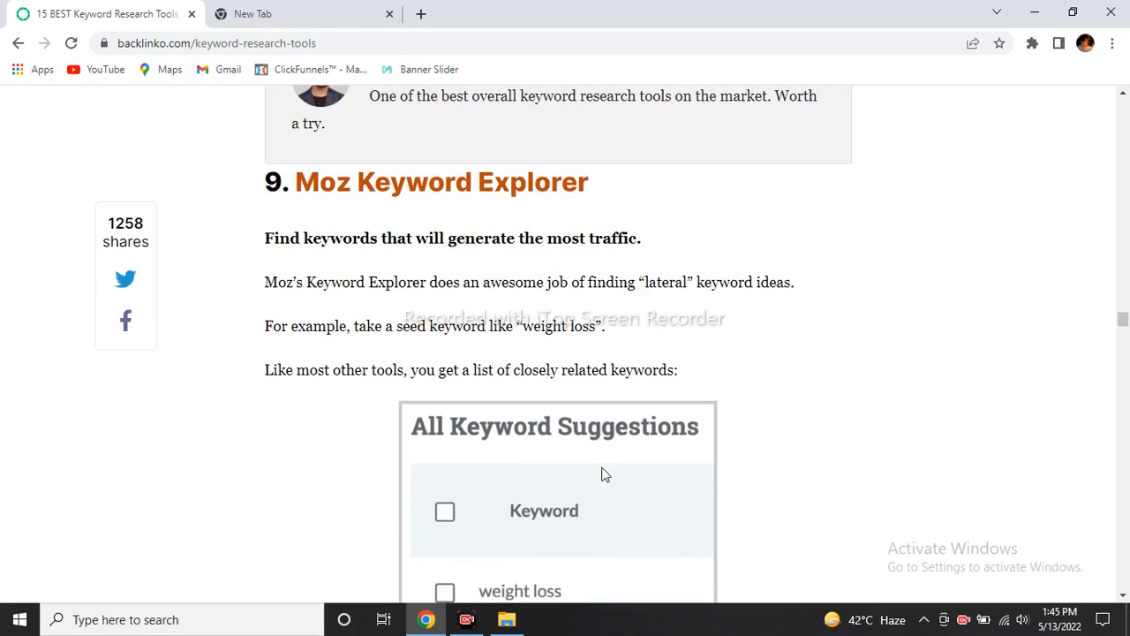
pyautogui.scroll(-3)
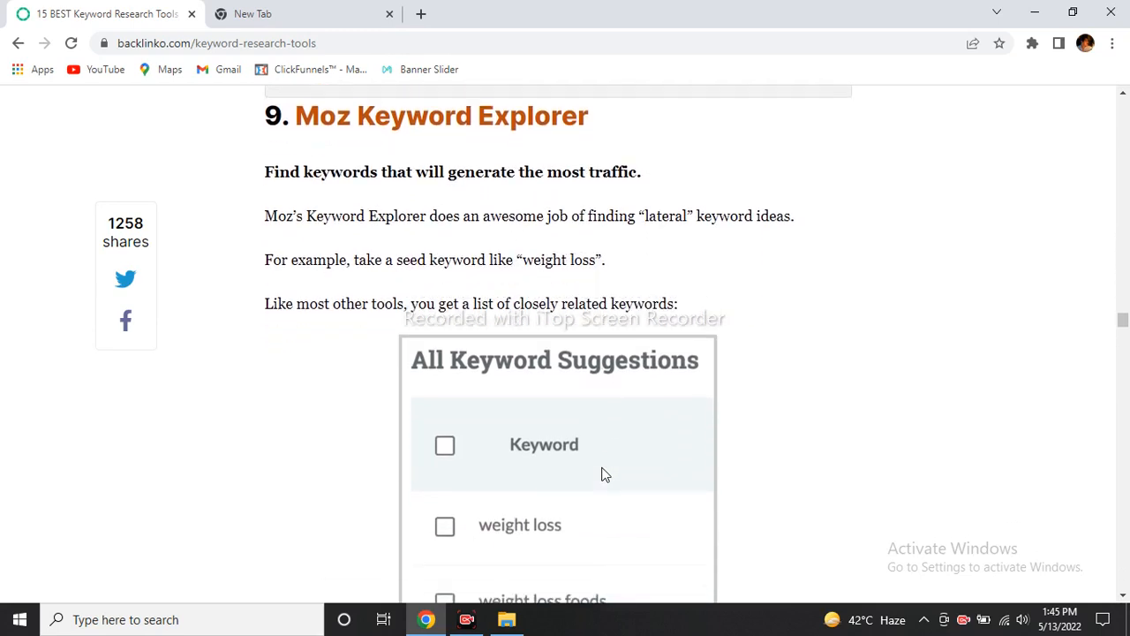
pyautogui.scroll(-3)
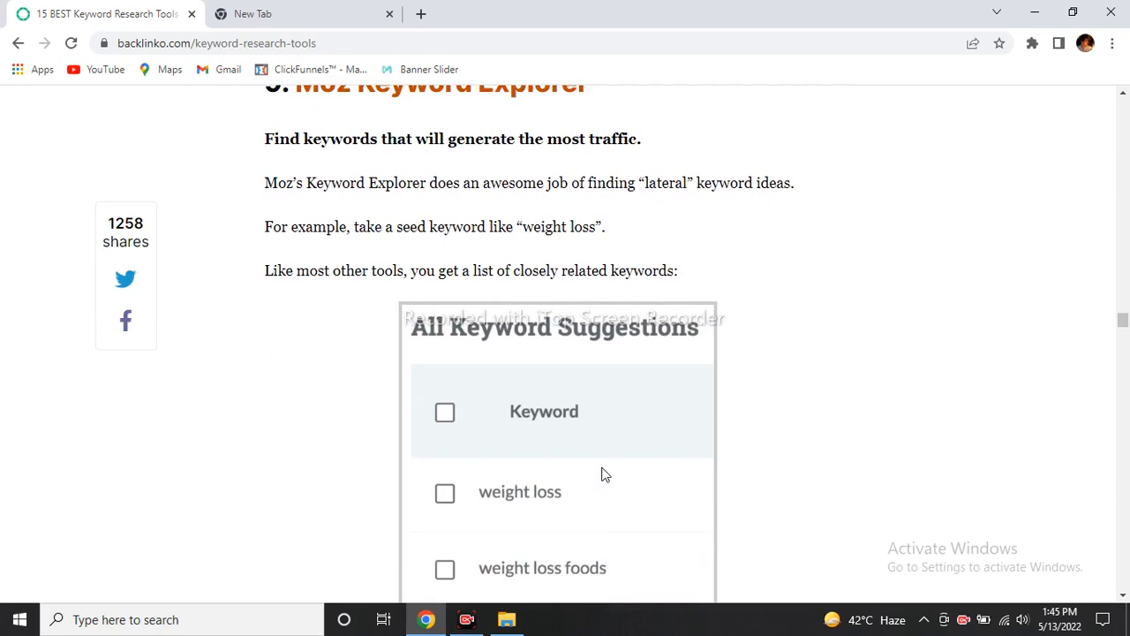
pyautogui.scroll(-3)
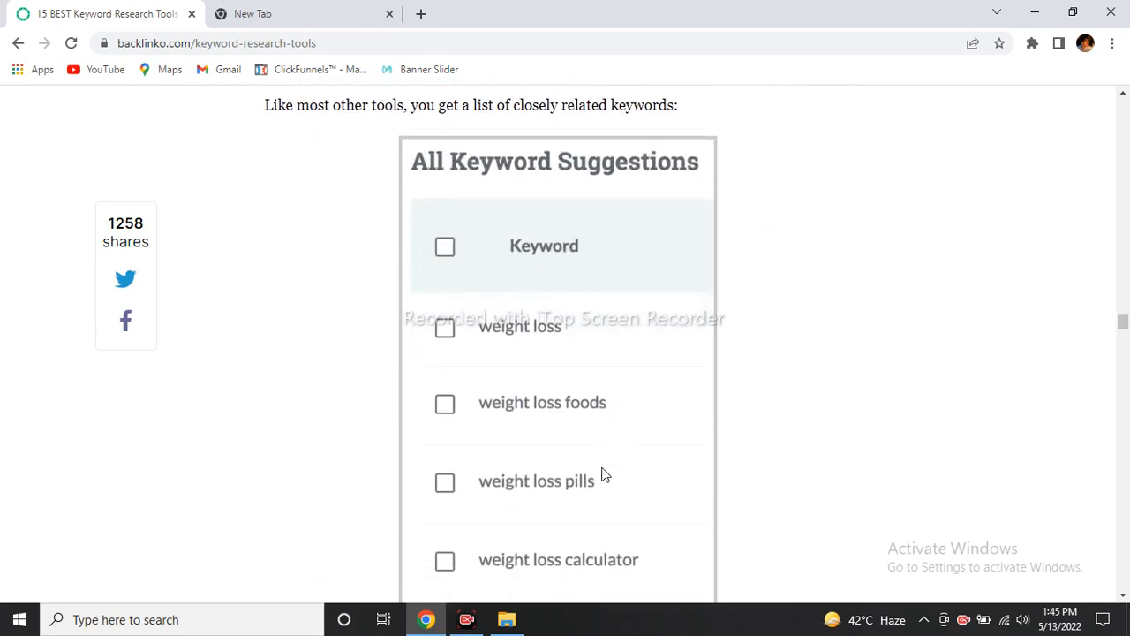
pyautogui.scroll(-3)
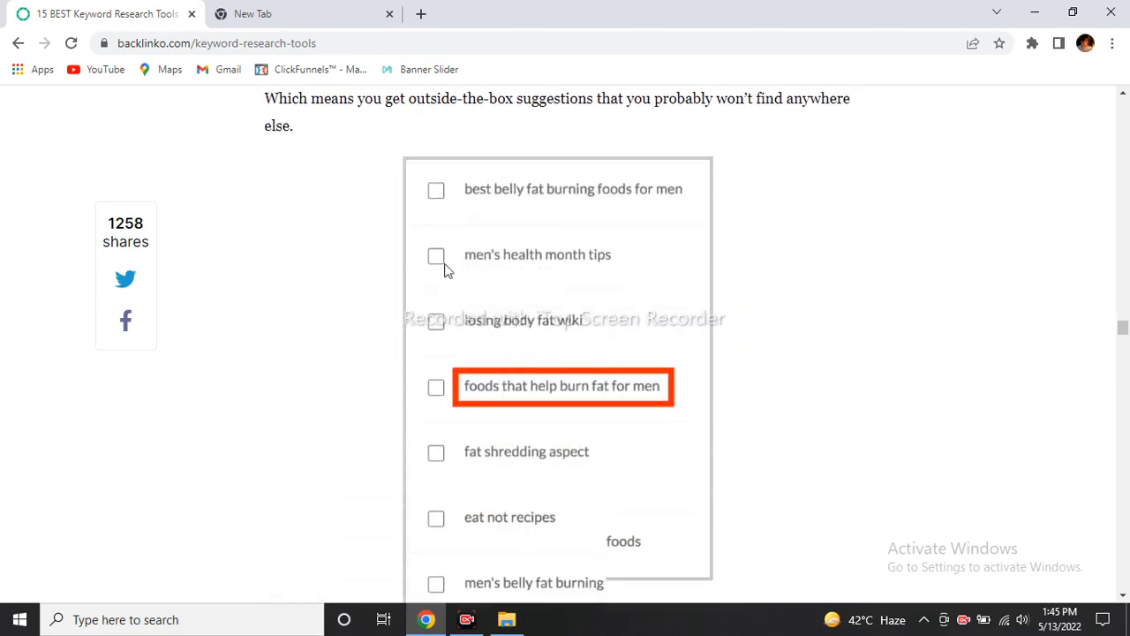
pyautogui.scroll(-3)
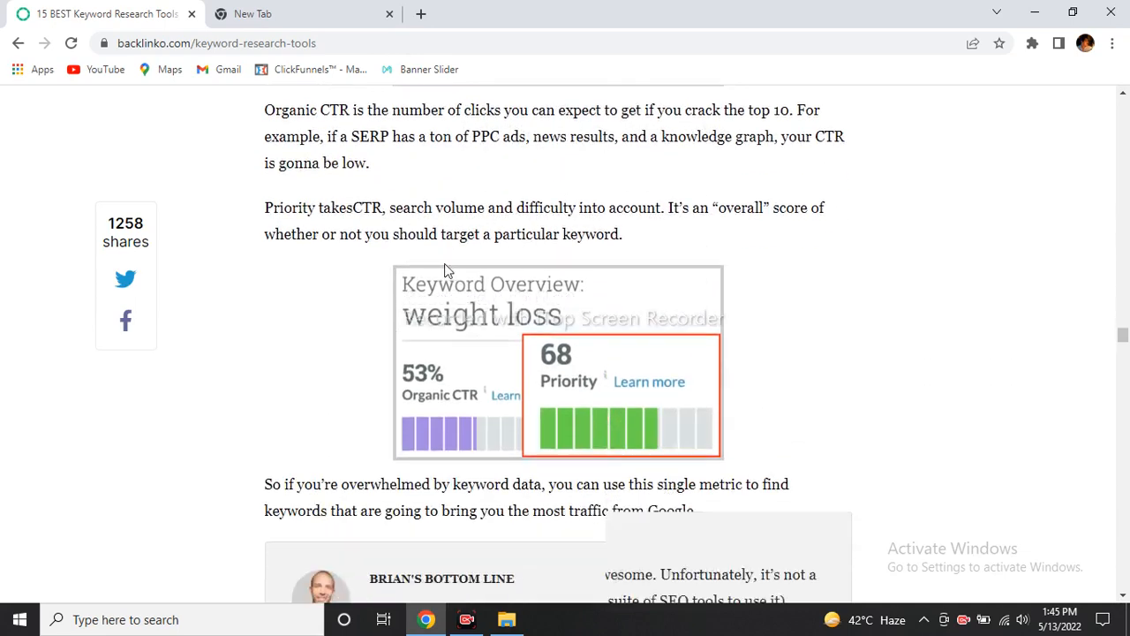
pyautogui.scroll(-3)
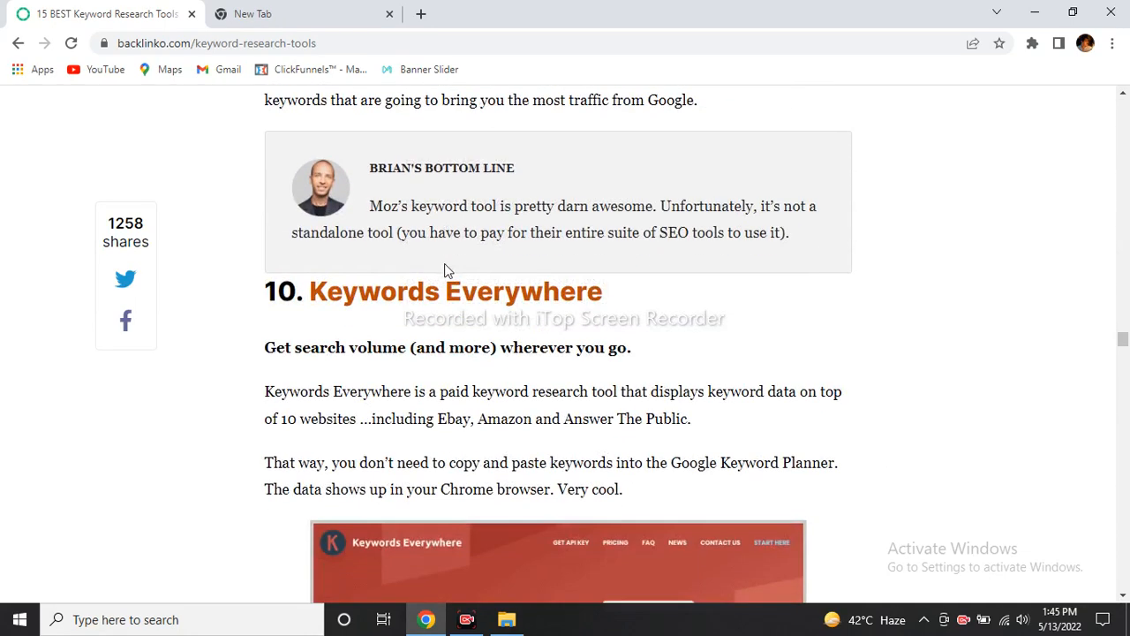
# Step: Scroll through Keywords Everywhere's 'People Also Search For' feature and bottom line to 11. Keyword Snatcher
pyautogui.scroll(-3)
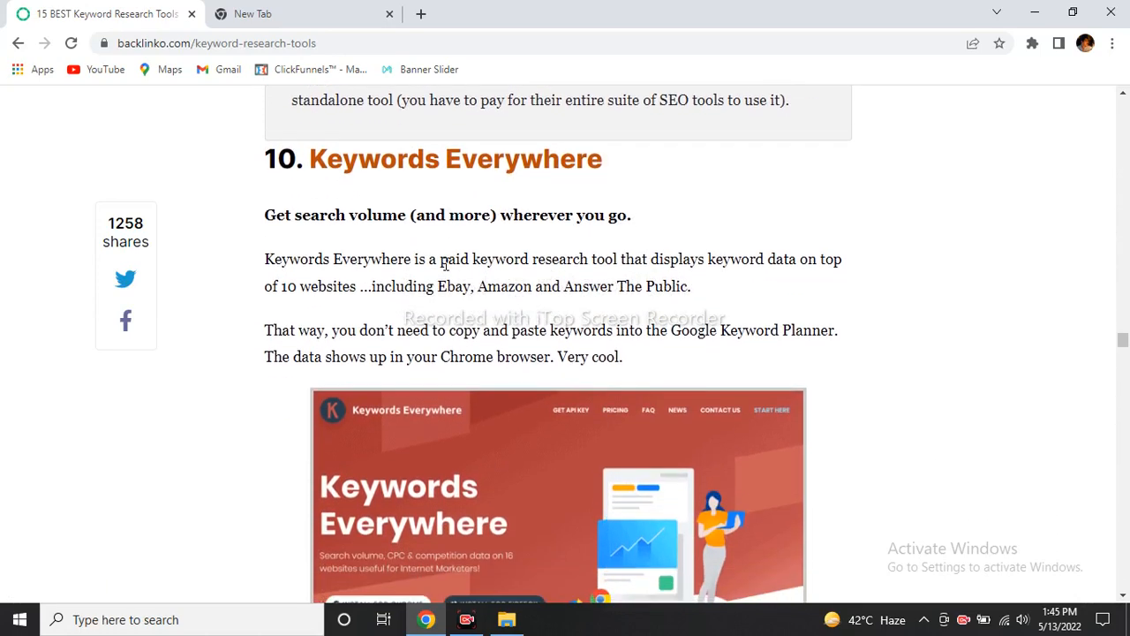
pyautogui.scroll(-3)
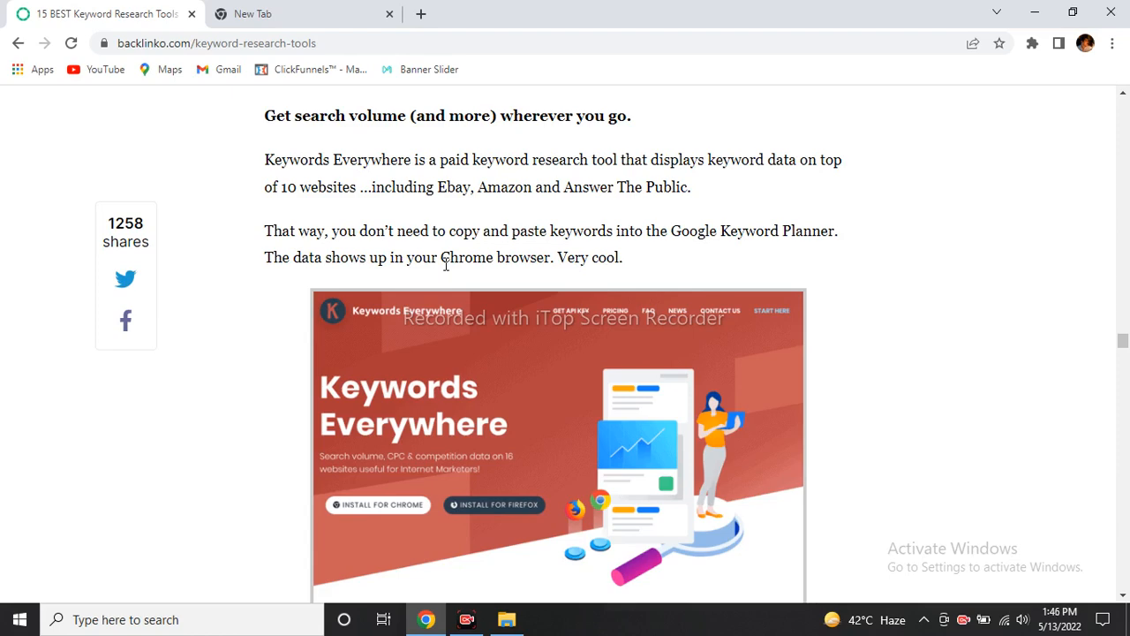
pyautogui.scroll(-3)
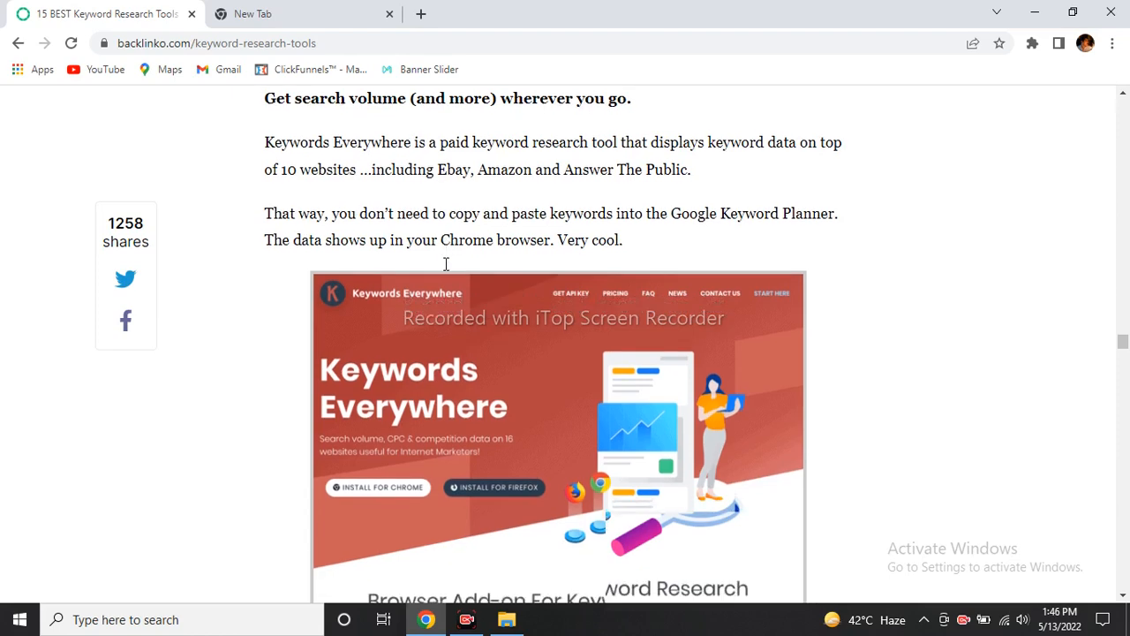
pyautogui.scroll(-3)
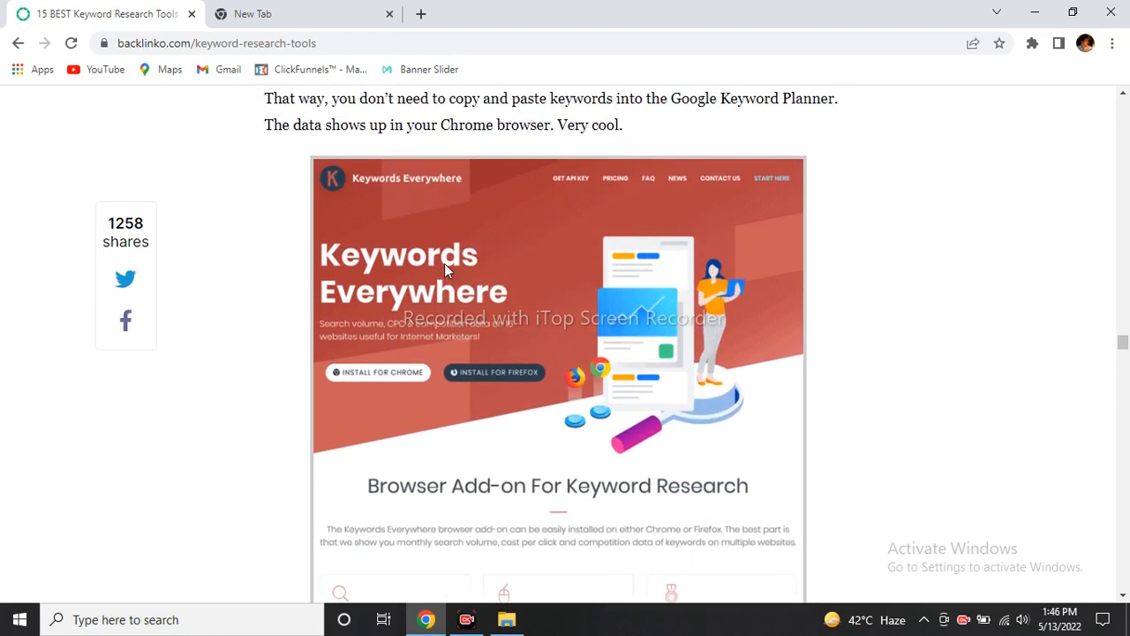
pyautogui.scroll(-3)
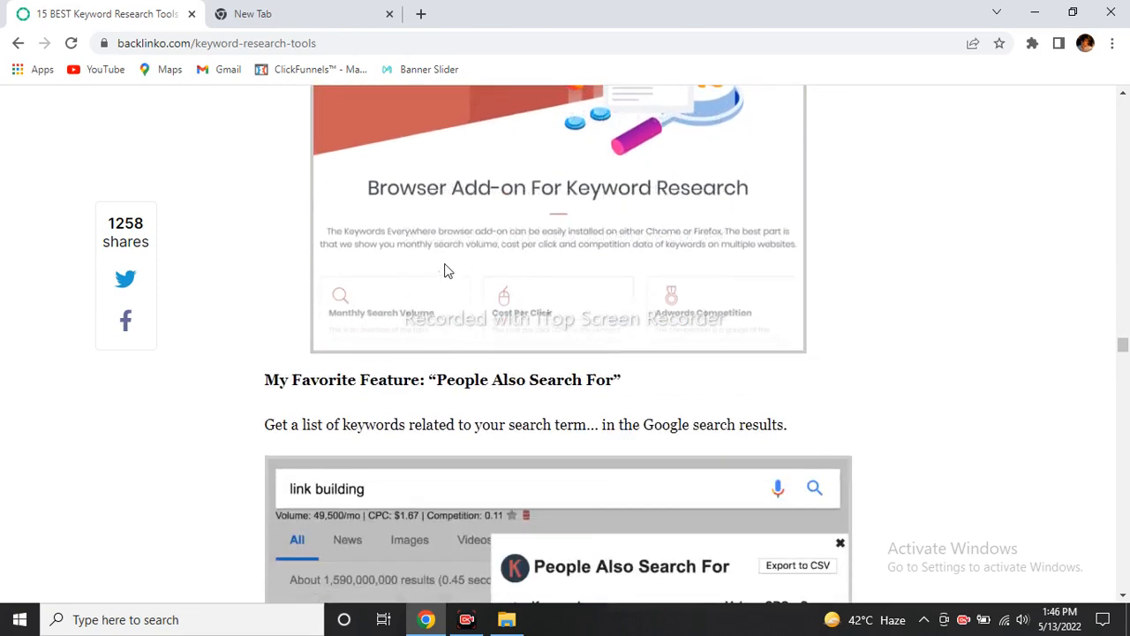
pyautogui.scroll(-3)
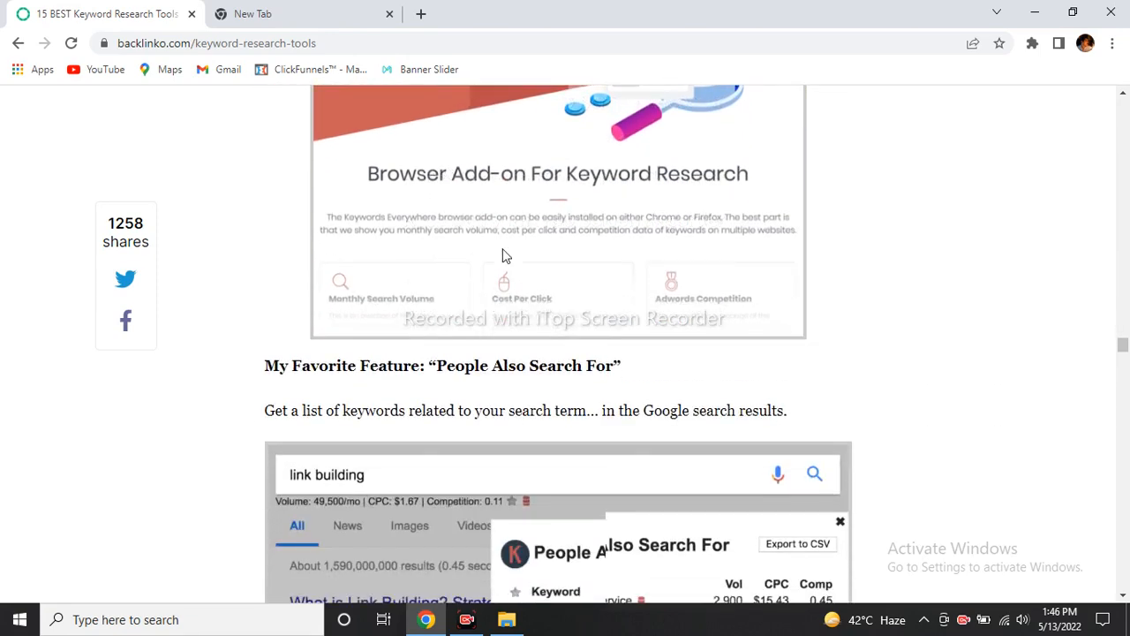
pyautogui.scroll(-3)
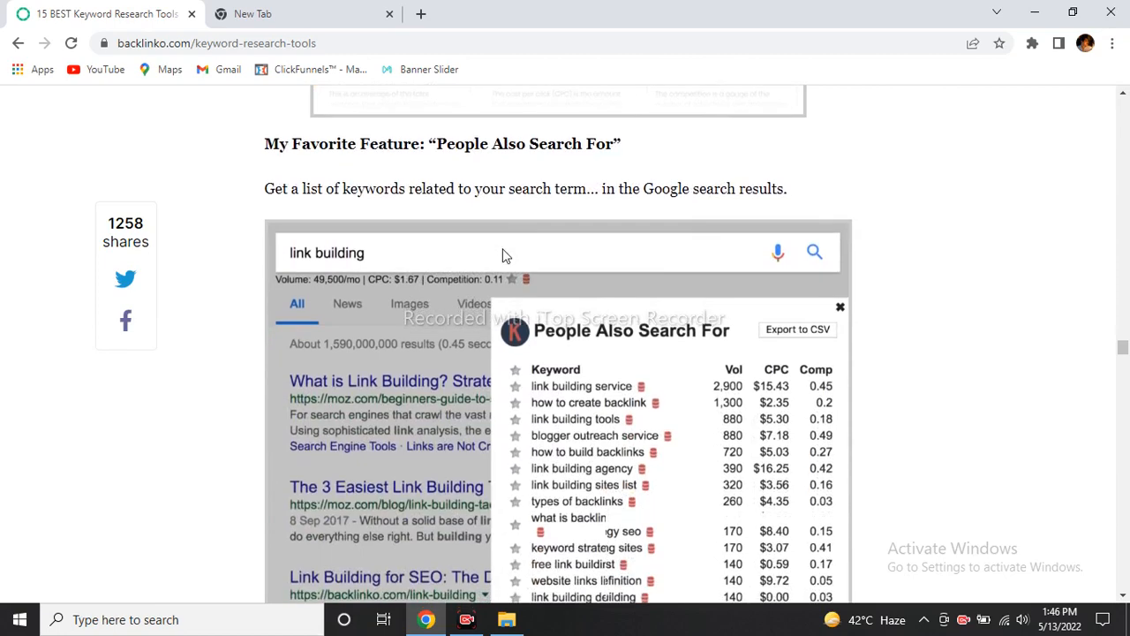
pyautogui.scroll(-3)
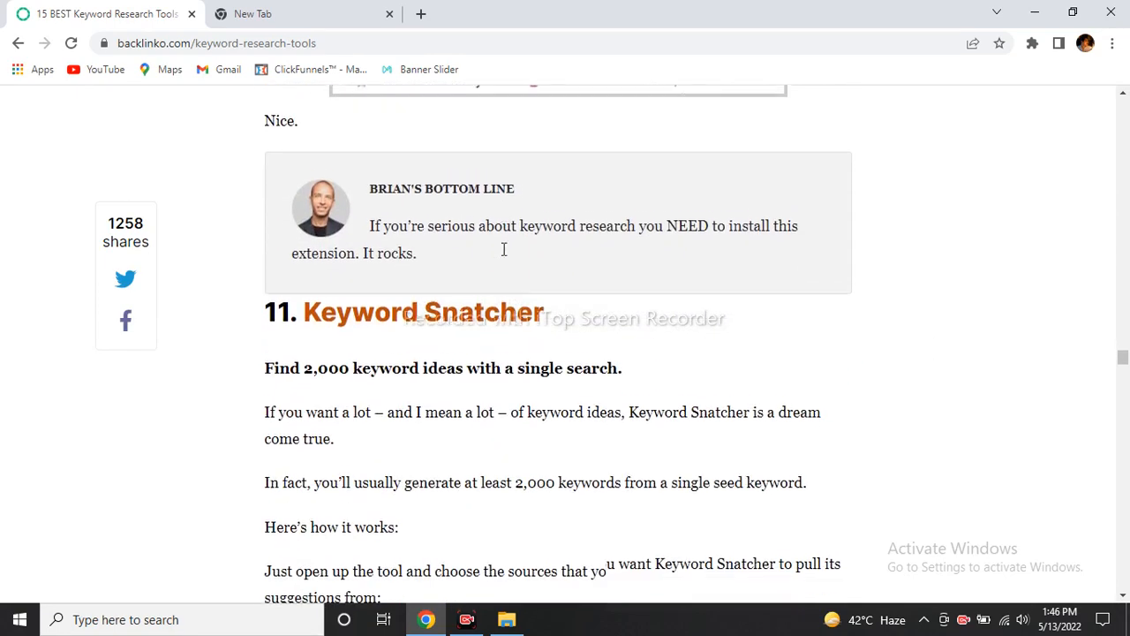
# Step: Scroll through Keyword Snatcher's sources, Download Suggestions screenshot and Keyword Planner import step
pyautogui.scroll(-3)
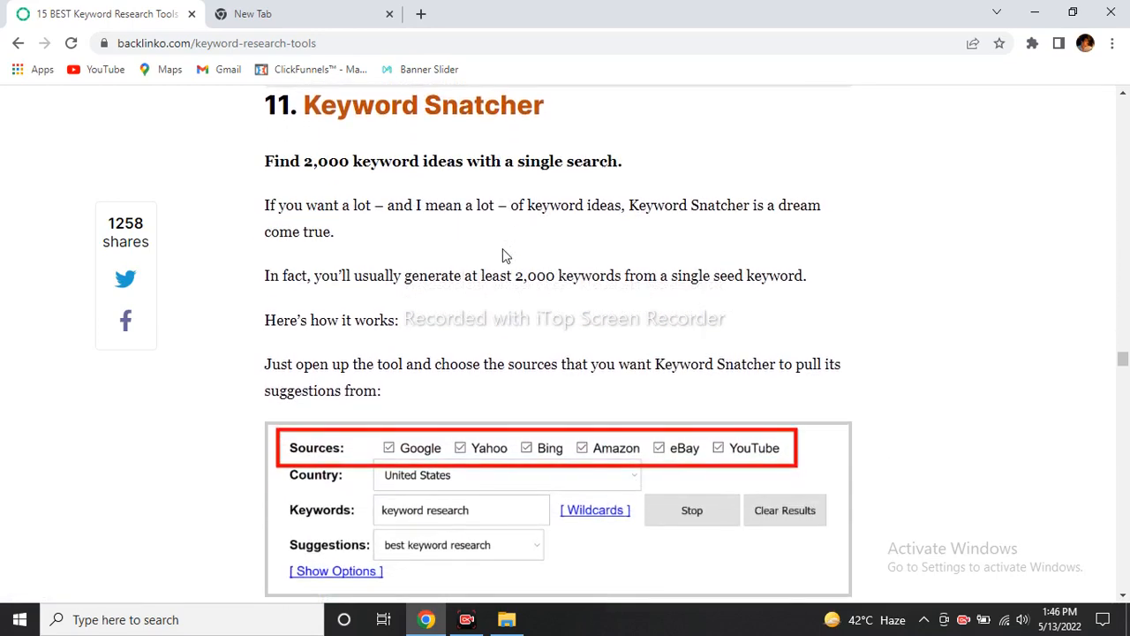
pyautogui.scroll(-3)
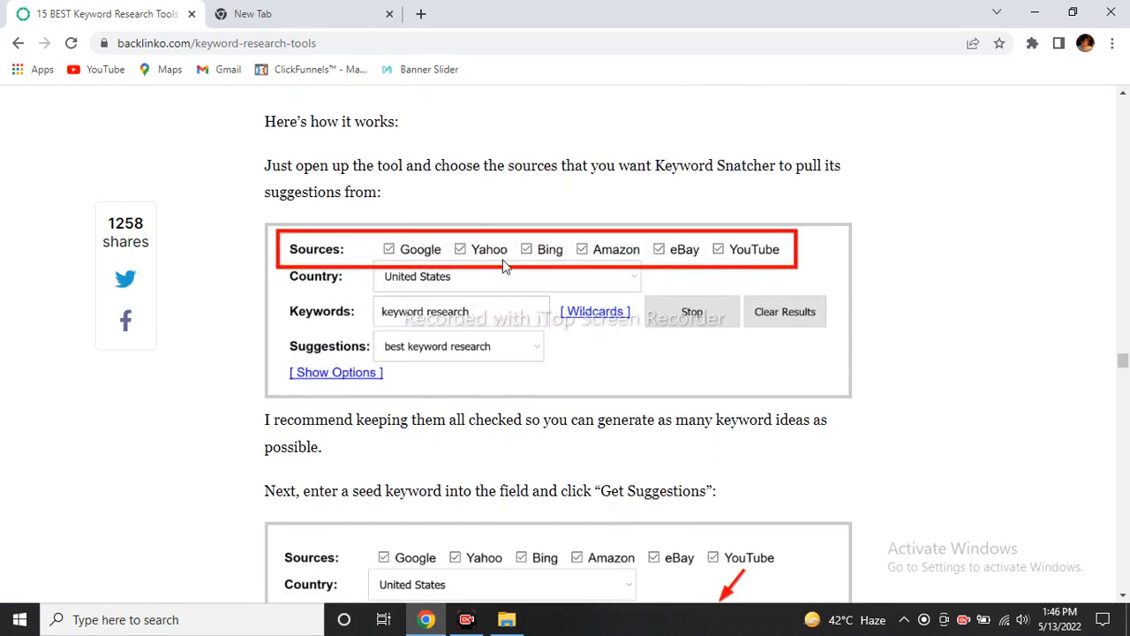
pyautogui.moveTo(434, 415)
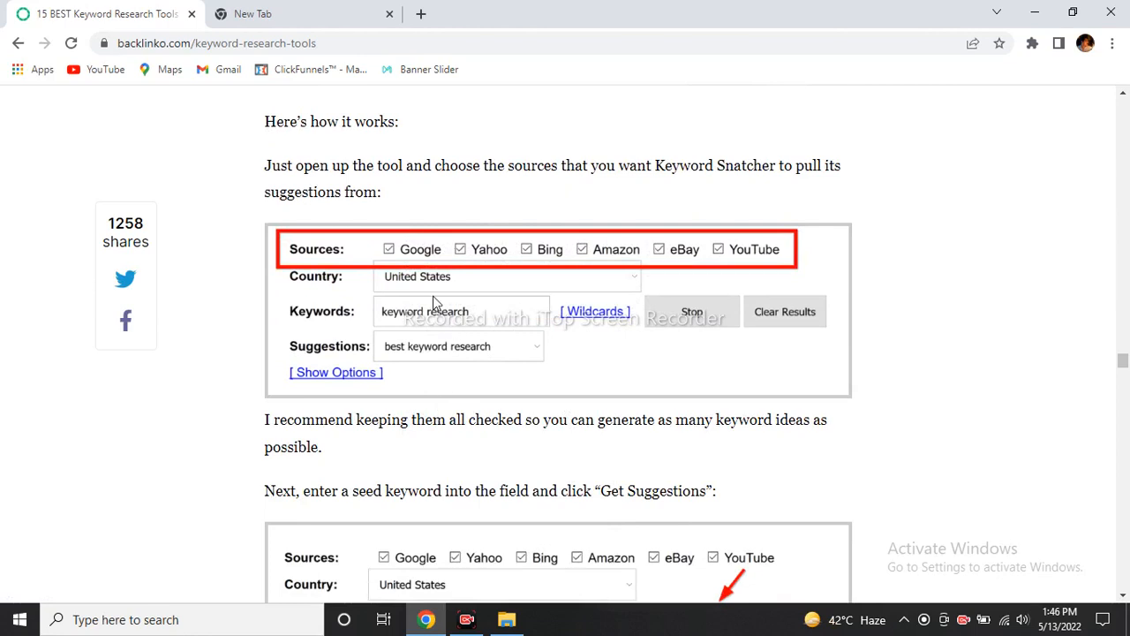
pyautogui.moveTo(334, 349)
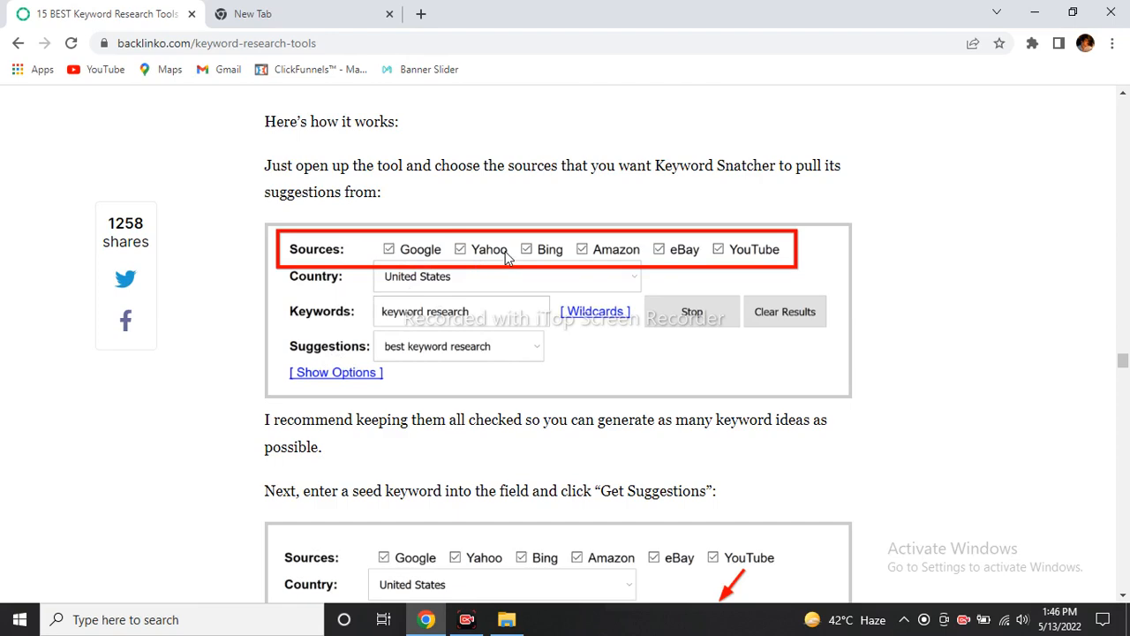
pyautogui.moveTo(735, 311)
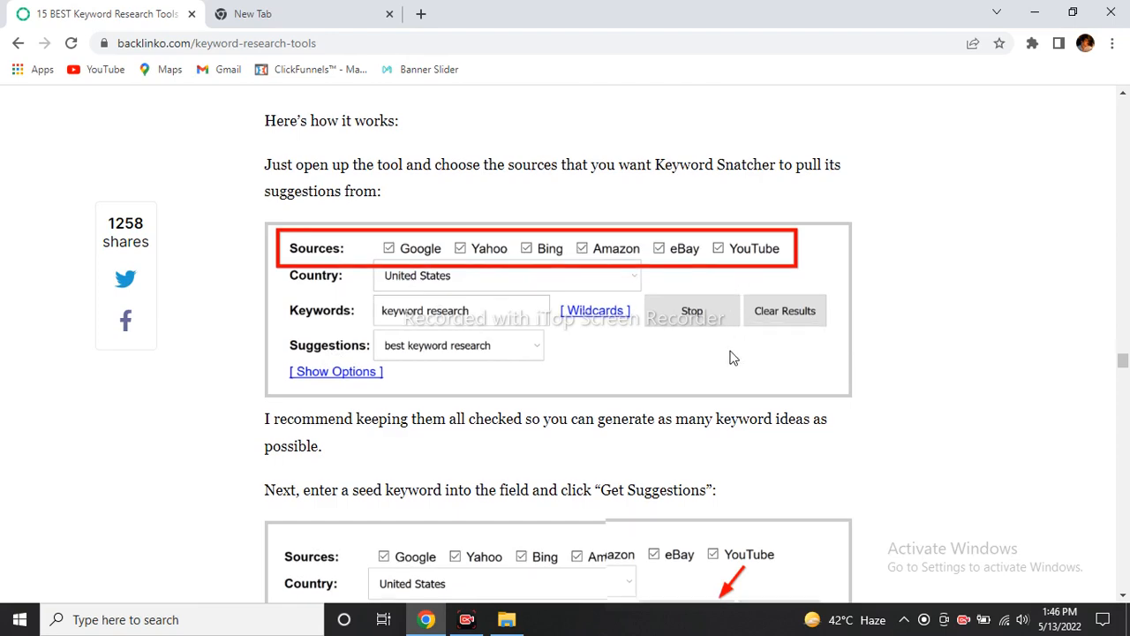
pyautogui.scroll(-3)
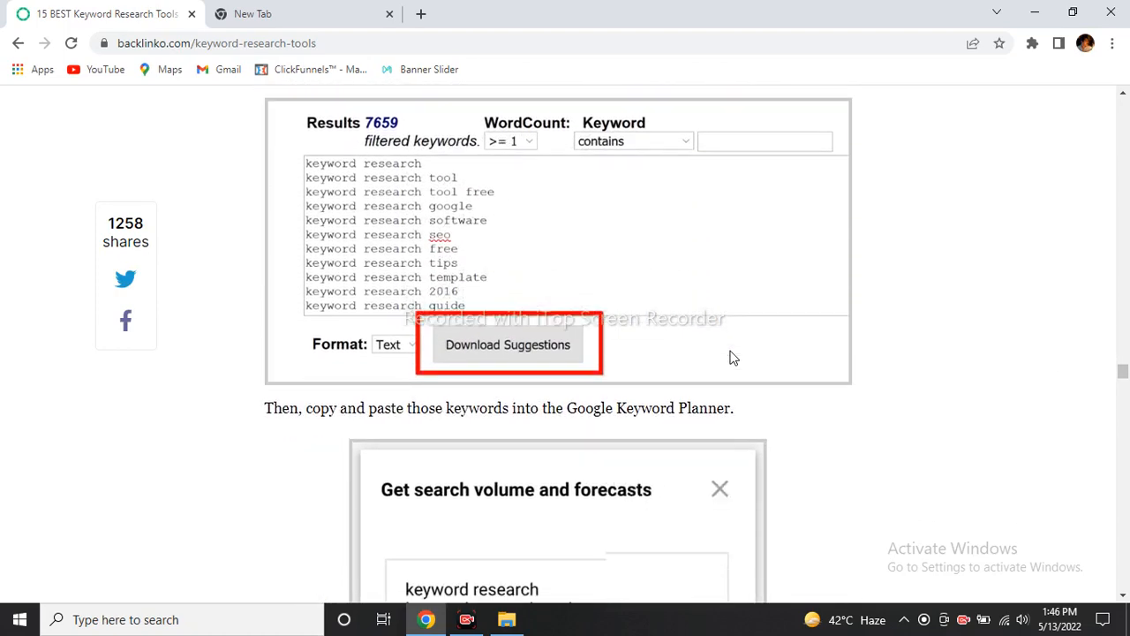
pyautogui.scroll(-3)
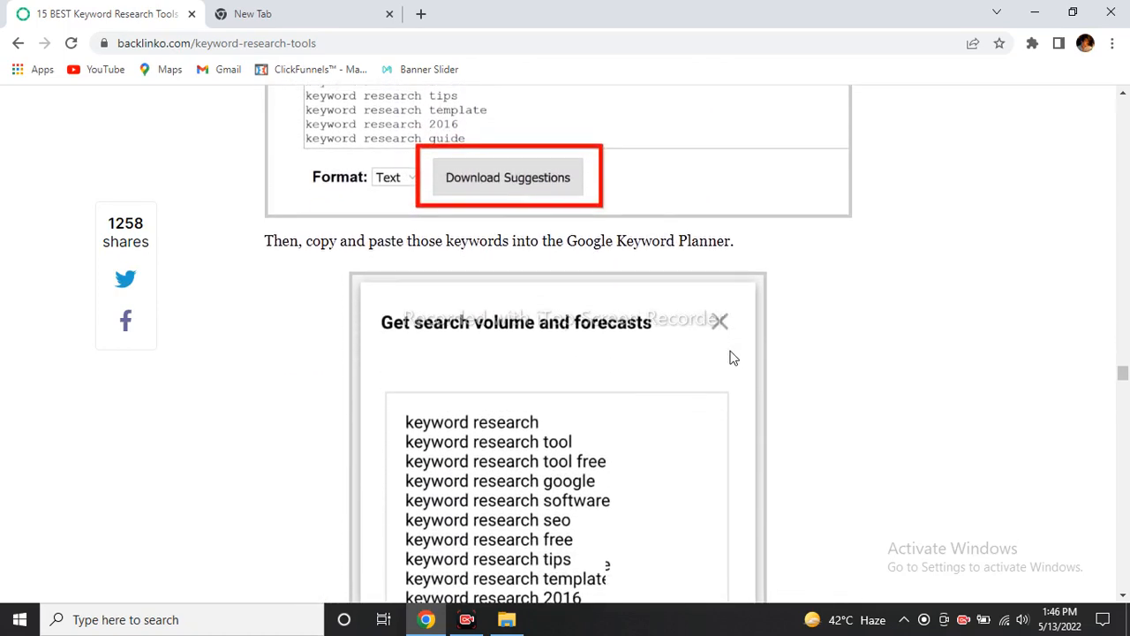
pyautogui.scroll(-3)
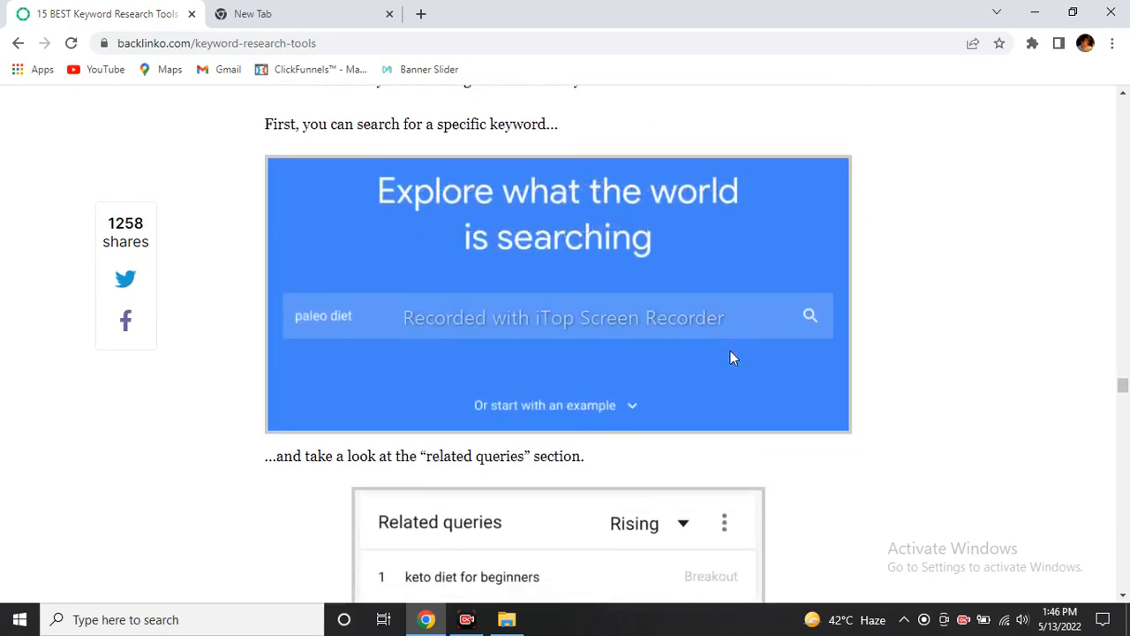
pyautogui.moveTo(750, 304)
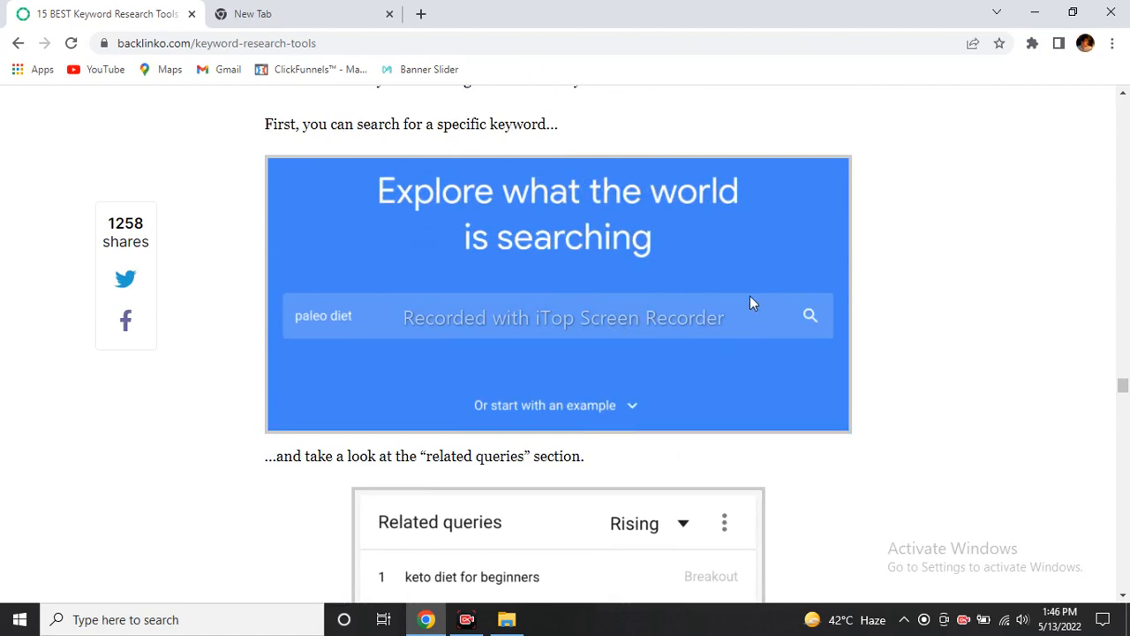
pyautogui.moveTo(611, 291)
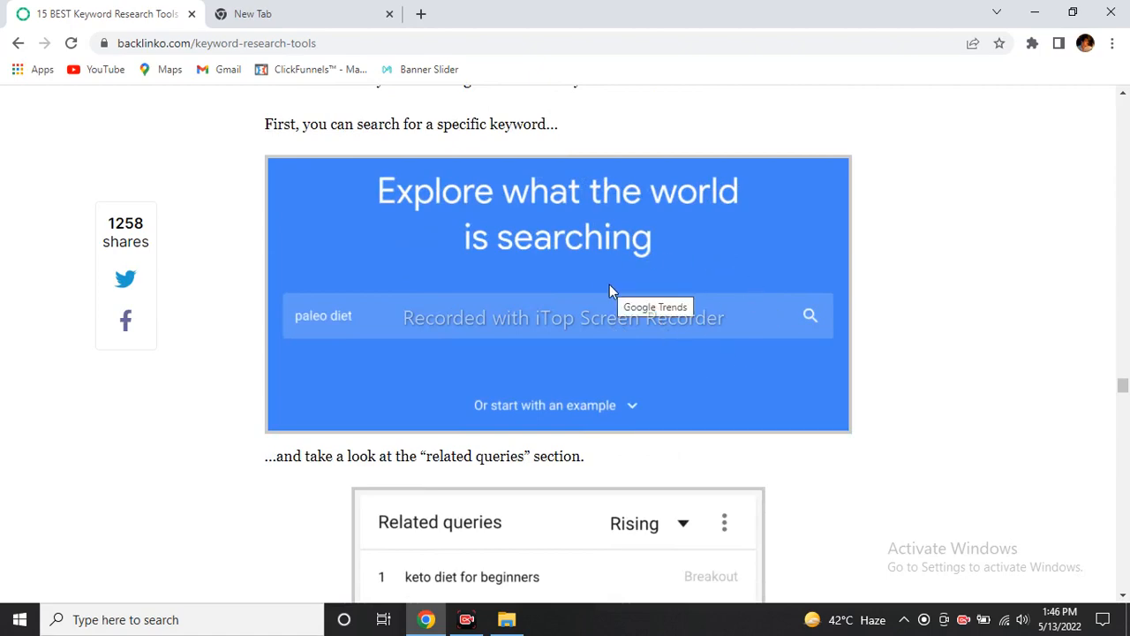
# Step: Scroll past the Google Trends and KWFinder sections to the 14. QuestionDB heading
pyautogui.scroll(-3)
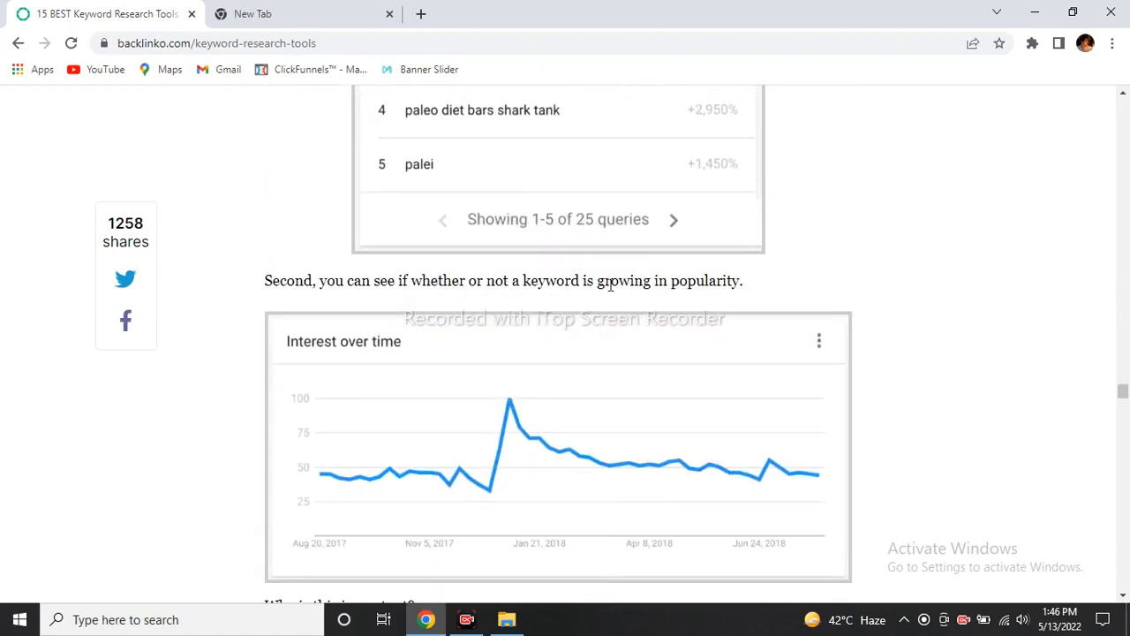
pyautogui.scroll(-3)
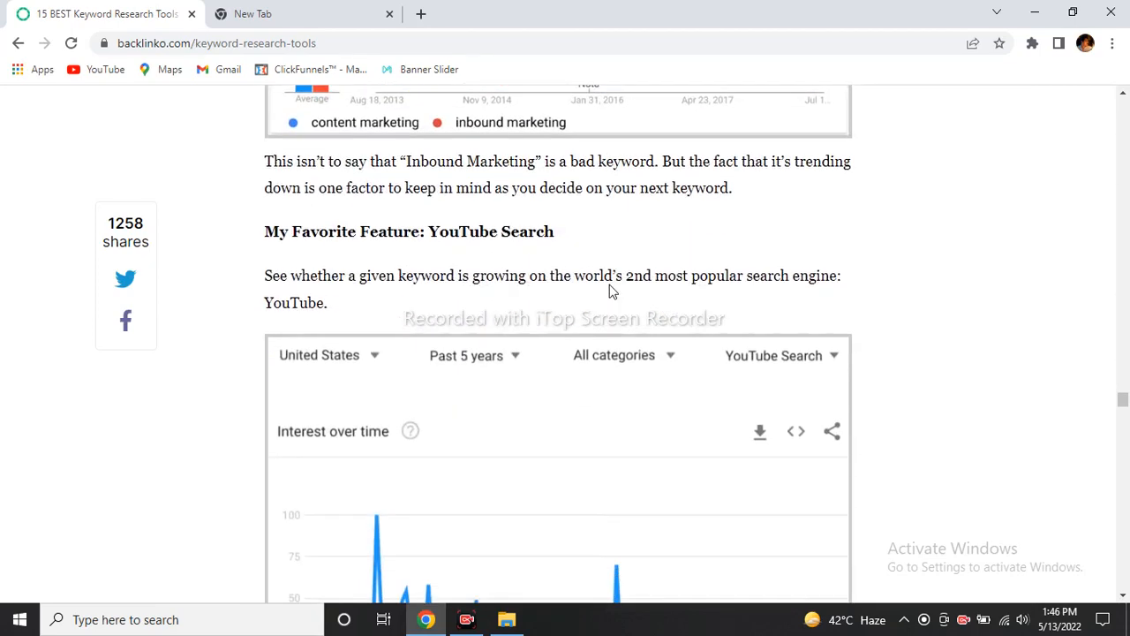
pyautogui.scroll(-3)
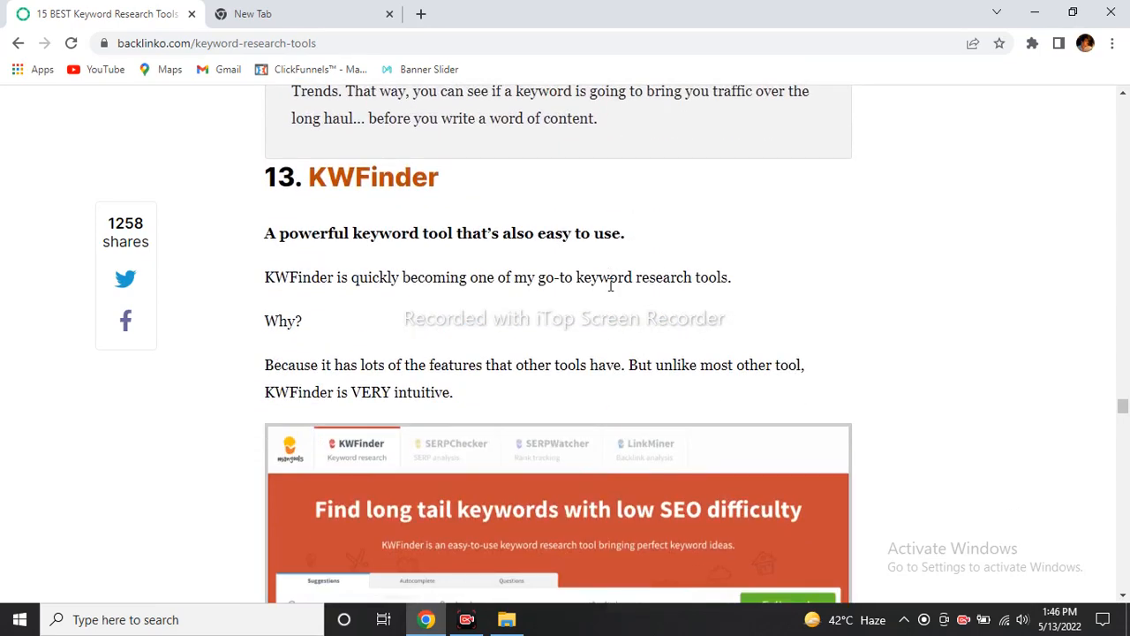
pyautogui.scroll(-3)
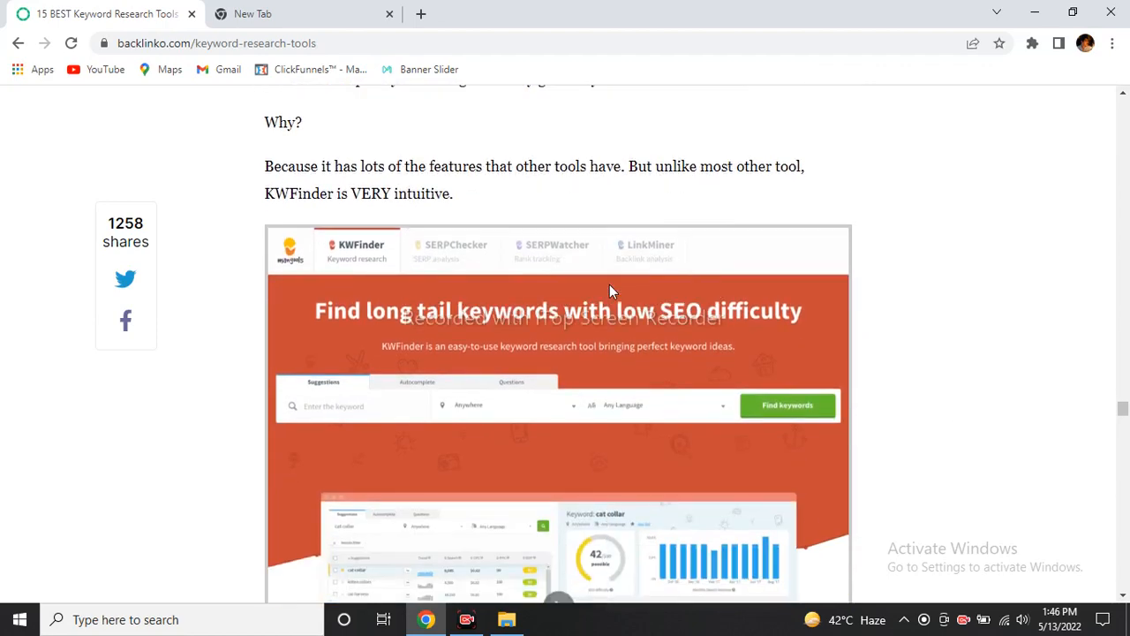
pyautogui.scroll(-3)
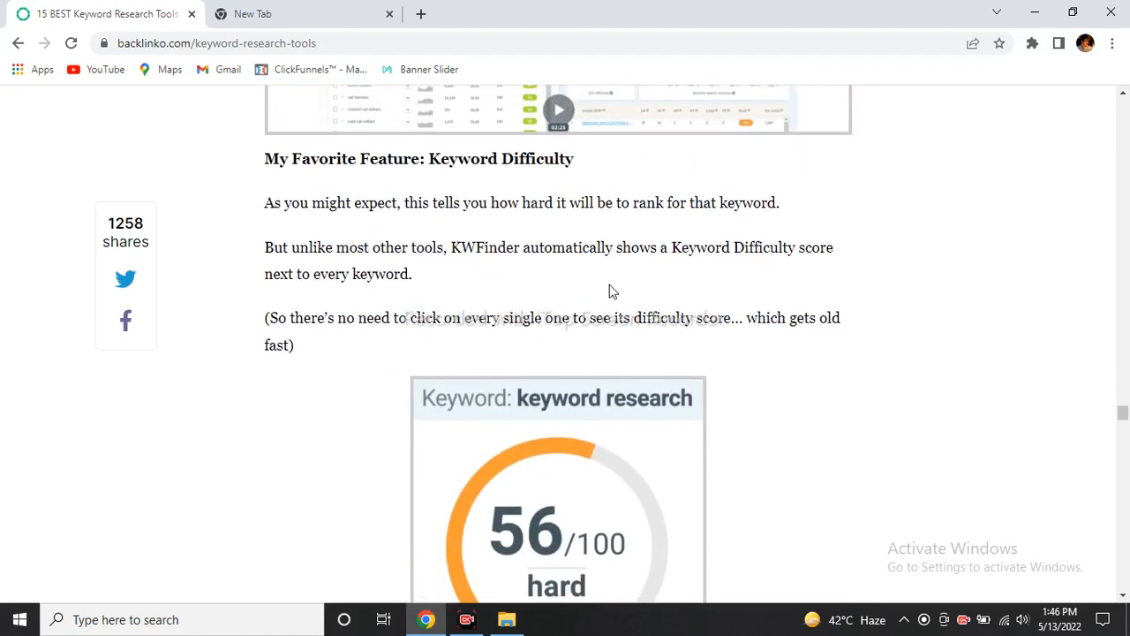
pyautogui.scroll(-3)
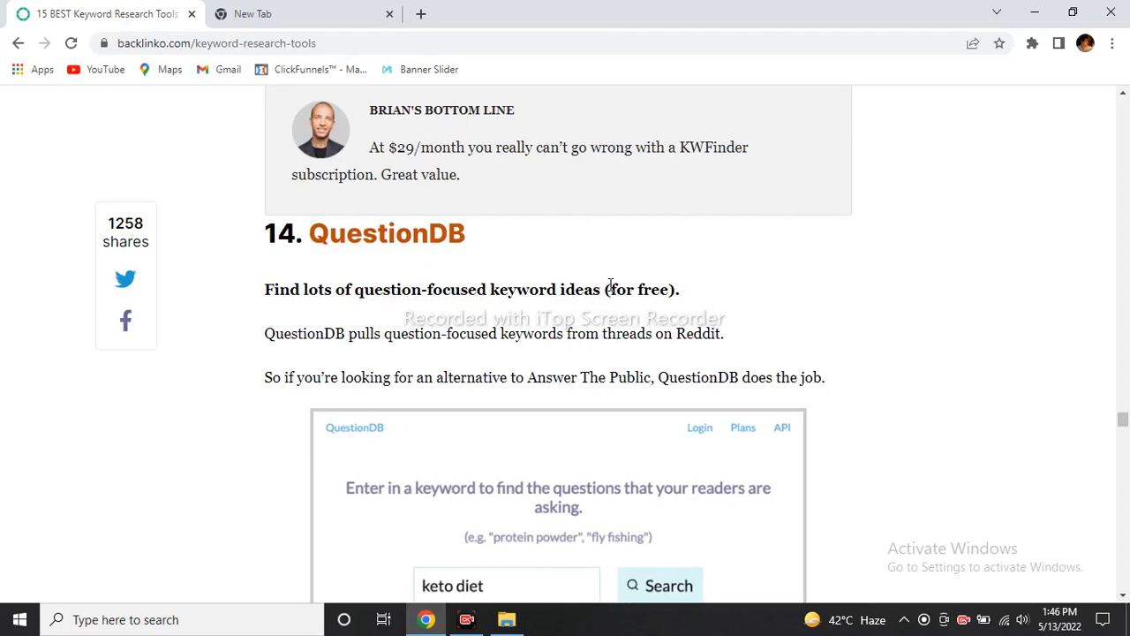
# Step: Scroll through QuestionDB's Popularity feature and bottom line to the 15. Serpstat heading
pyautogui.scroll(-3)
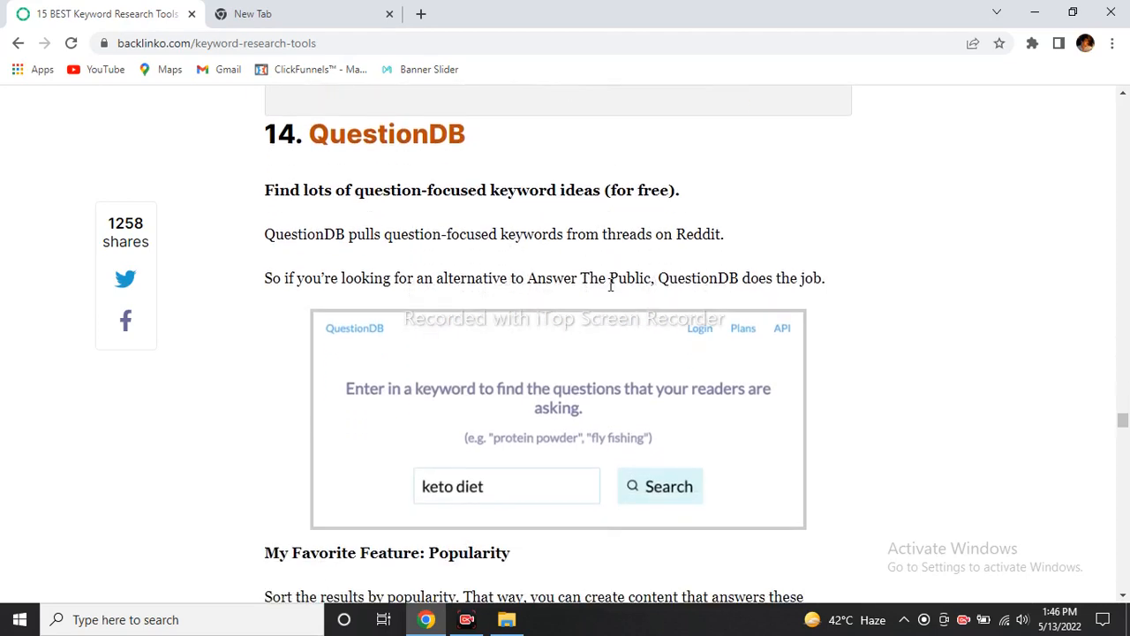
pyautogui.scroll(-3)
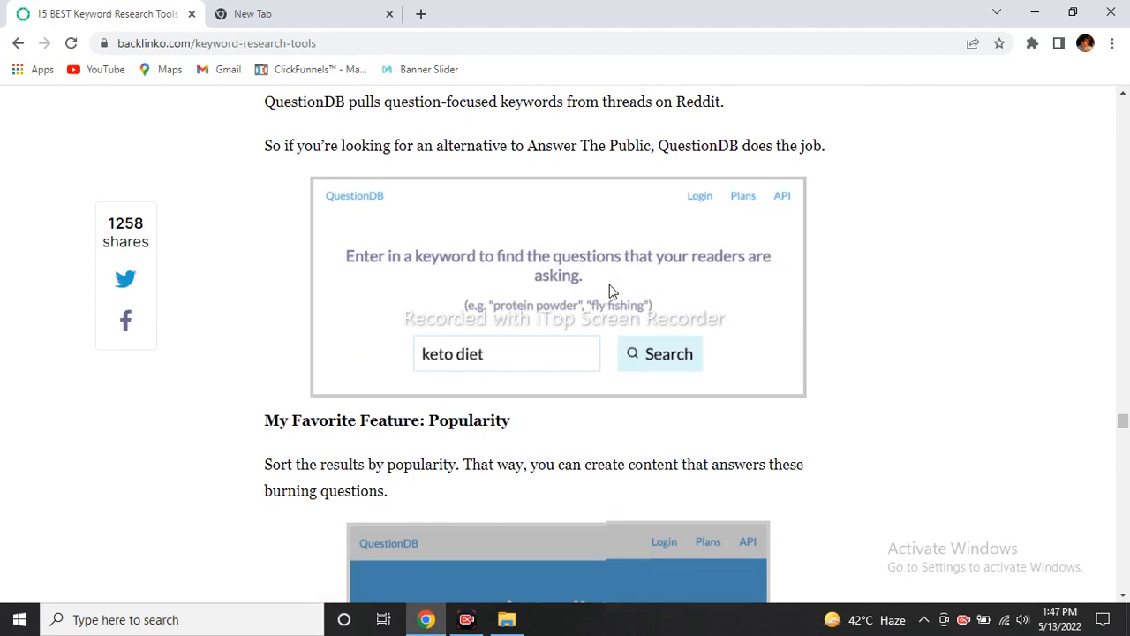
pyautogui.scroll(-3)
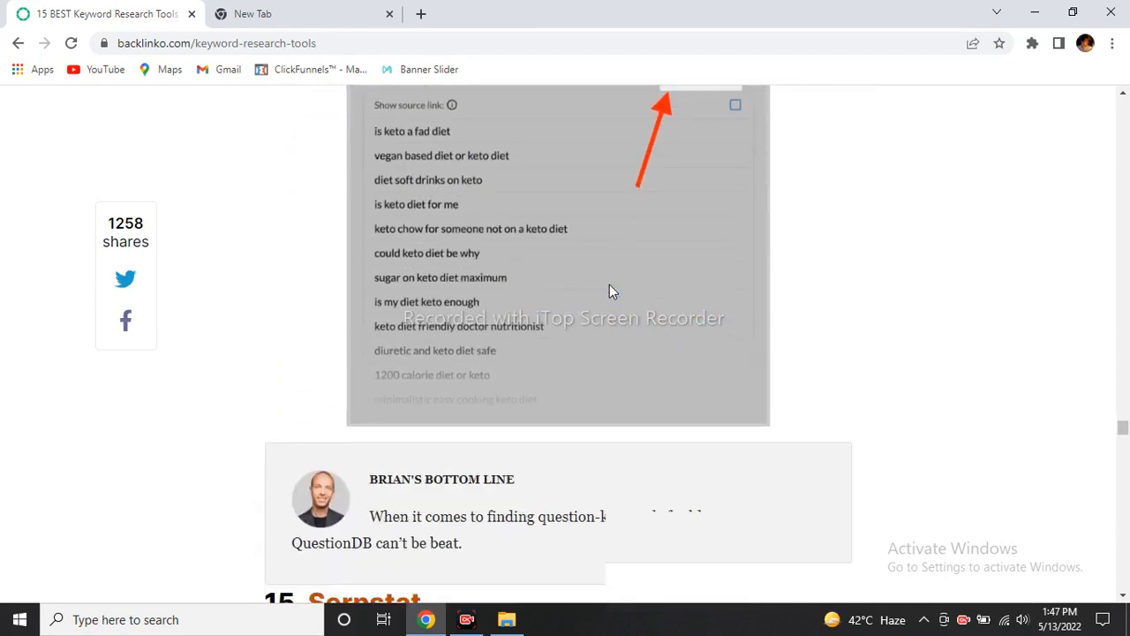
pyautogui.scroll(-3)
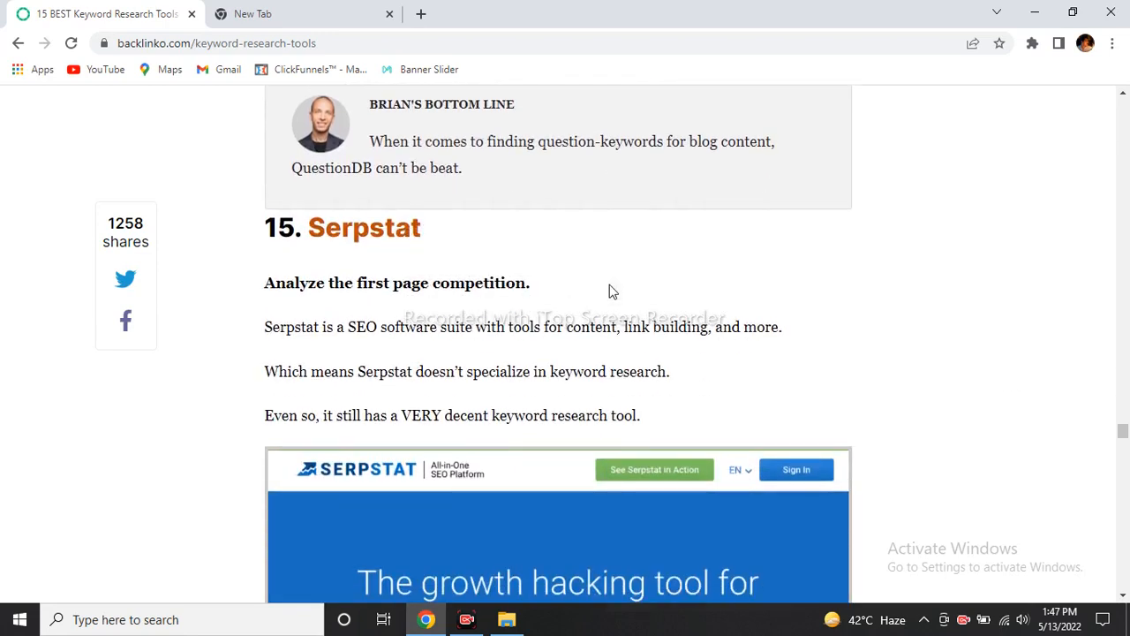
# Step: Scroll through Serpstat's Competitors Graph feature and bottom line to the Conclusion heading
pyautogui.scroll(-3)
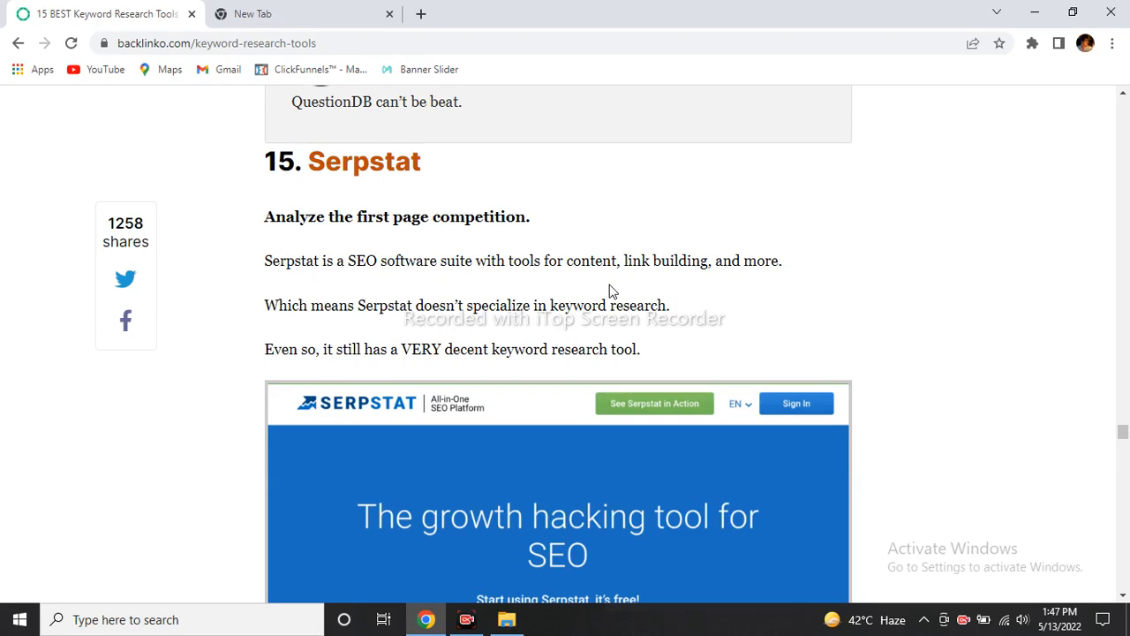
pyautogui.scroll(-3)
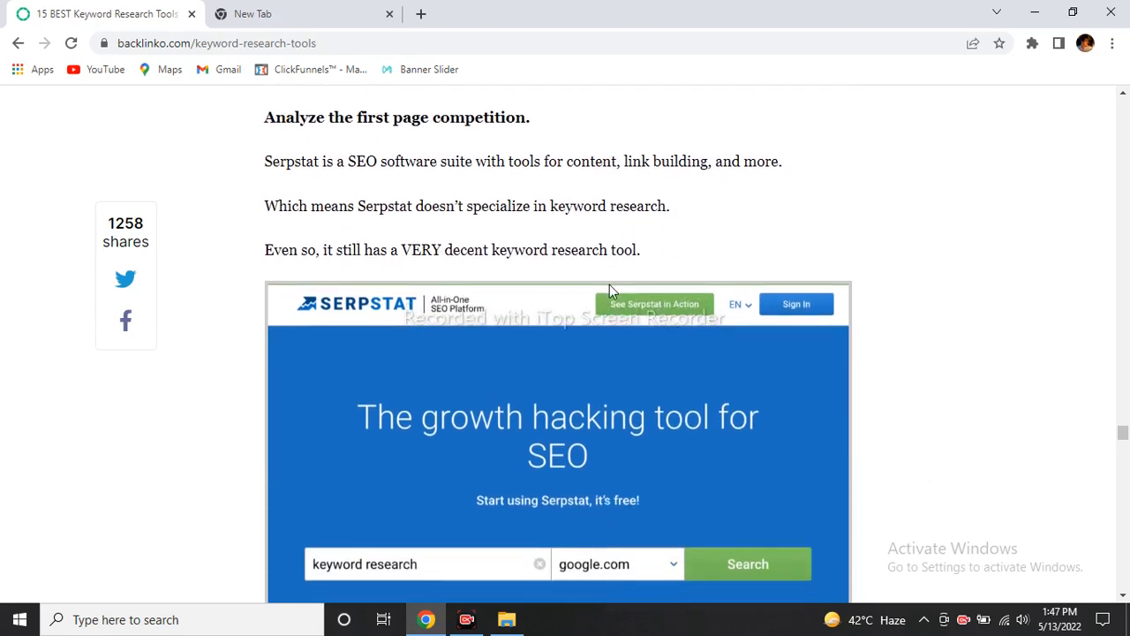
pyautogui.scroll(-3)
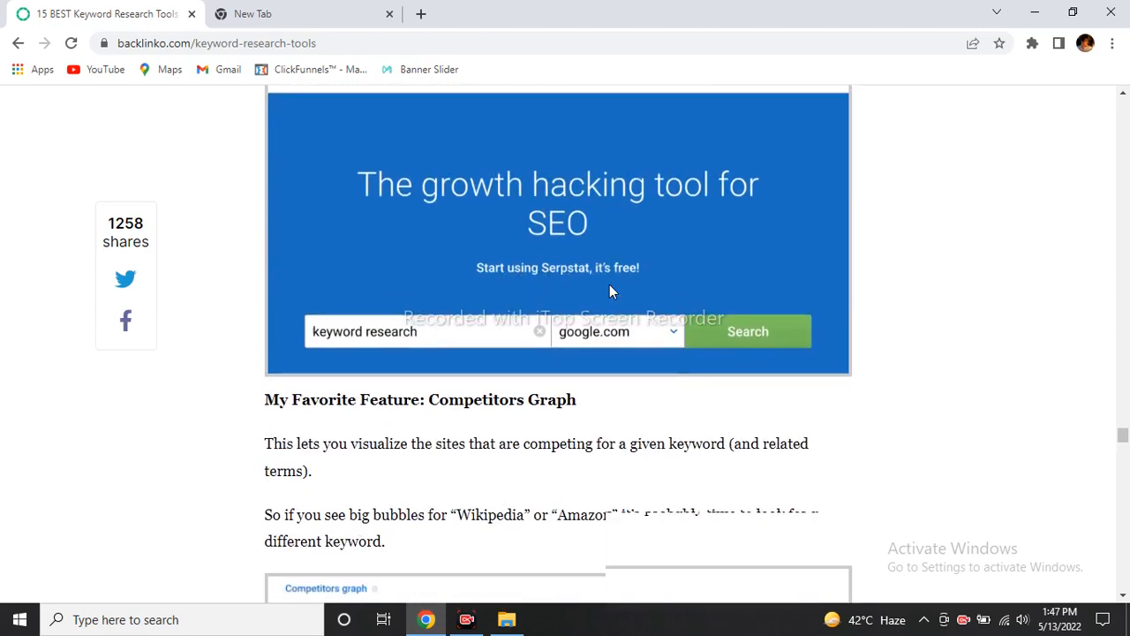
pyautogui.scroll(-3)
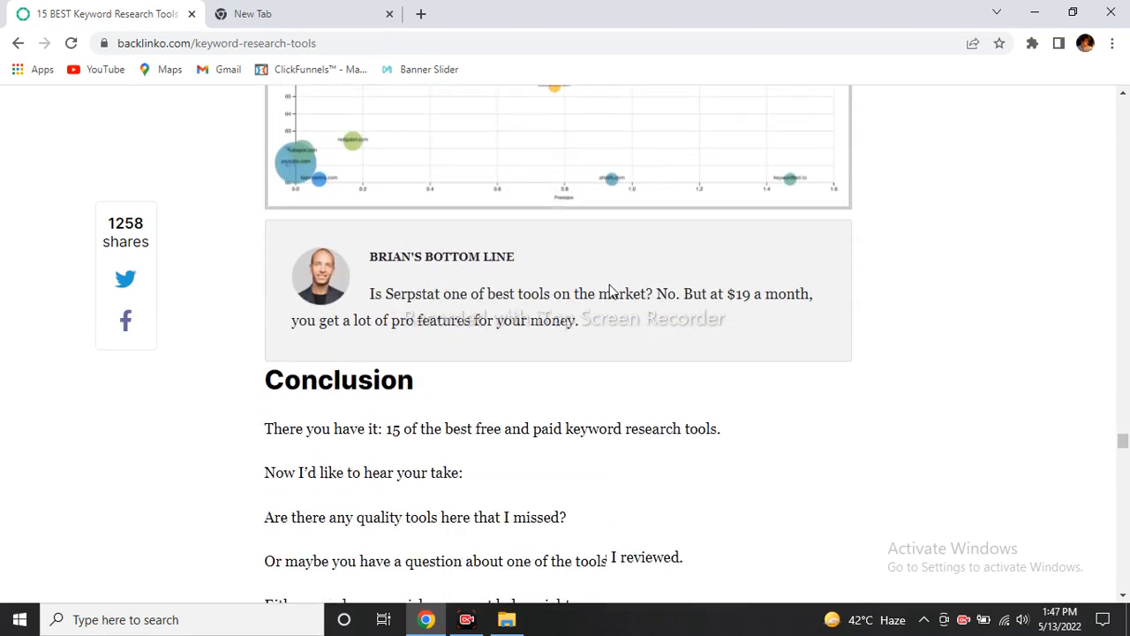
pyautogui.scroll(-3)
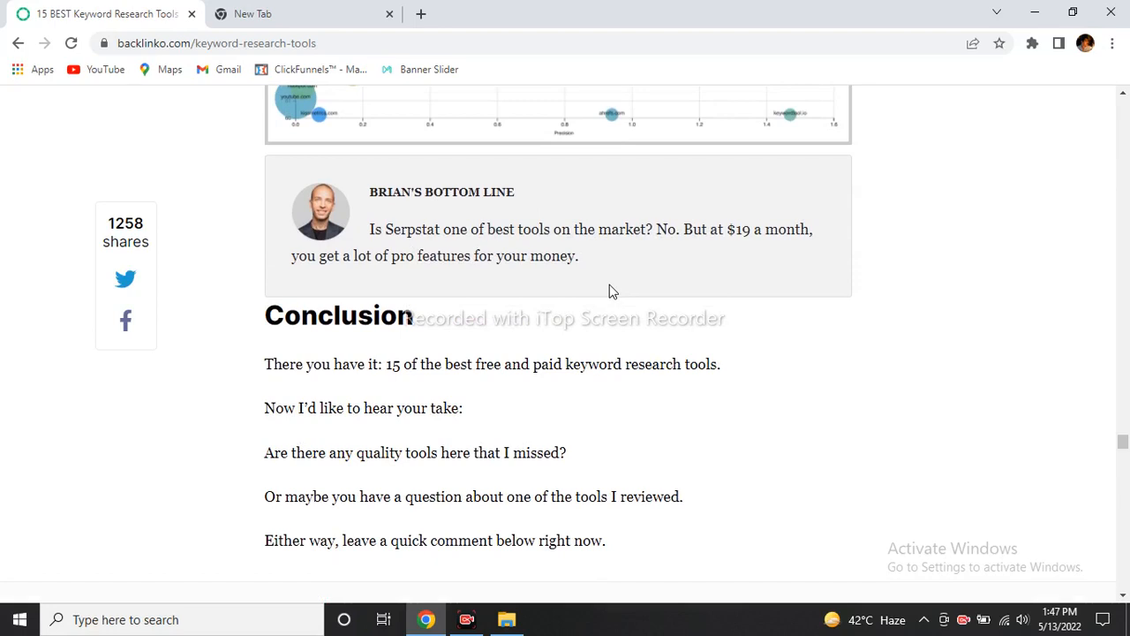
pyautogui.moveTo(955, 466)
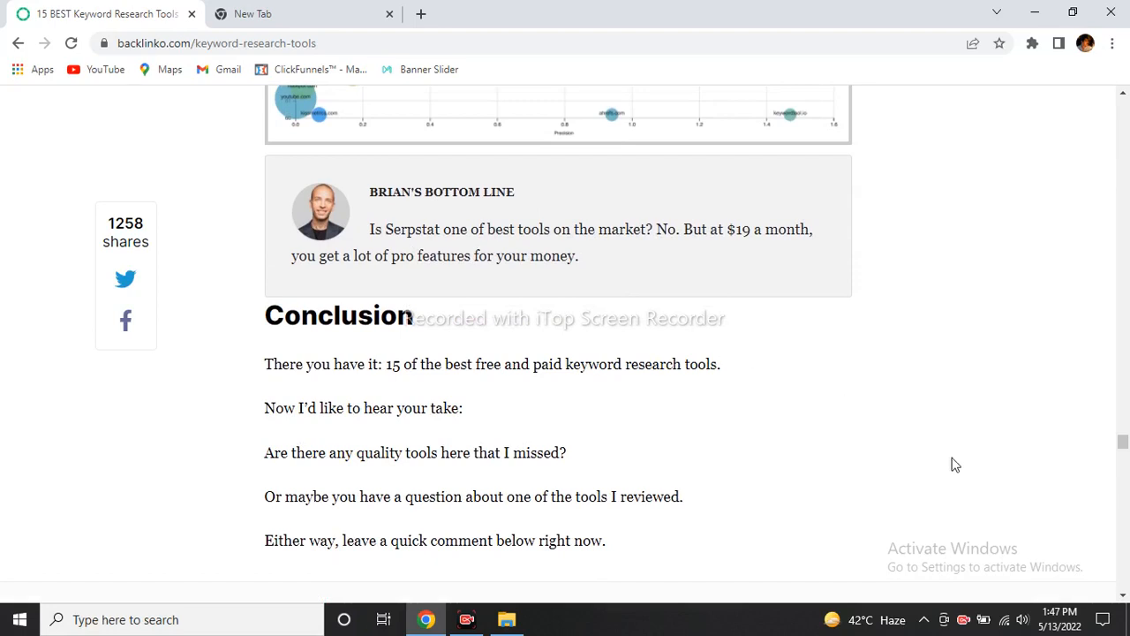